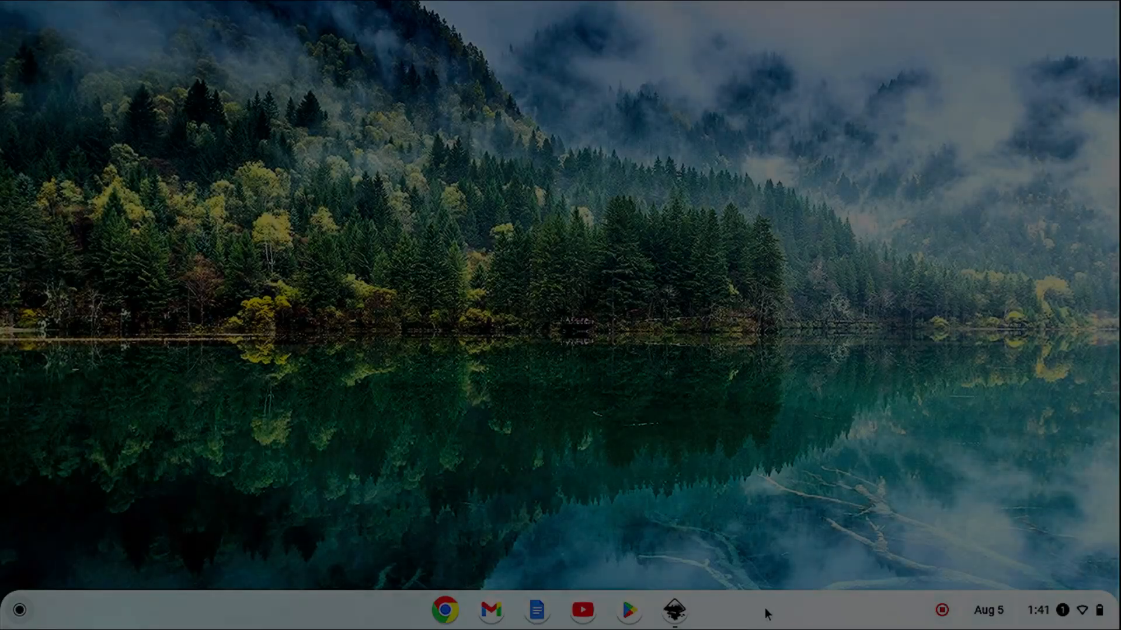
# Step: Launch Inkscape and zoom out to see the area around the blank page
pyautogui.click(674, 614)
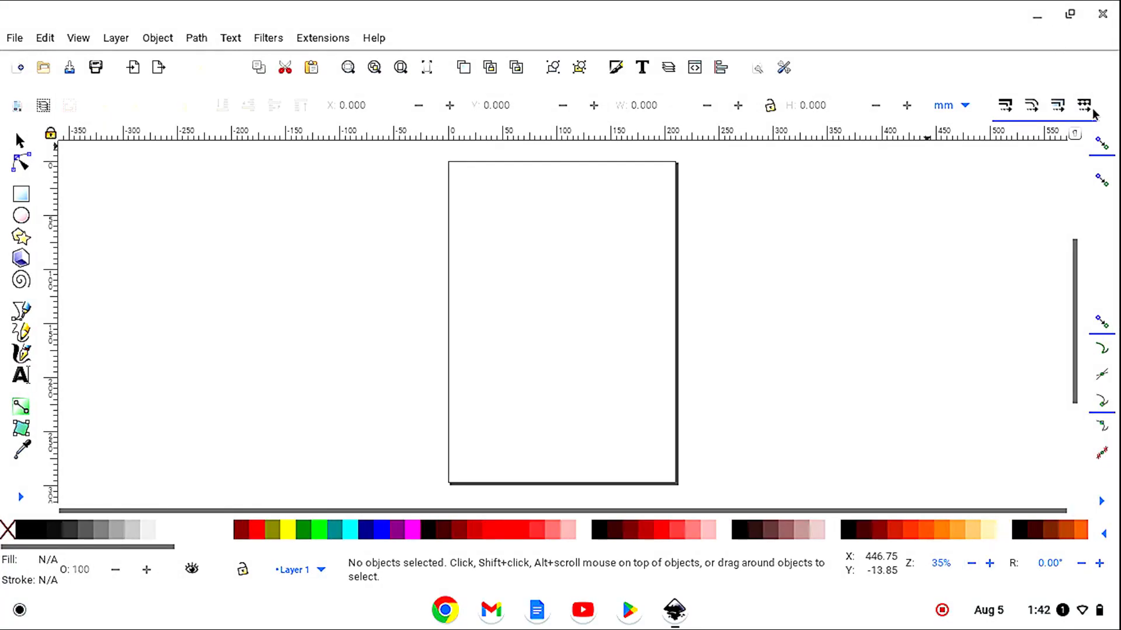
pyautogui.moveTo(1103, 145)
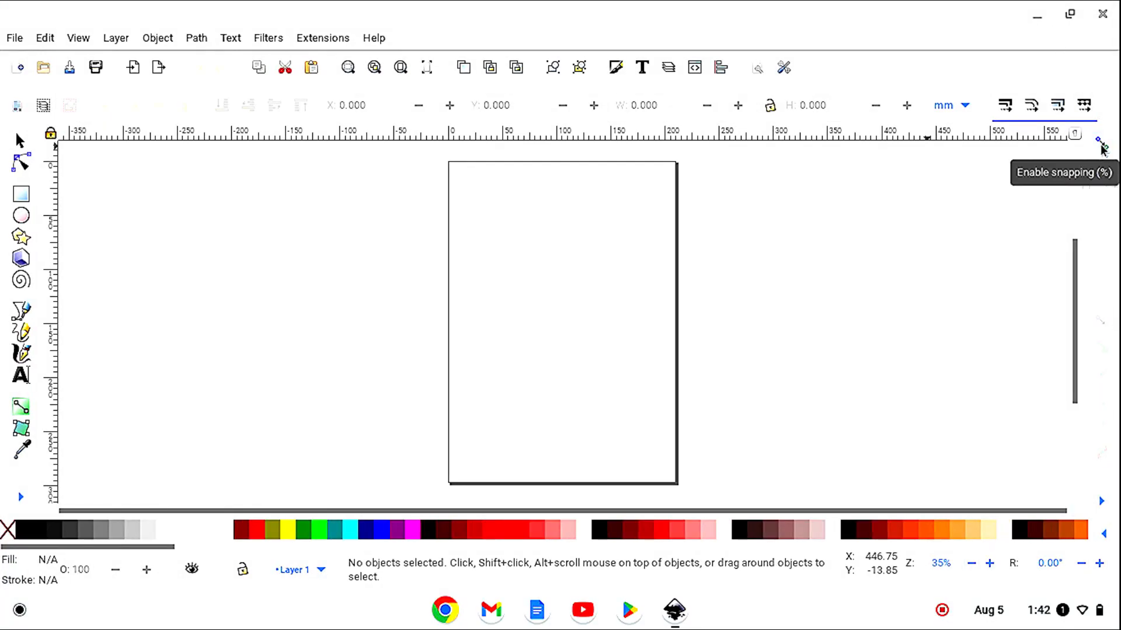
pyautogui.moveTo(34, 503)
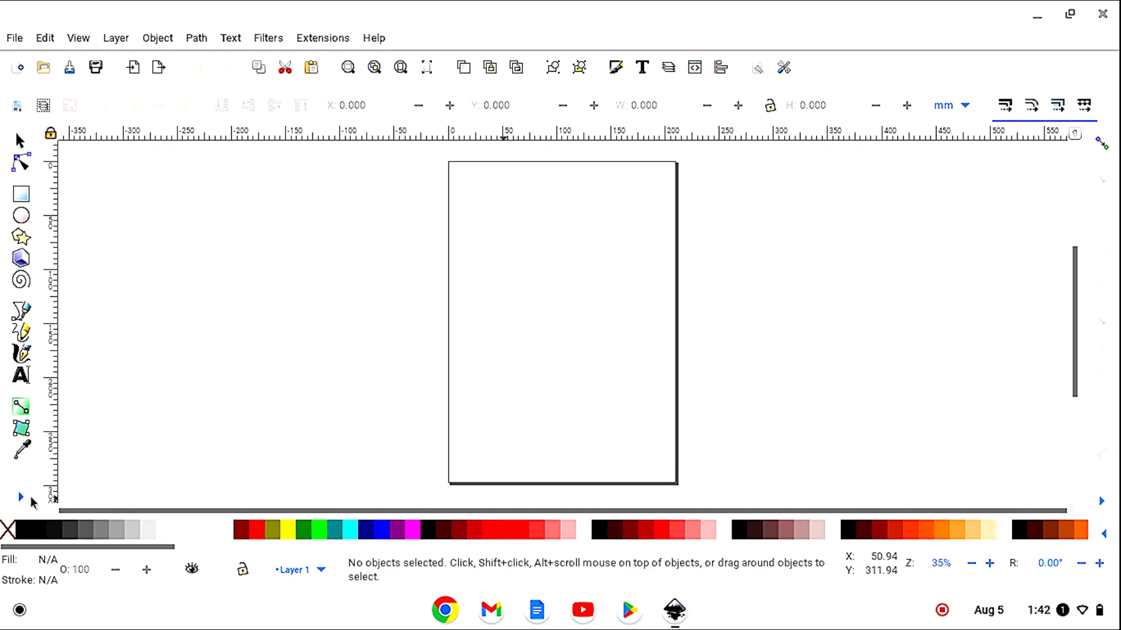
pyautogui.click(19, 497)
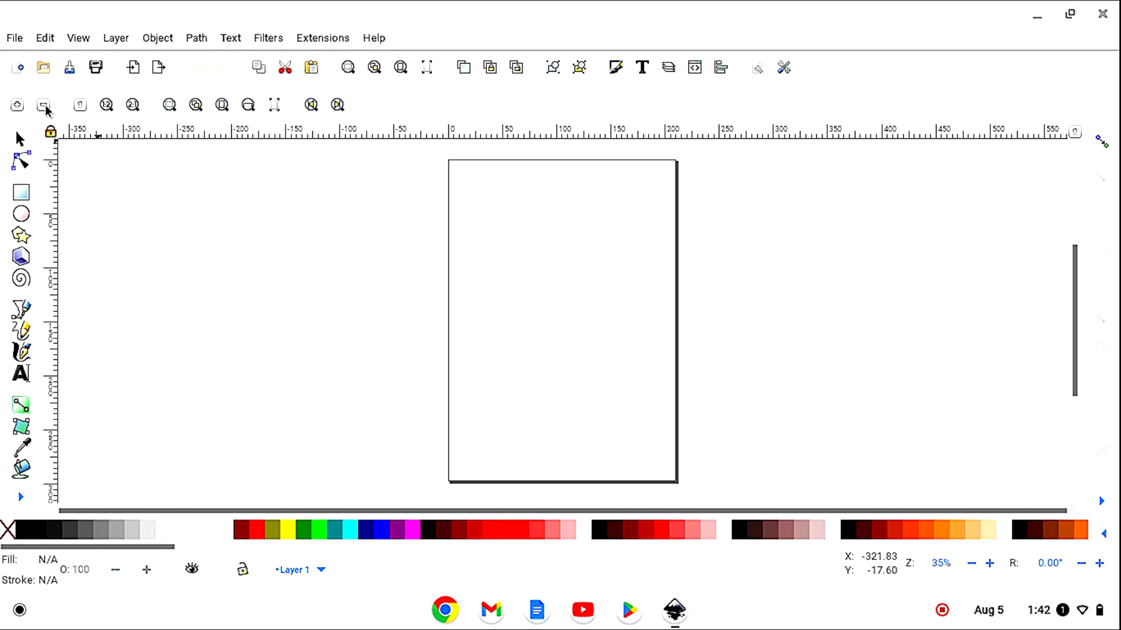
pyautogui.click(42, 105)
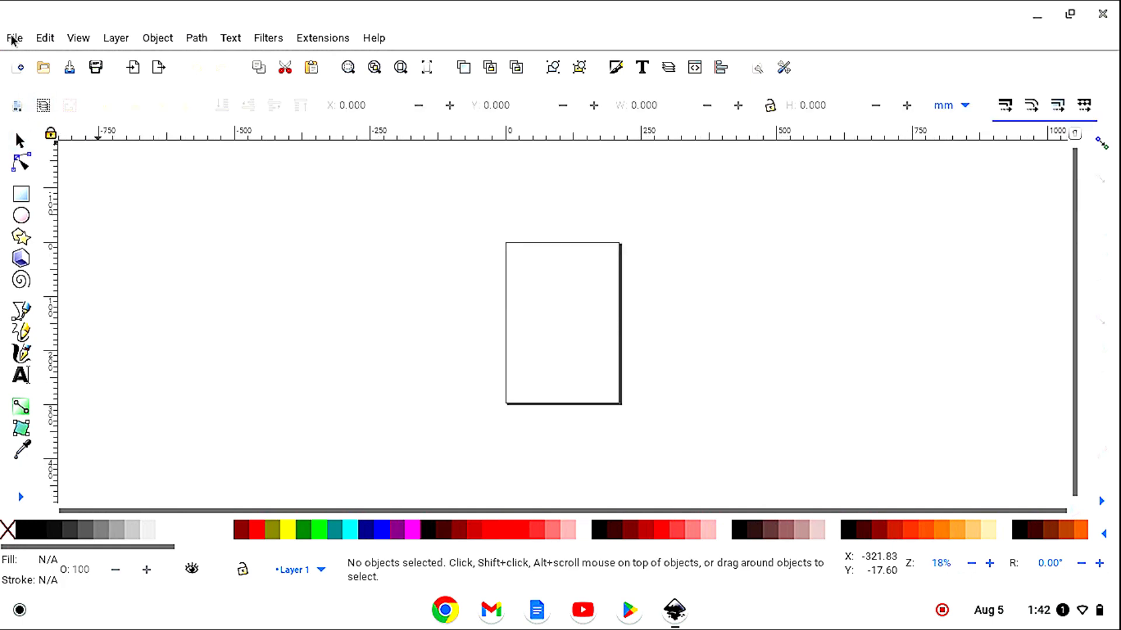
# Step: Set the document page size to US Letter in Document Properties
pyautogui.click(13, 21)
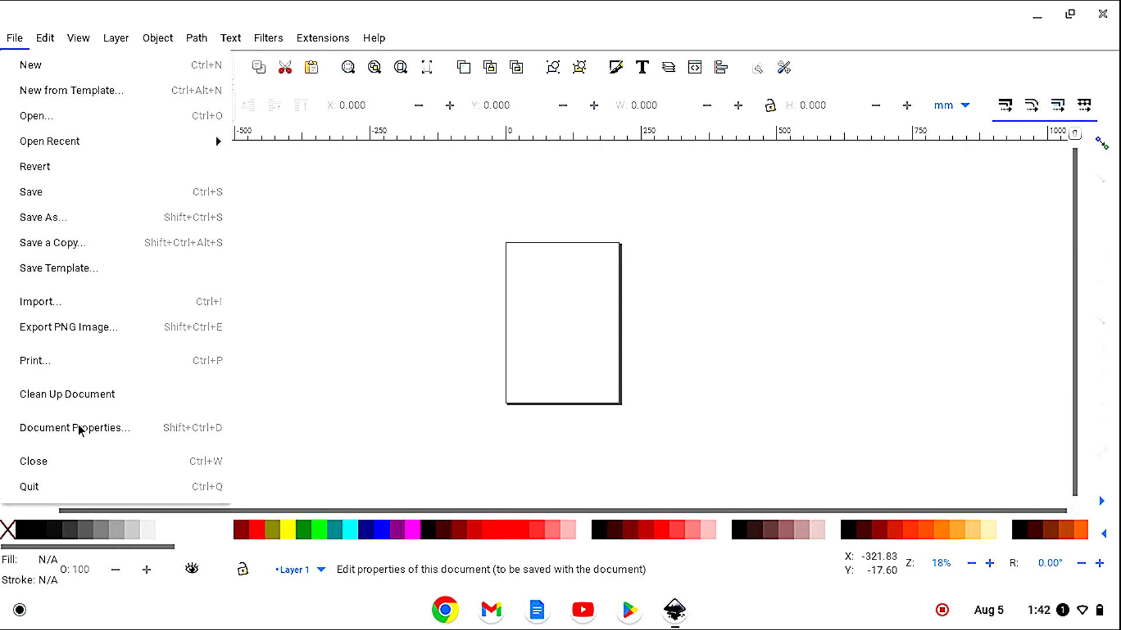
pyautogui.click(65, 428)
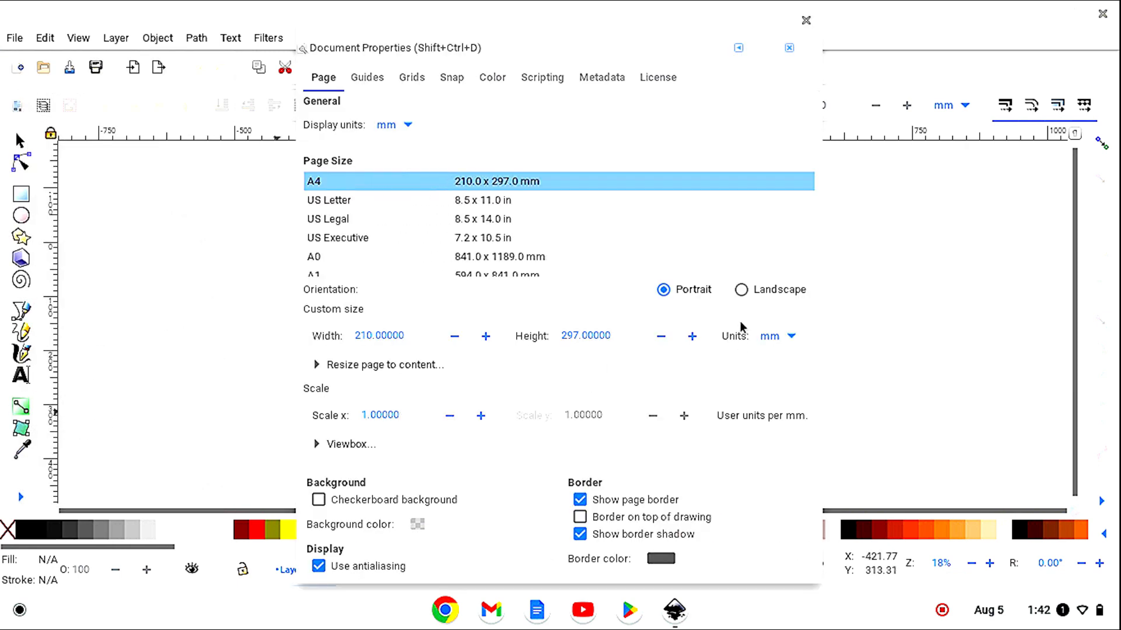
pyautogui.click(329, 200)
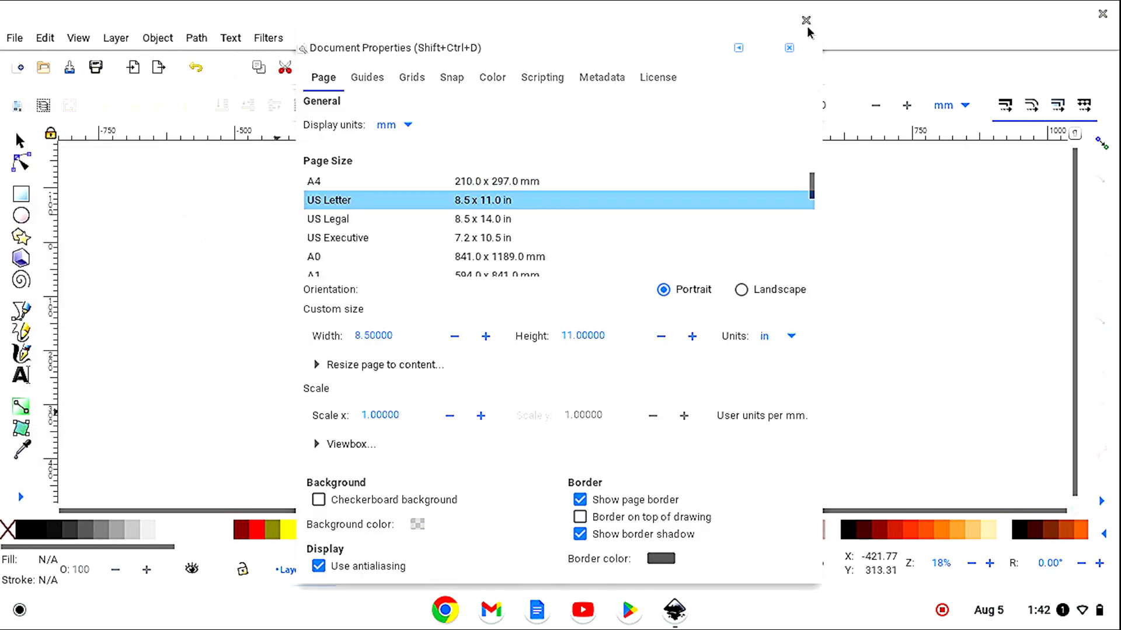
pyautogui.click(804, 19)
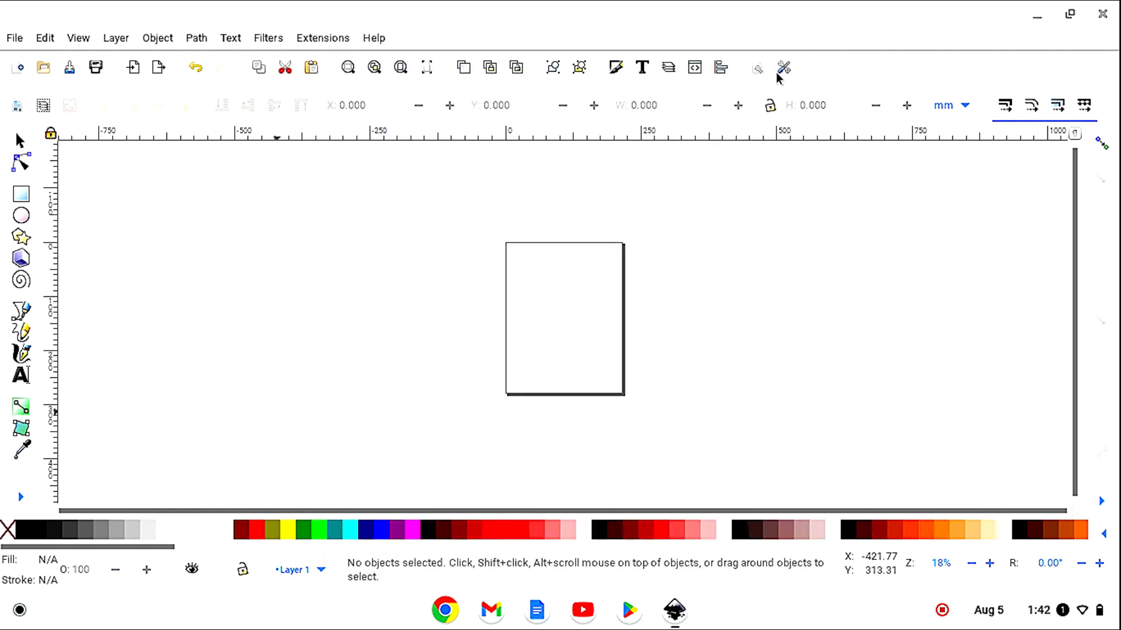
pyautogui.moveTo(132, 68)
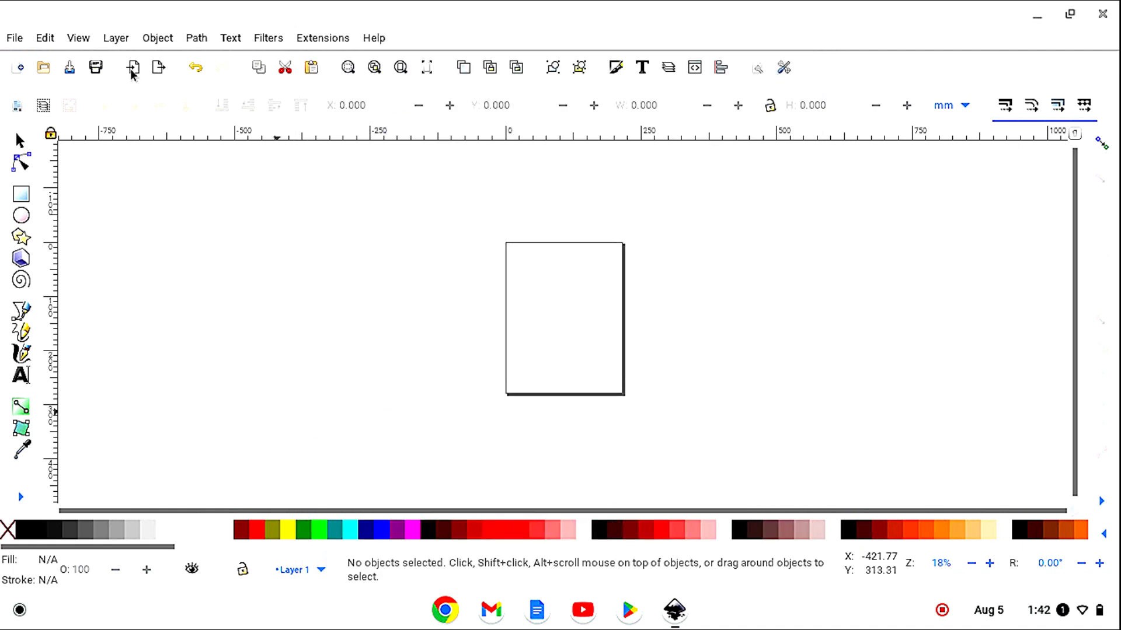
# Step: Import Strat plans hi res.jpg into the document as an embedded image
pyautogui.click(128, 68)
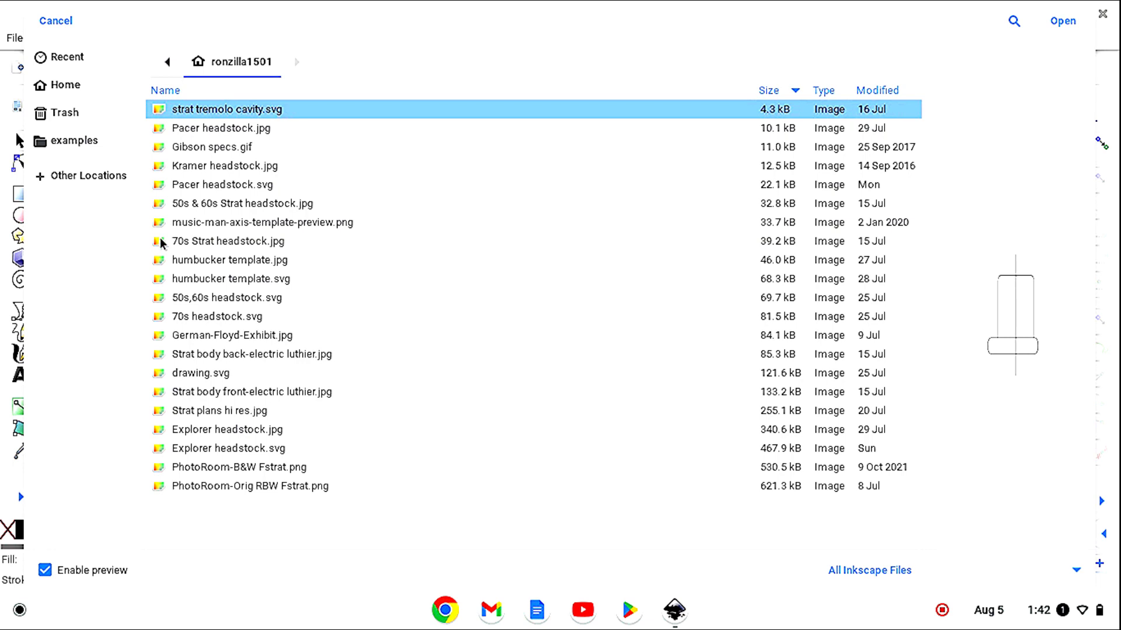
pyautogui.moveTo(200, 415)
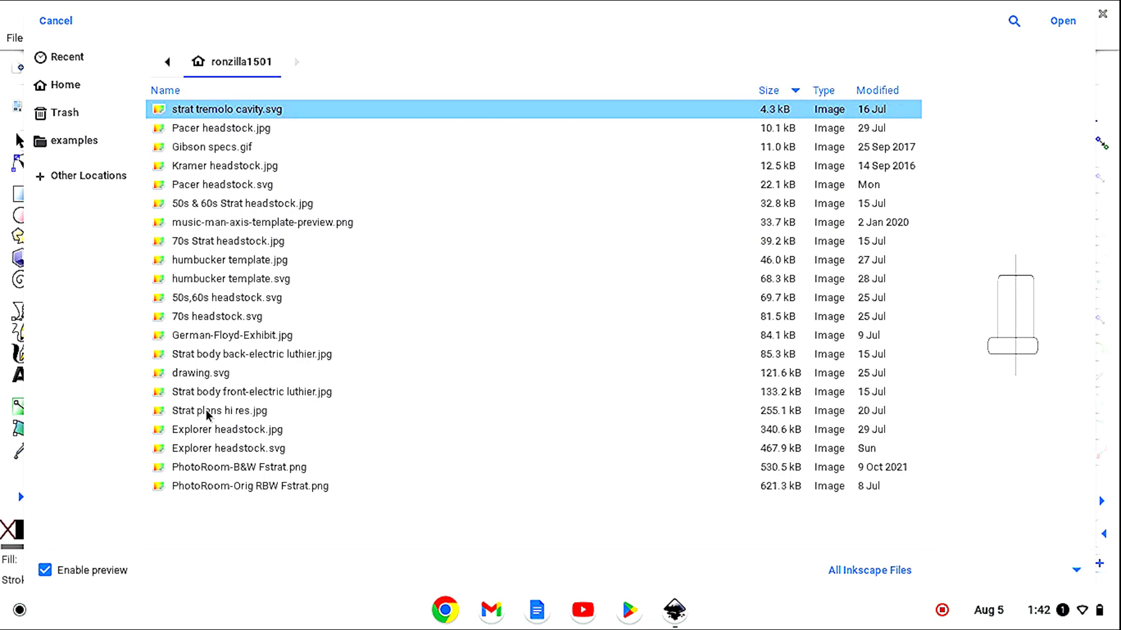
pyautogui.click(207, 410)
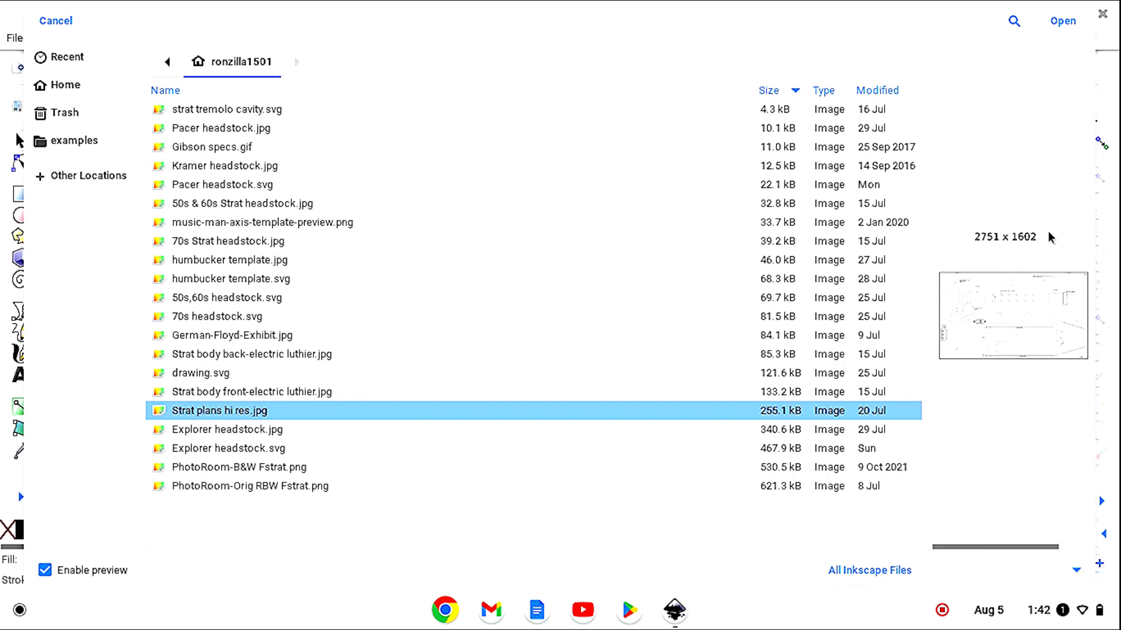
pyautogui.moveTo(1047, 262)
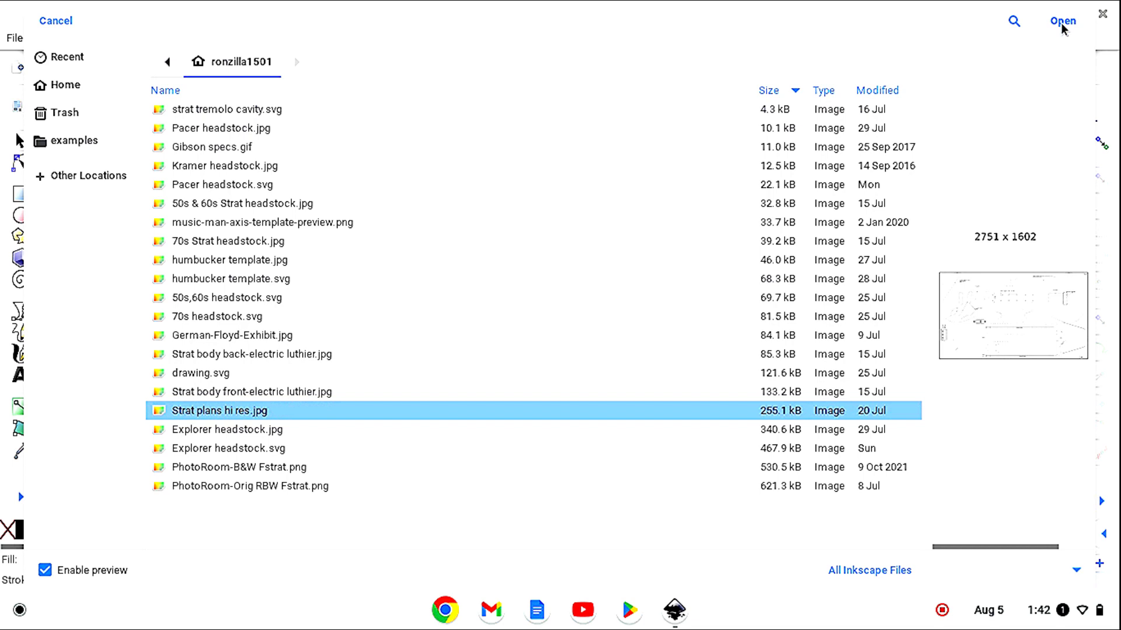
pyautogui.click(1062, 19)
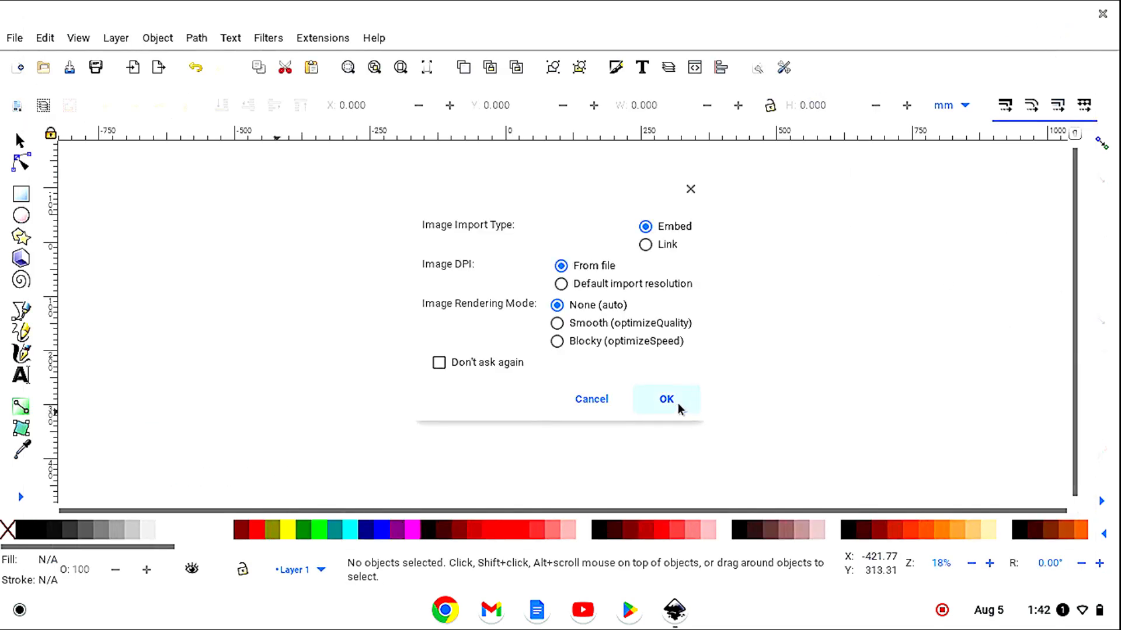
pyautogui.click(666, 399)
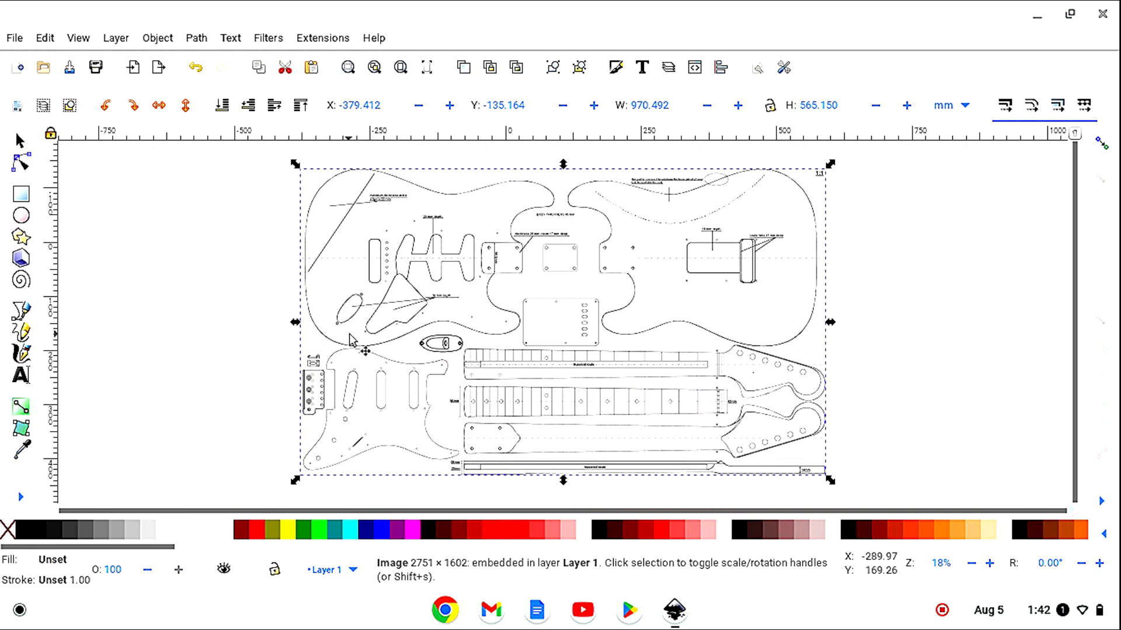
pyautogui.moveTo(324, 303)
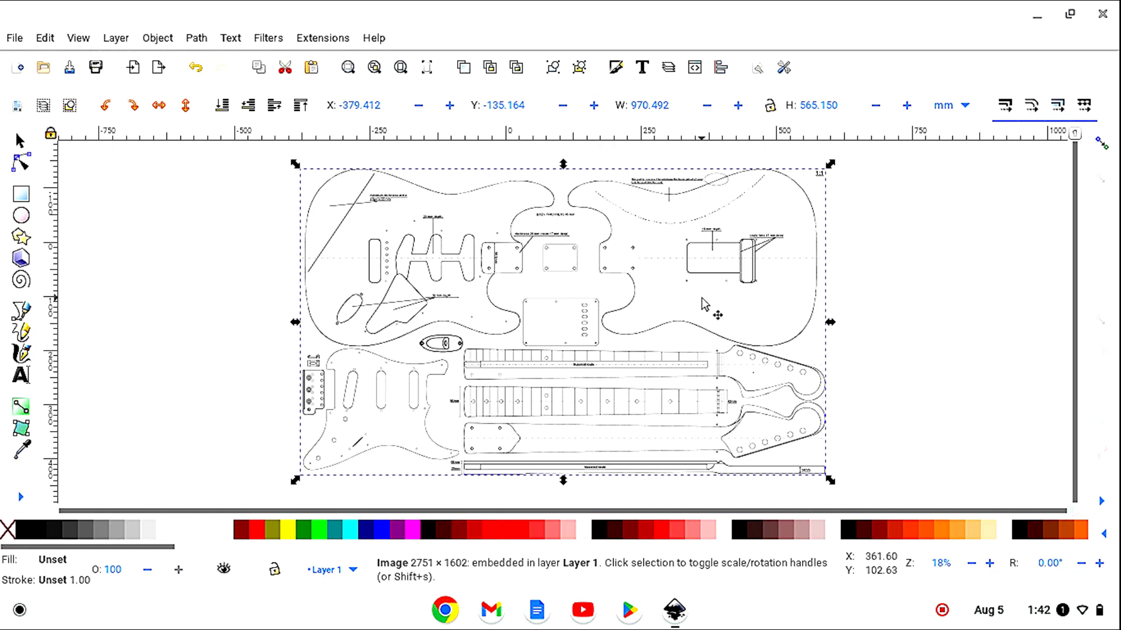
pyautogui.moveTo(454, 318)
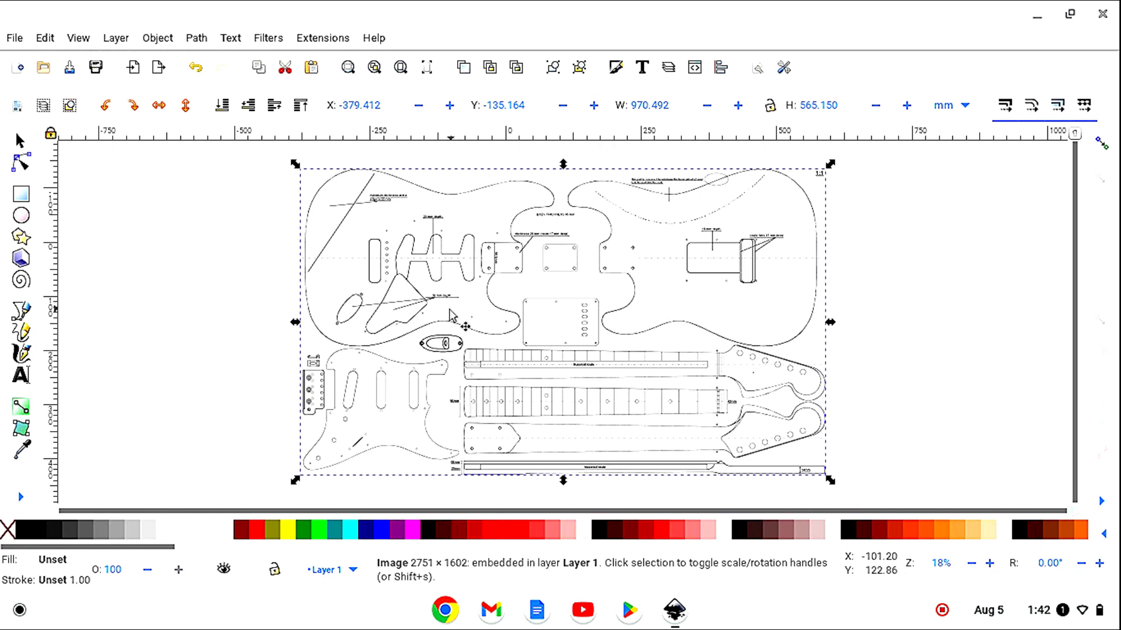
pyautogui.moveTo(338, 318)
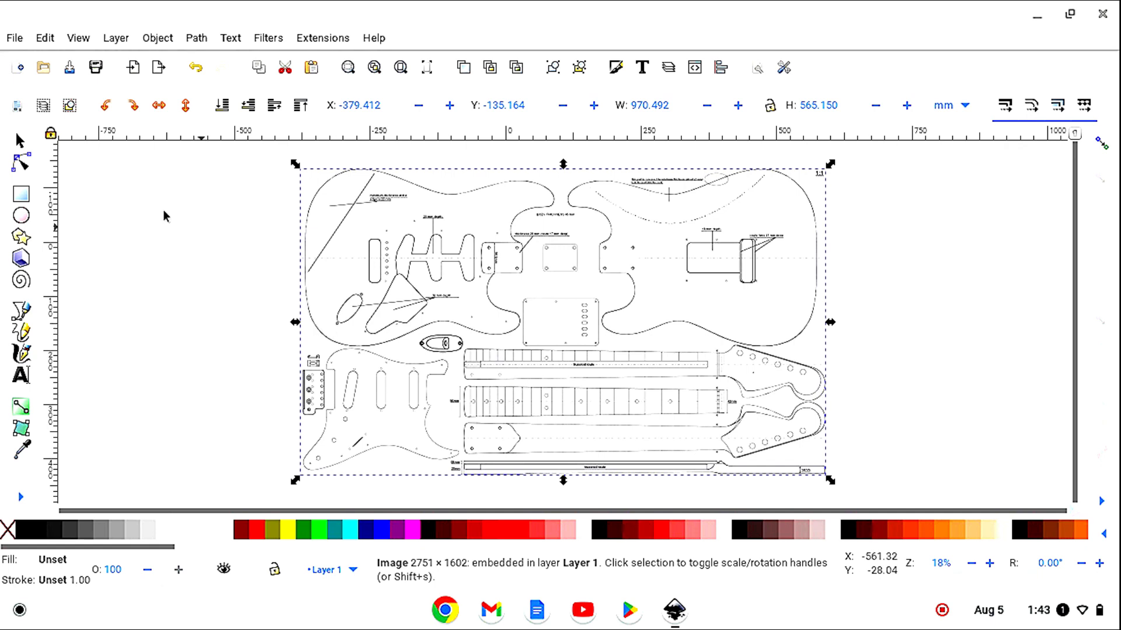
# Step: Create guides along the letter page borders over the guitar plan
pyautogui.click(42, 38)
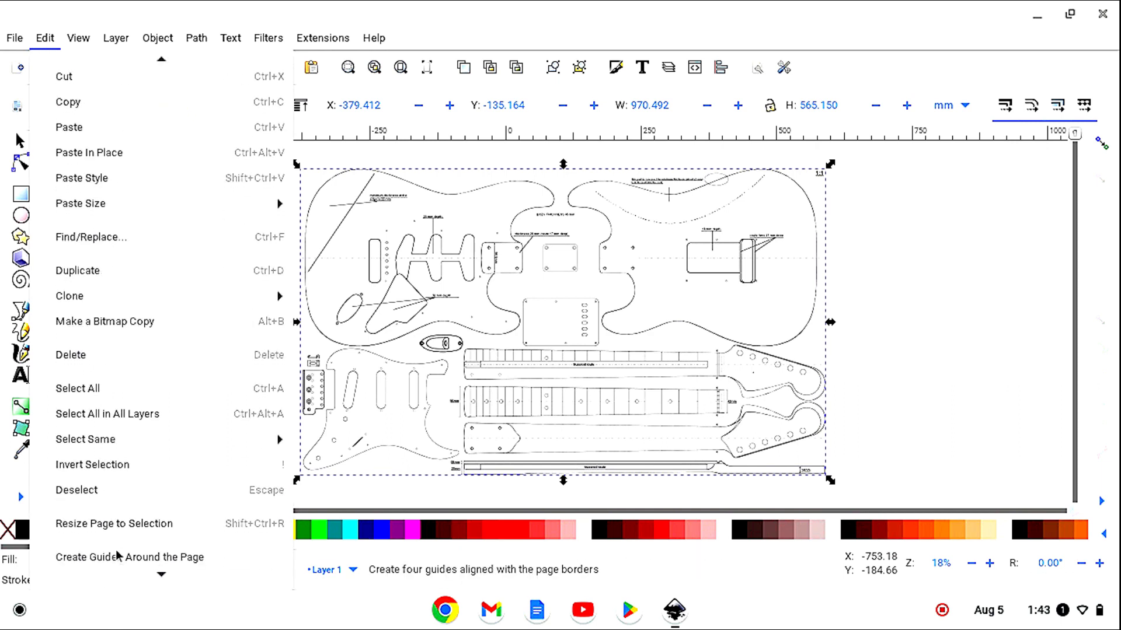
pyautogui.click(128, 557)
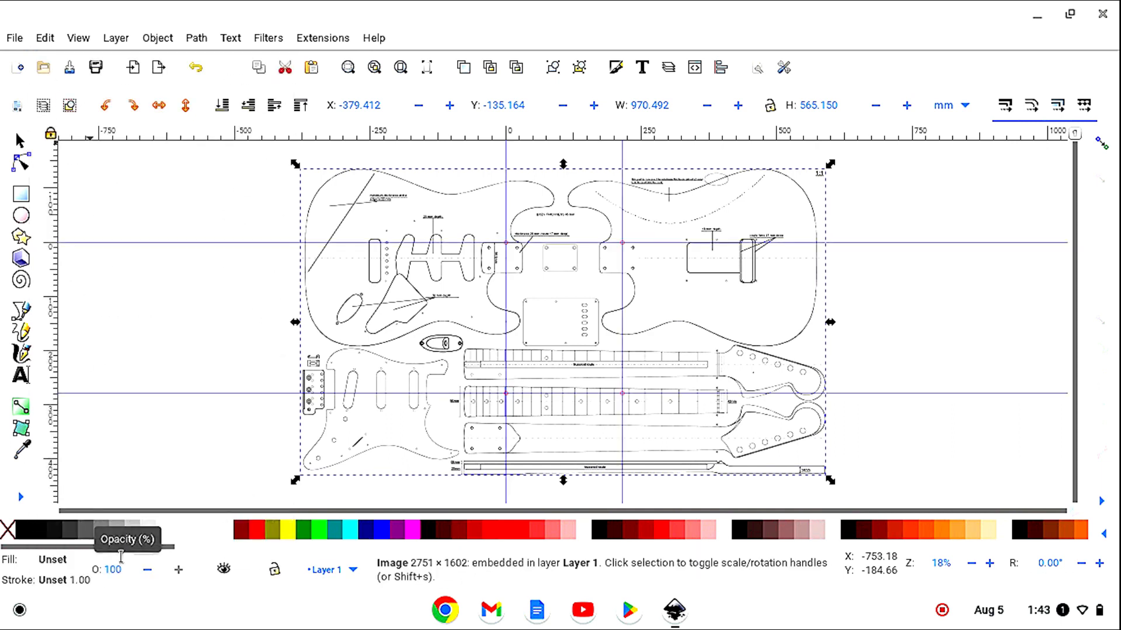
pyautogui.moveTo(19, 139)
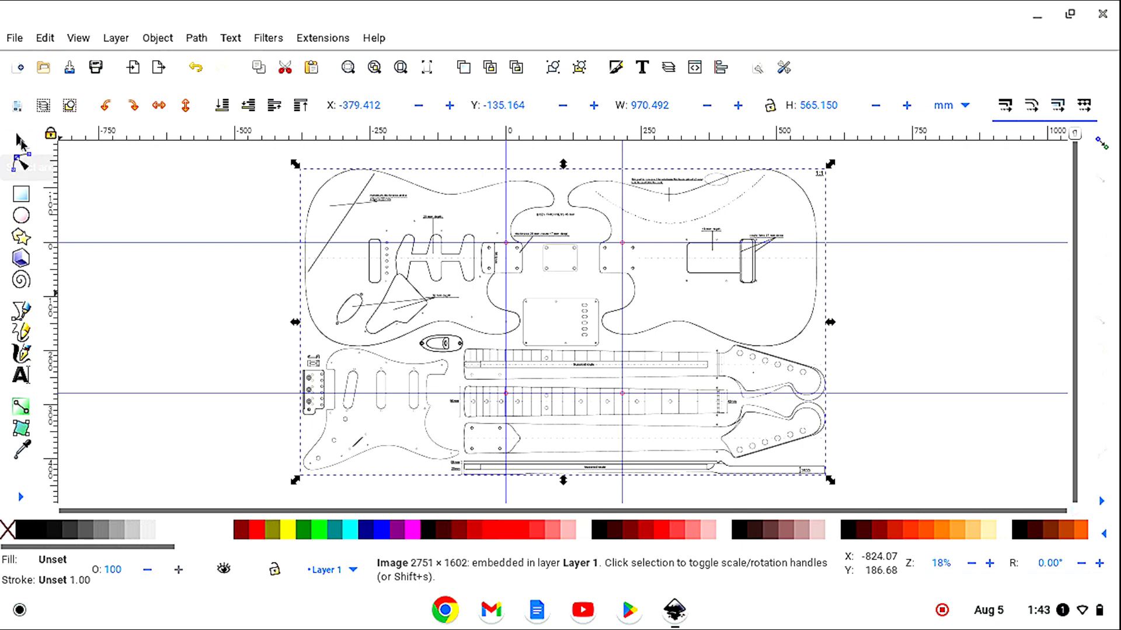
pyautogui.click(368, 335)
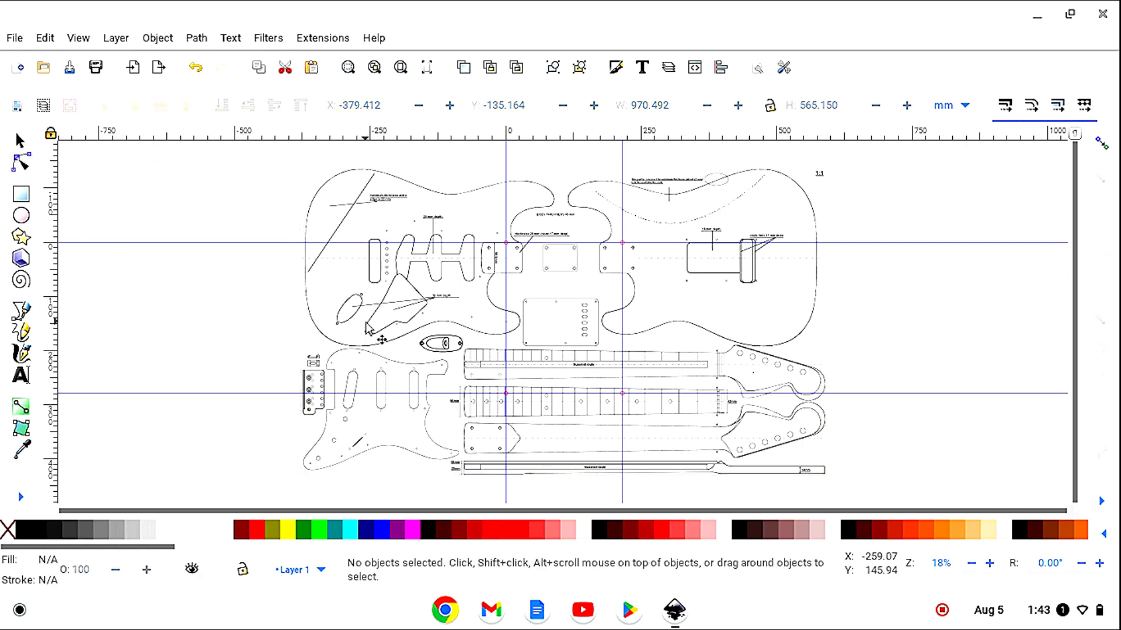
pyautogui.moveTo(360, 310)
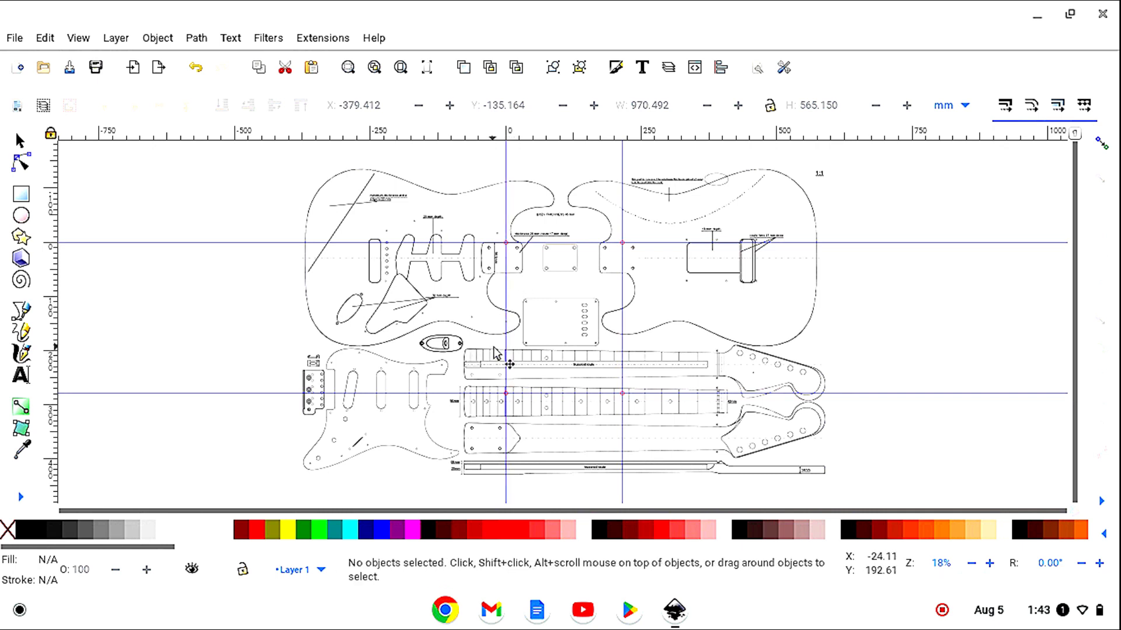
pyautogui.moveTo(329, 207)
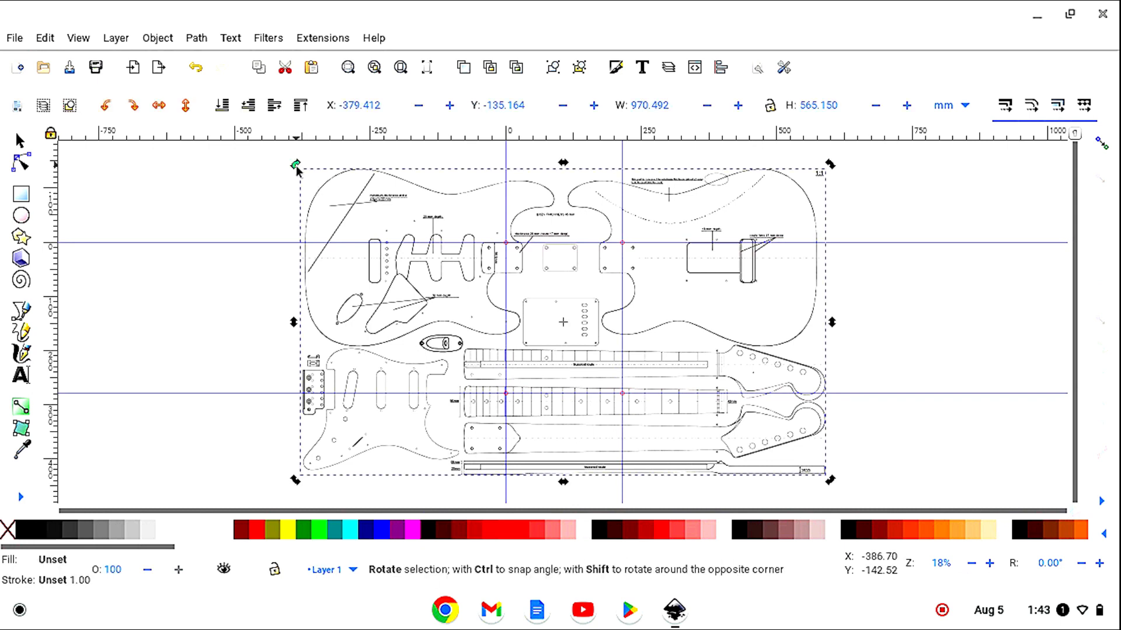
pyautogui.moveTo(294, 163); pyautogui.dragTo(322, 300)
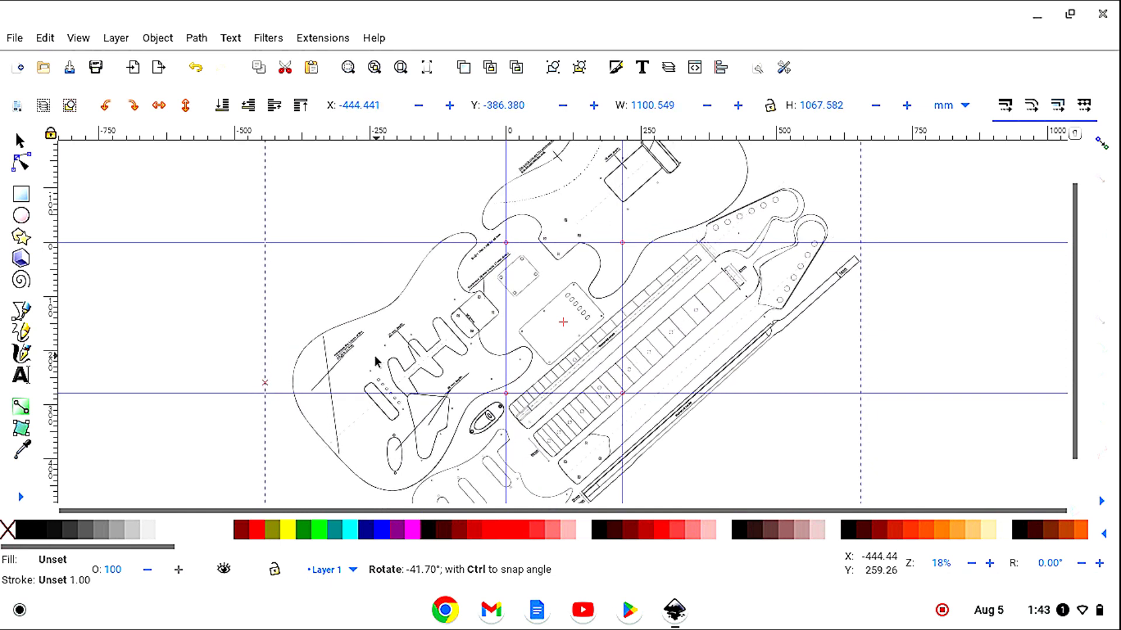
pyautogui.moveTo(375, 360); pyautogui.dragTo(373, 349)
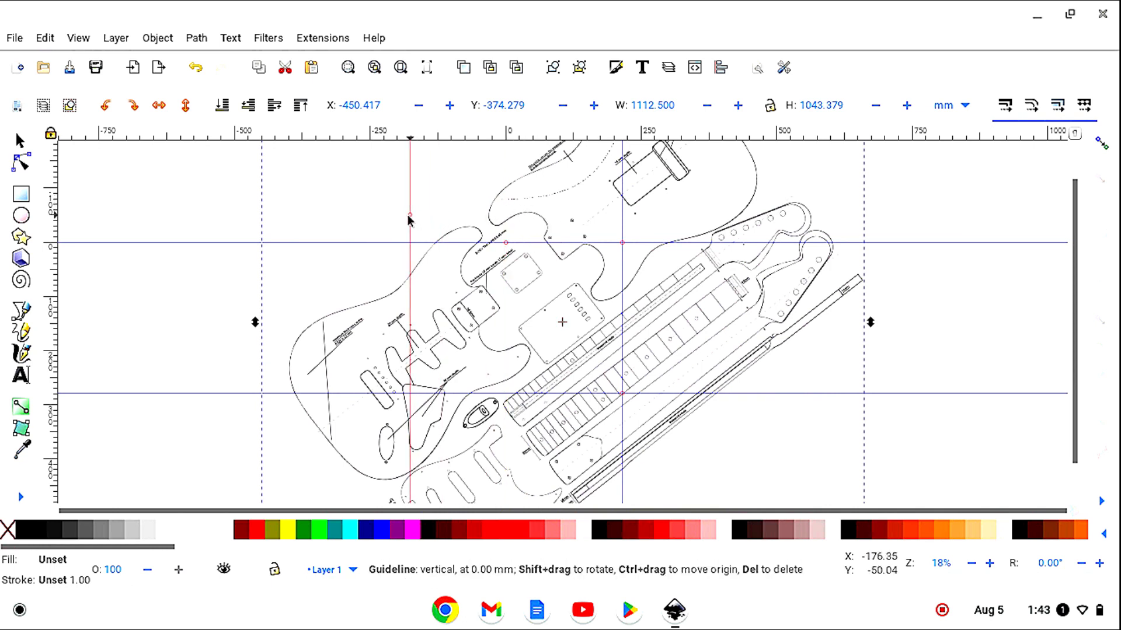
pyautogui.moveTo(409, 216); pyautogui.dragTo(478, 238)
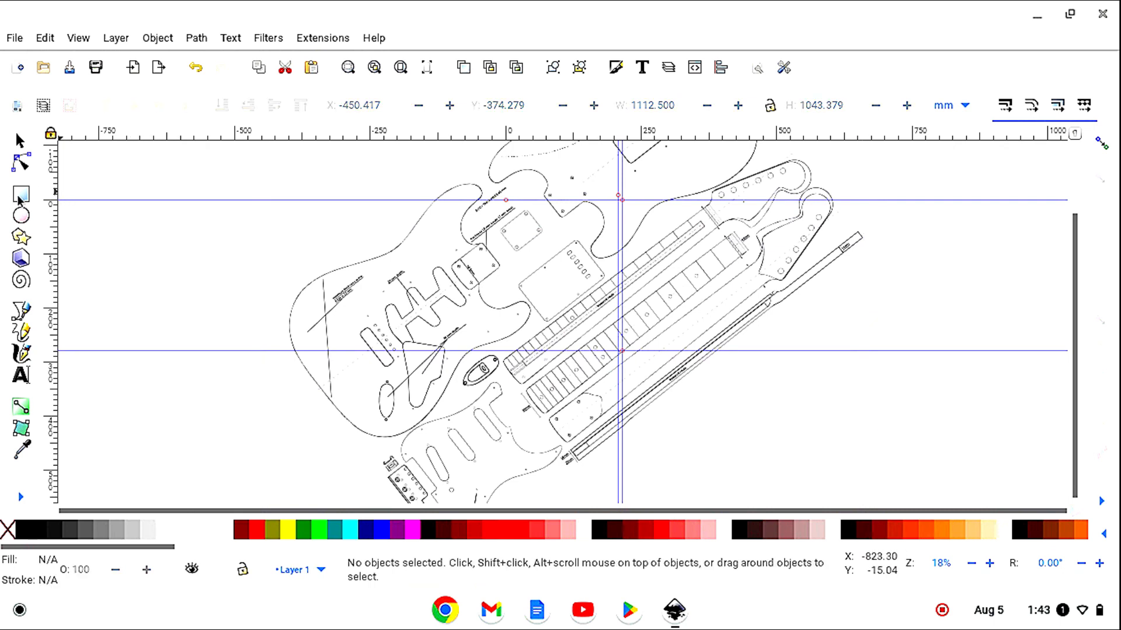
# Step: Draw a rectangle over the output jack cavity and clip the plan image to it
pyautogui.click(19, 194)
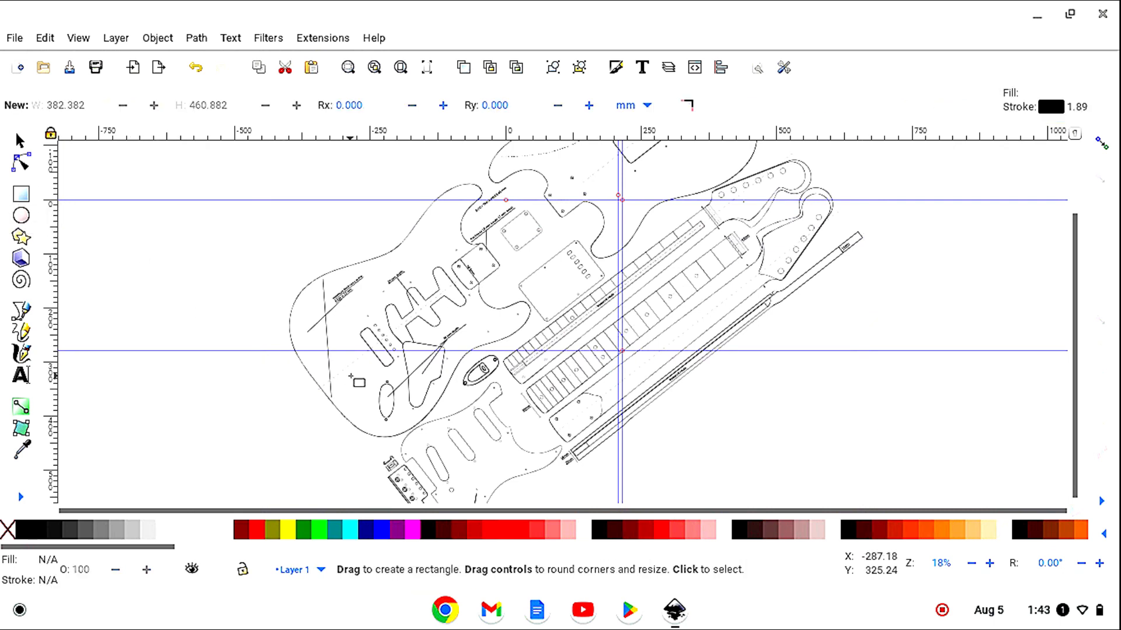
pyautogui.moveTo(353, 389); pyautogui.dragTo(376, 430)
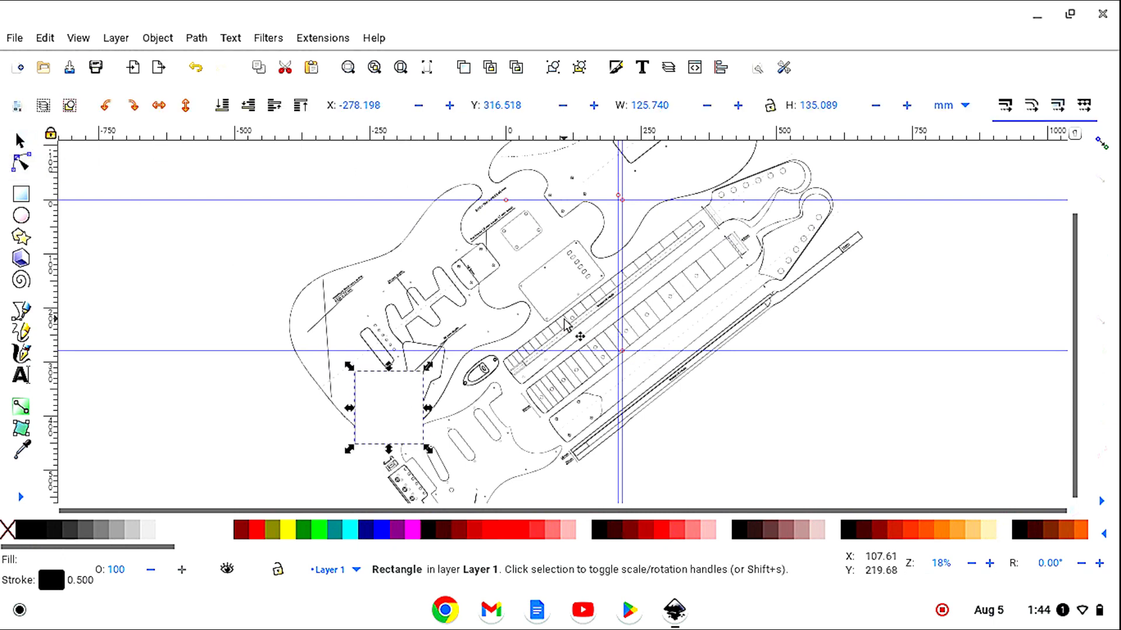
pyautogui.moveTo(371, 282)
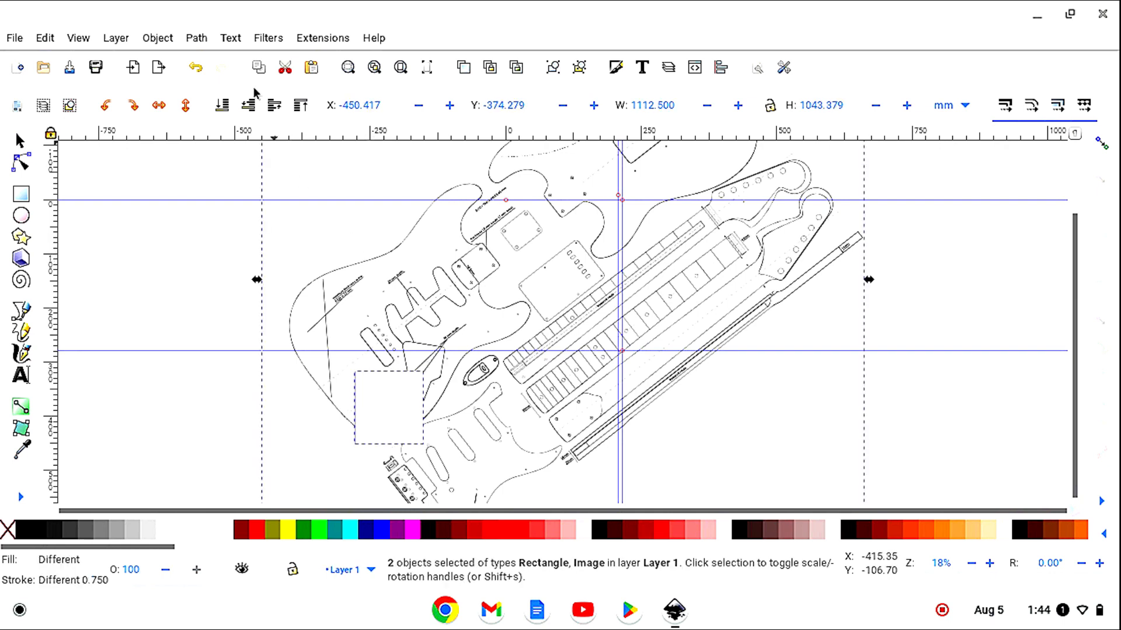
pyautogui.click(157, 37)
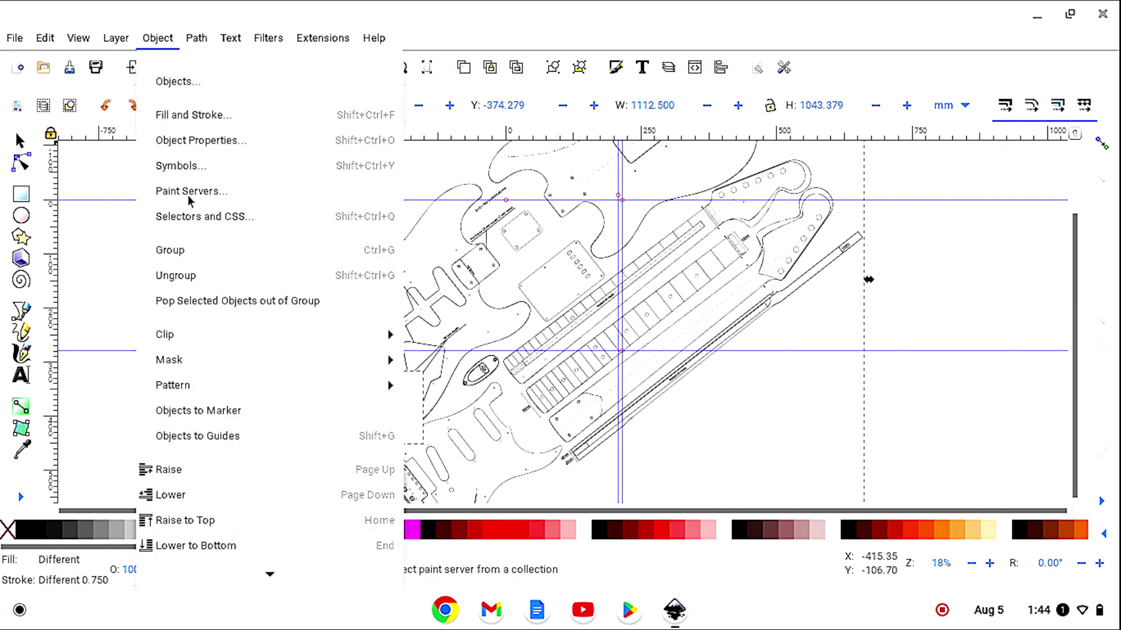
pyautogui.moveTo(166, 334)
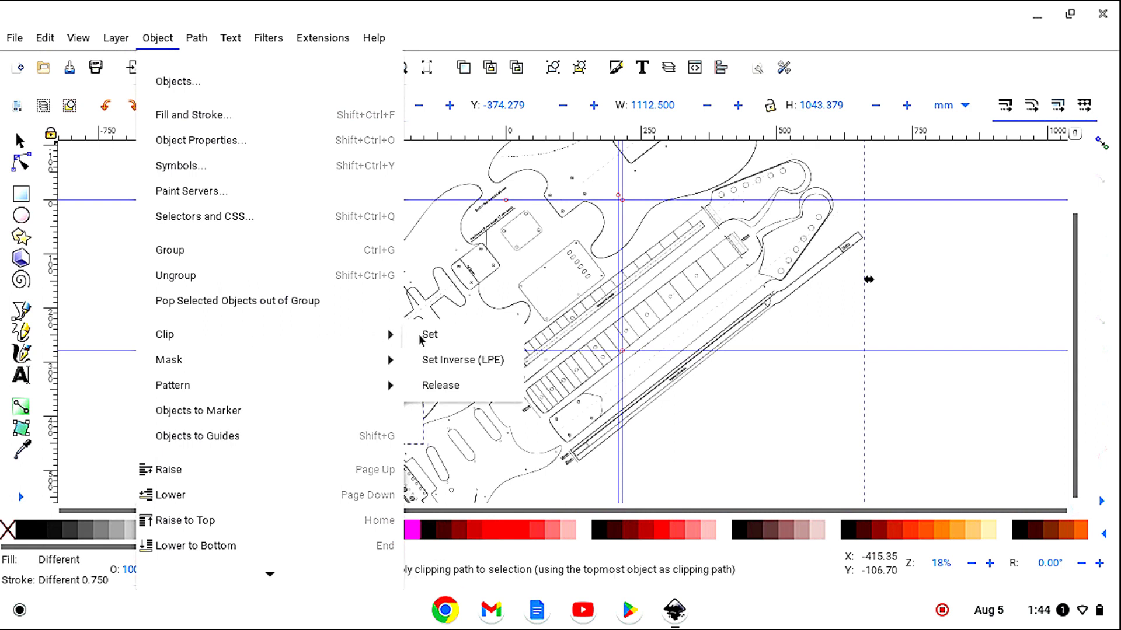
pyautogui.click(429, 336)
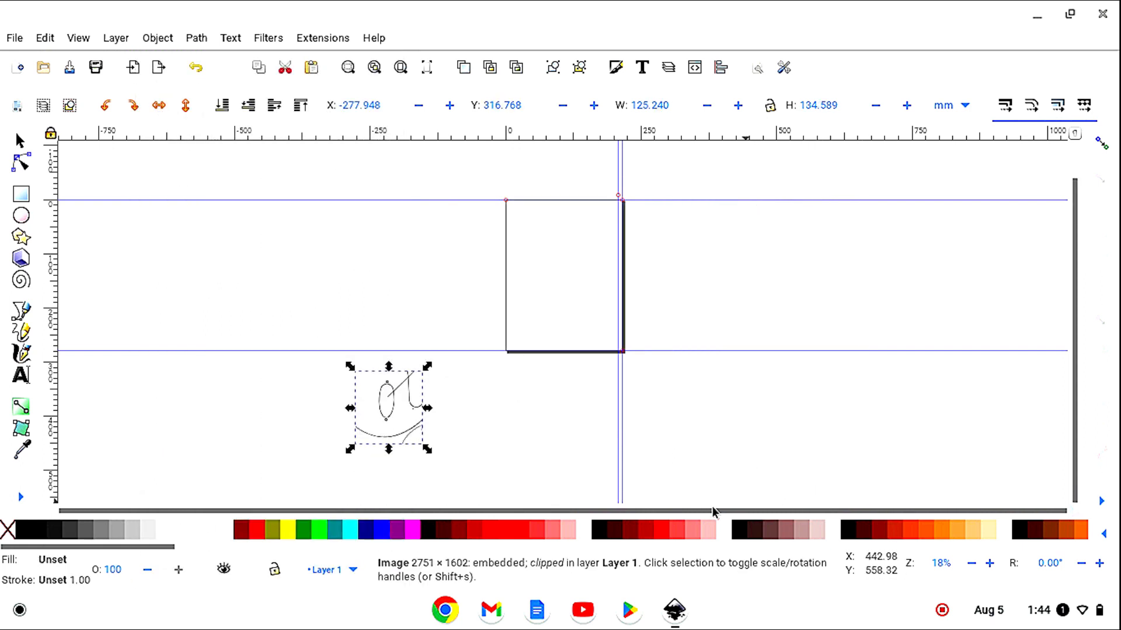
pyautogui.moveTo(549, 412)
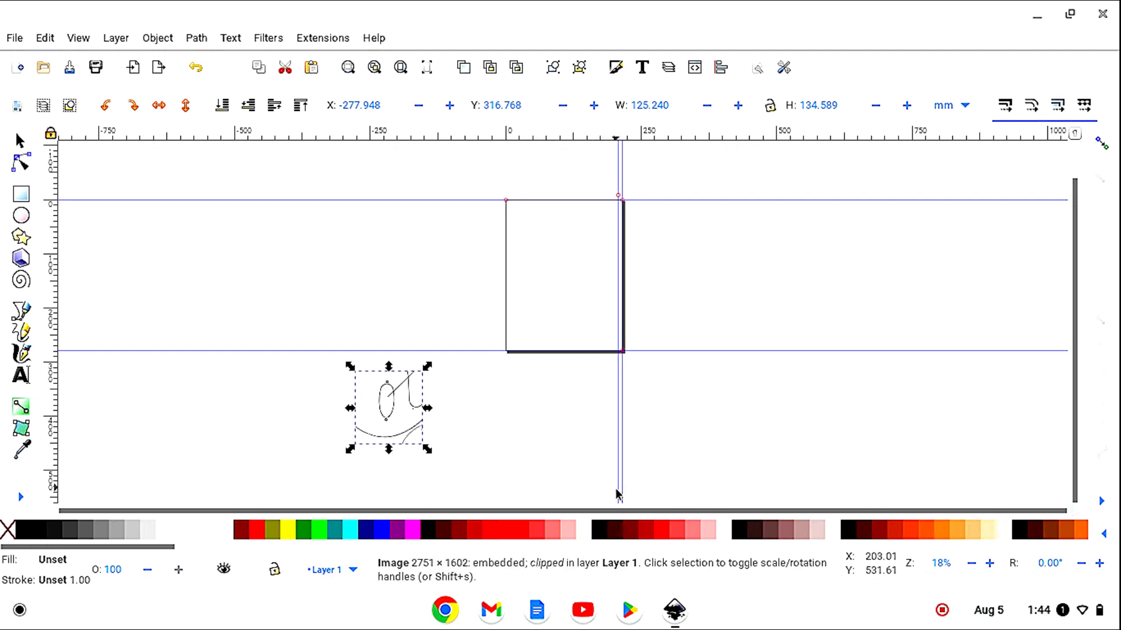
# Step: Drag the vertical guide across onto the centre of the jack oval
pyautogui.moveTo(617, 493); pyautogui.dragTo(471, 493)
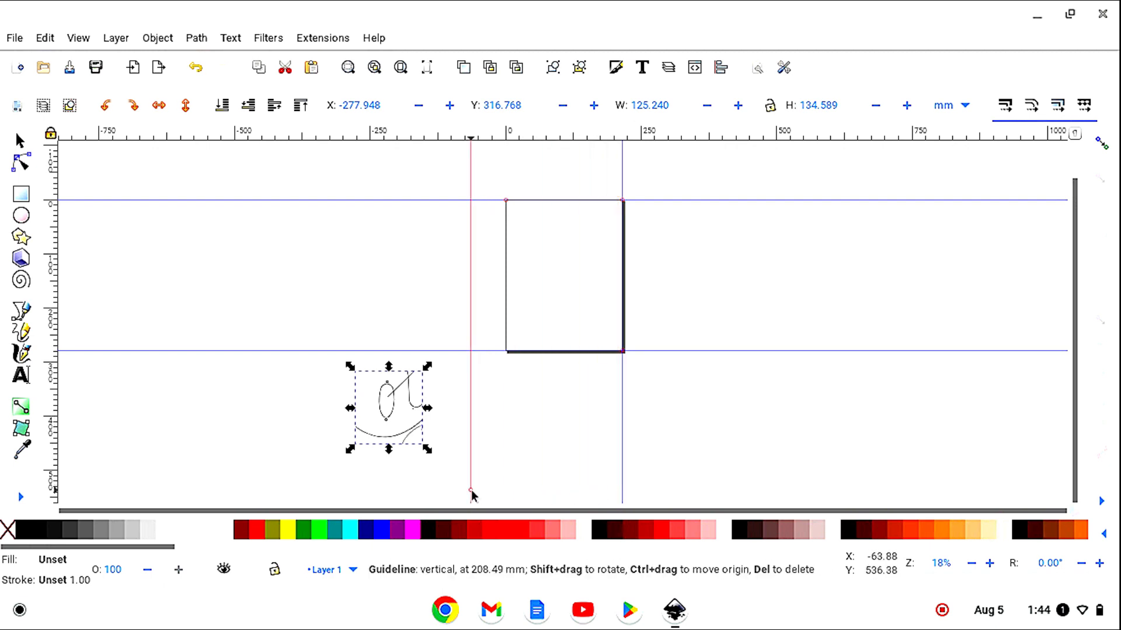
pyautogui.moveTo(469, 493); pyautogui.dragTo(388, 509)
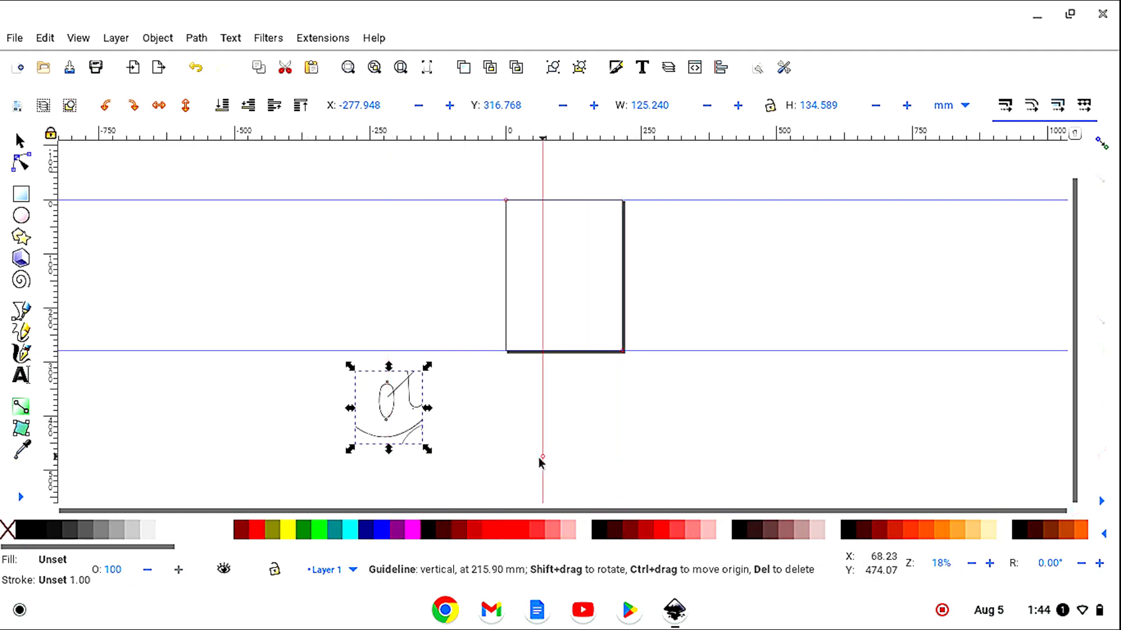
pyautogui.moveTo(541, 463); pyautogui.dragTo(388, 477)
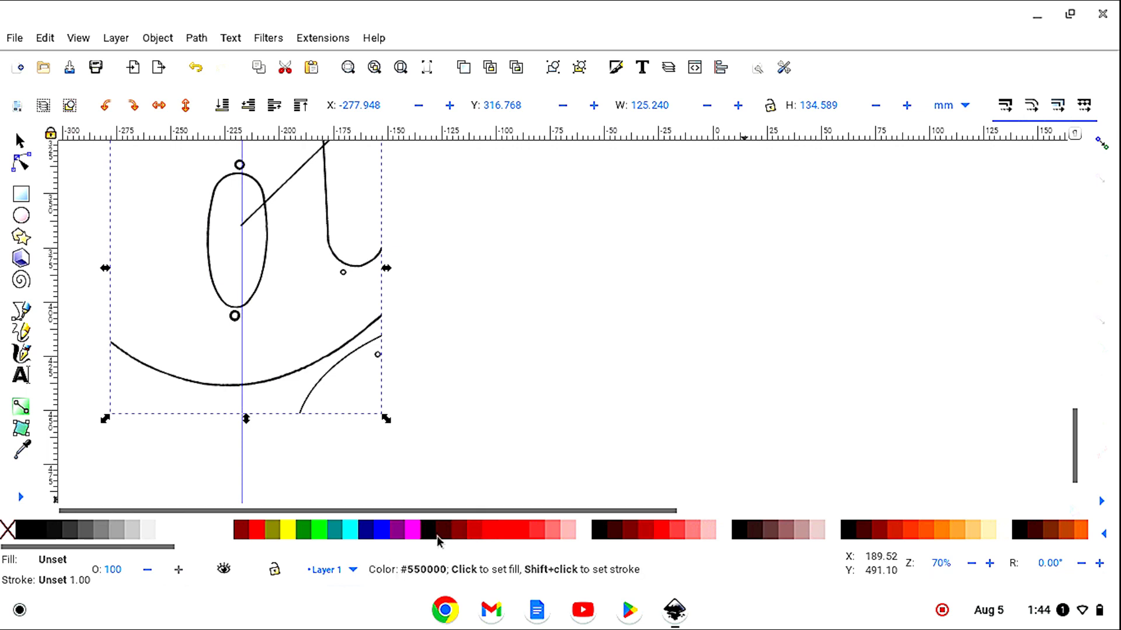
pyautogui.moveTo(440, 539)
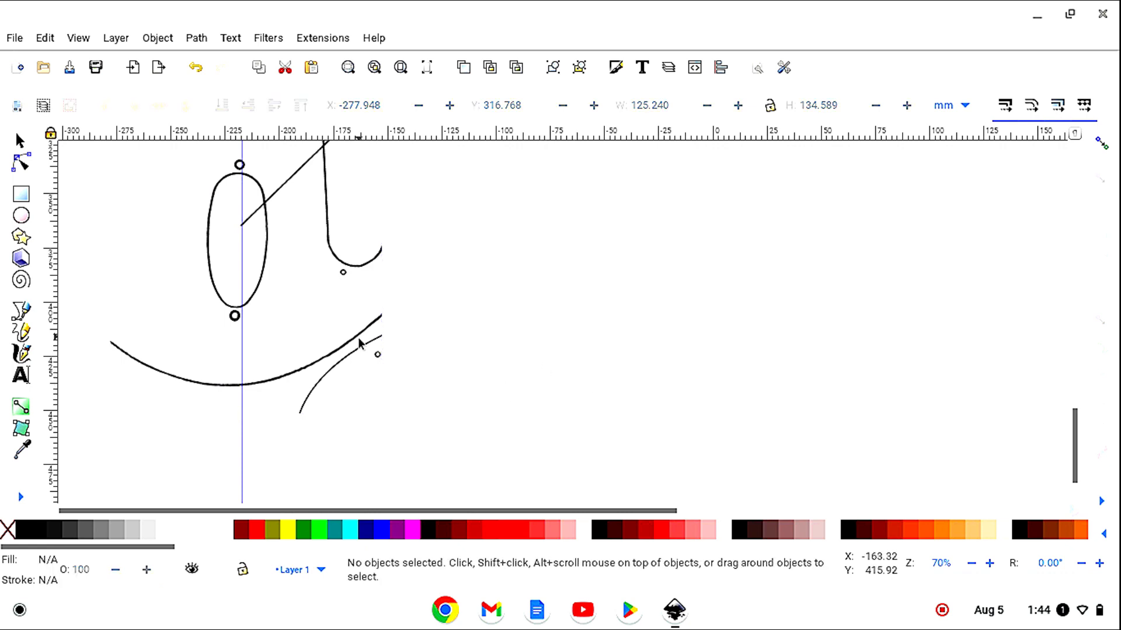
# Step: Rotate the clipped plan in small steps until the oval lines up with the guide
pyautogui.click(328, 361)
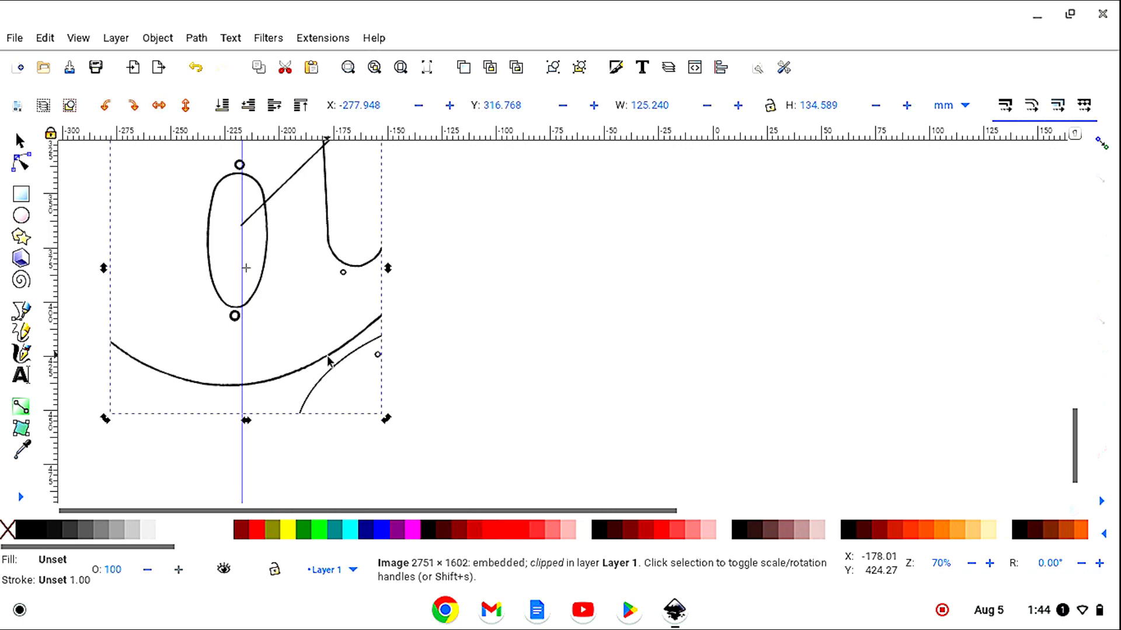
pyautogui.moveTo(386, 422)
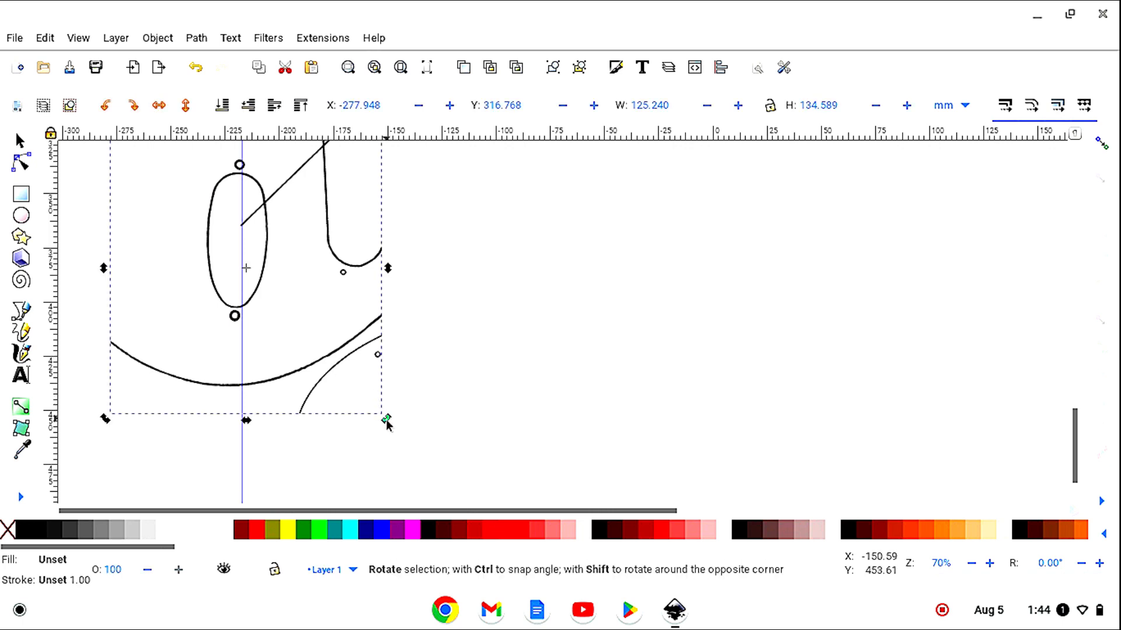
pyautogui.moveTo(388, 421); pyautogui.dragTo(387, 408)
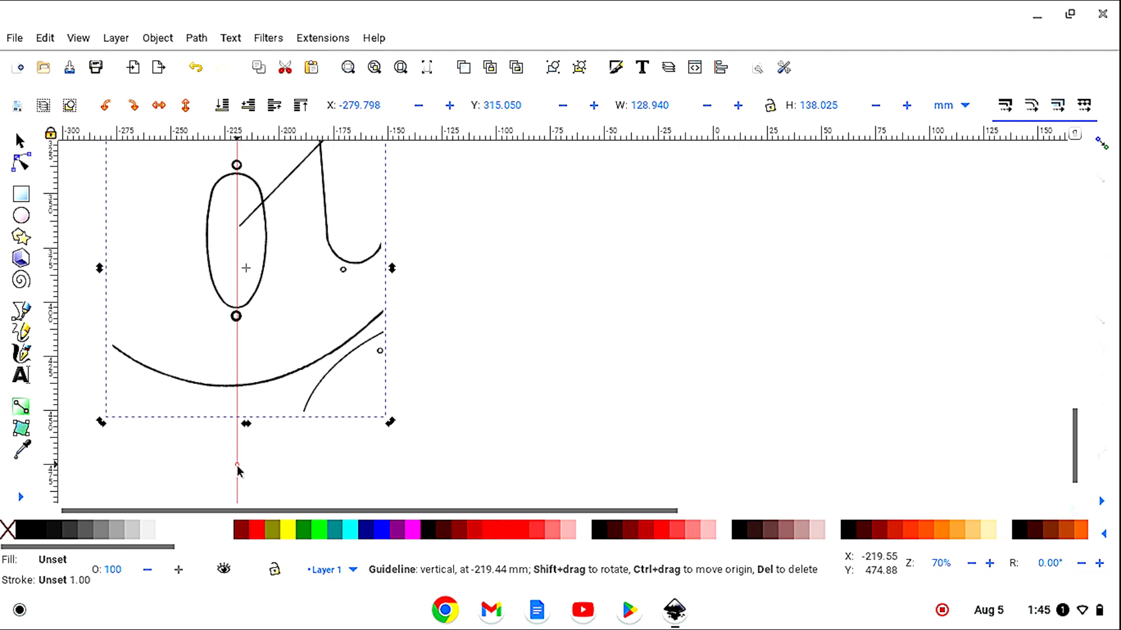
pyautogui.moveTo(391, 426)
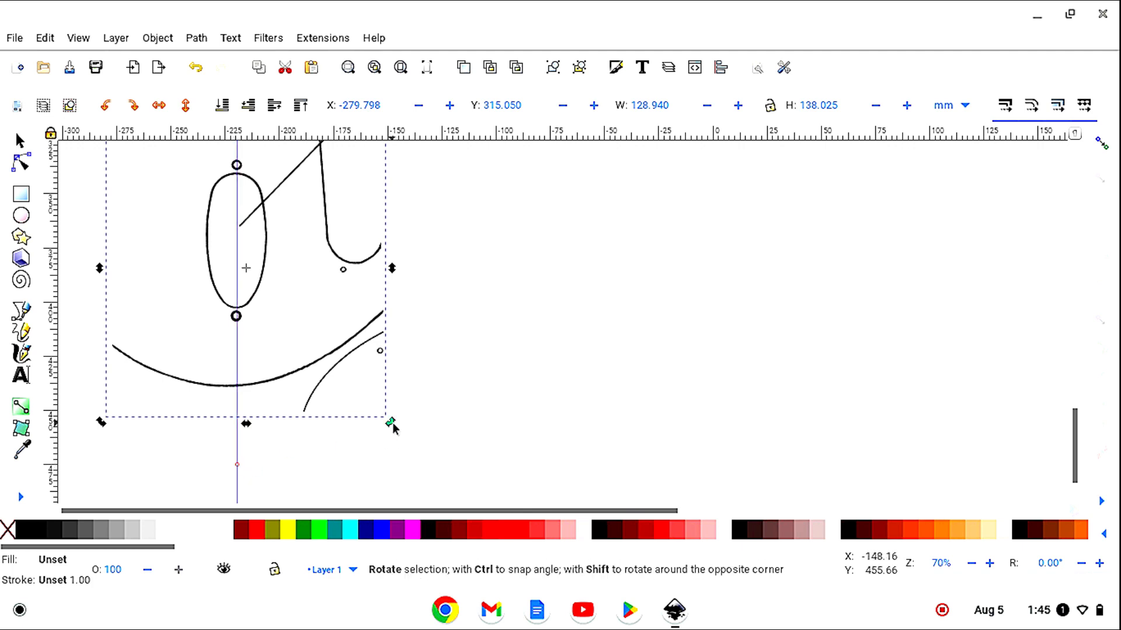
pyautogui.moveTo(392, 422); pyautogui.dragTo(386, 416)
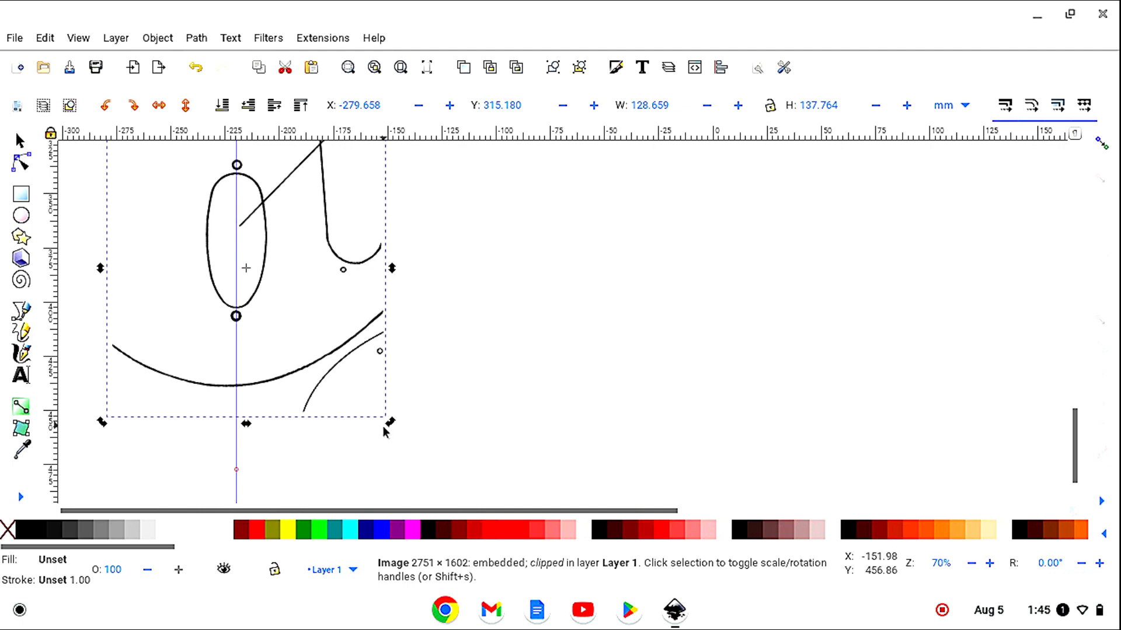
pyautogui.moveTo(391, 427)
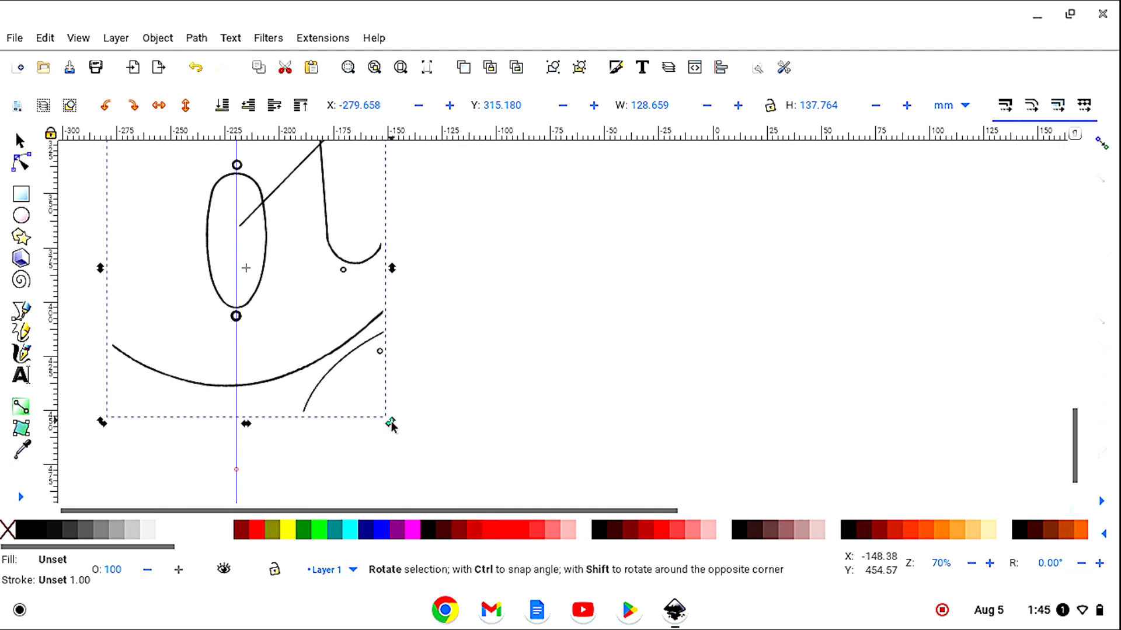
pyautogui.moveTo(392, 423); pyautogui.dragTo(385, 415)
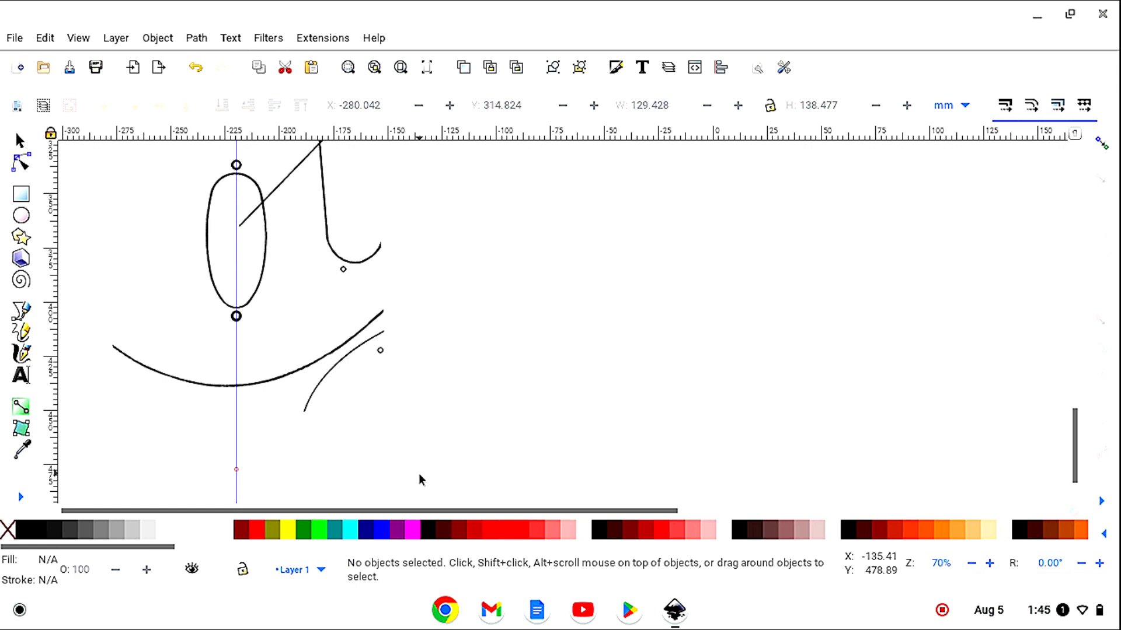
pyautogui.moveTo(554, 412)
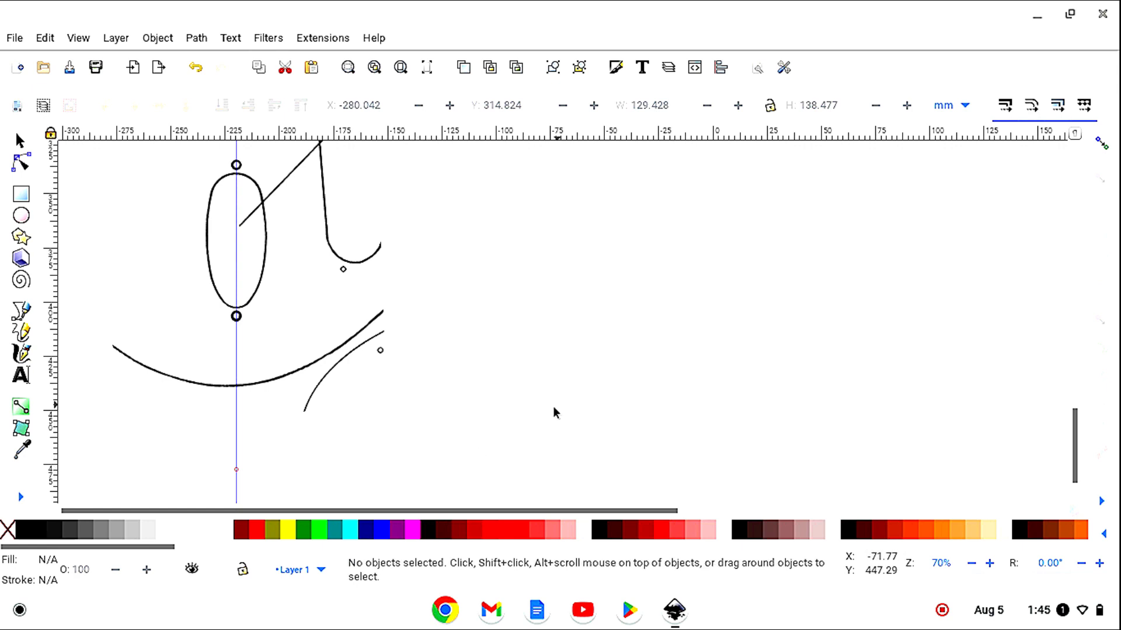
pyautogui.moveTo(482, 204)
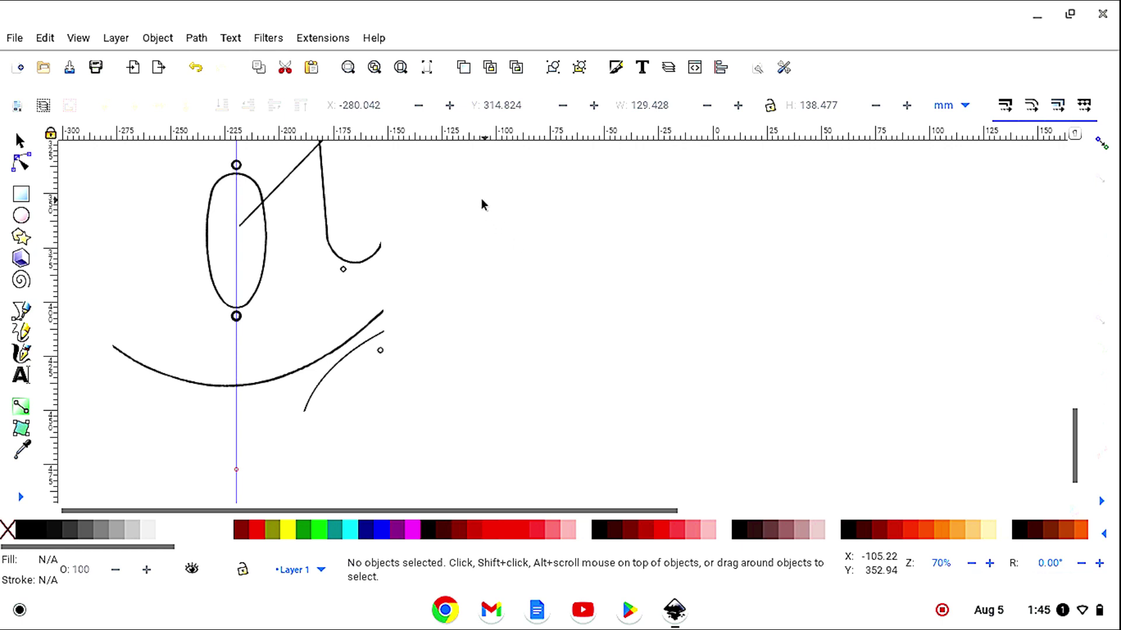
pyautogui.moveTo(243, 175)
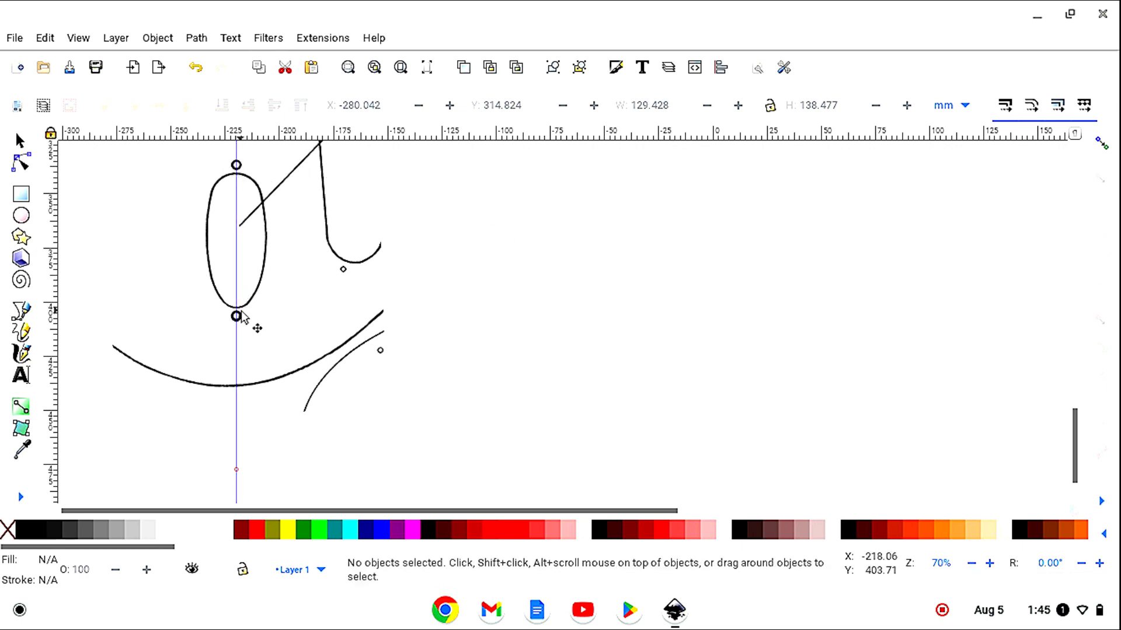
pyautogui.moveTo(908, 132)
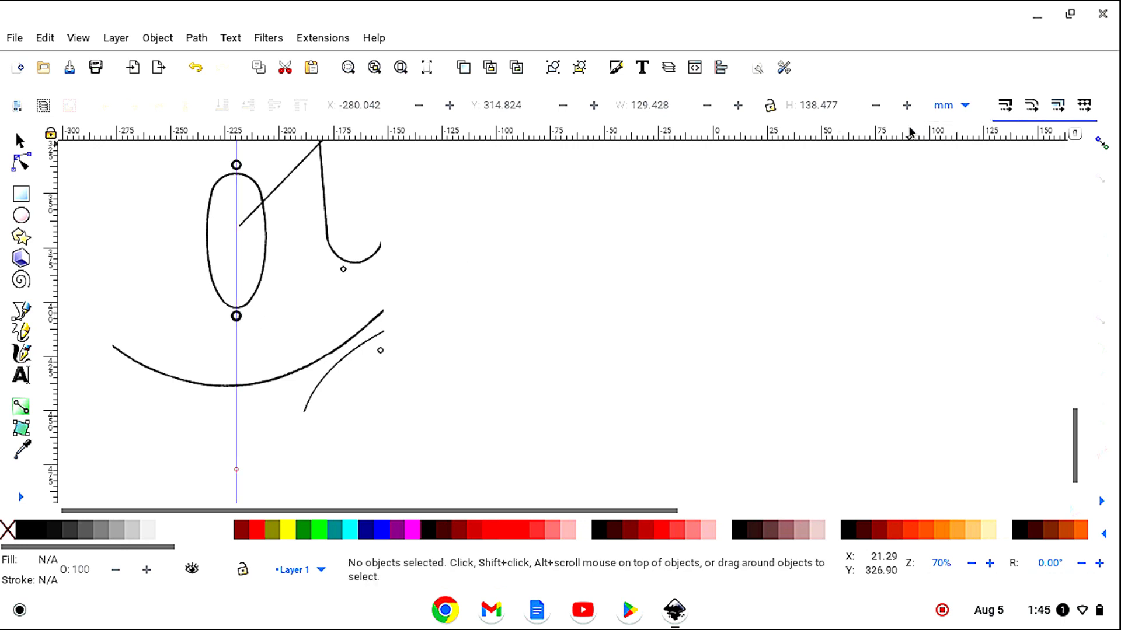
pyautogui.moveTo(865, 173)
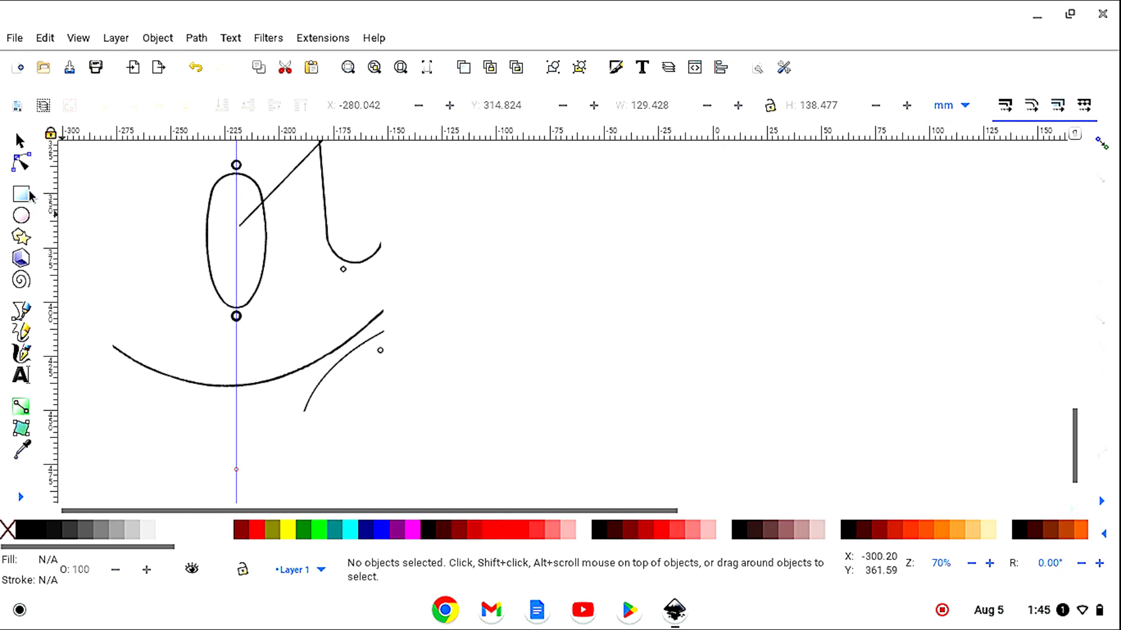
# Step: Draw a tall rectangle to the left of the oval cavity
pyautogui.click(18, 195)
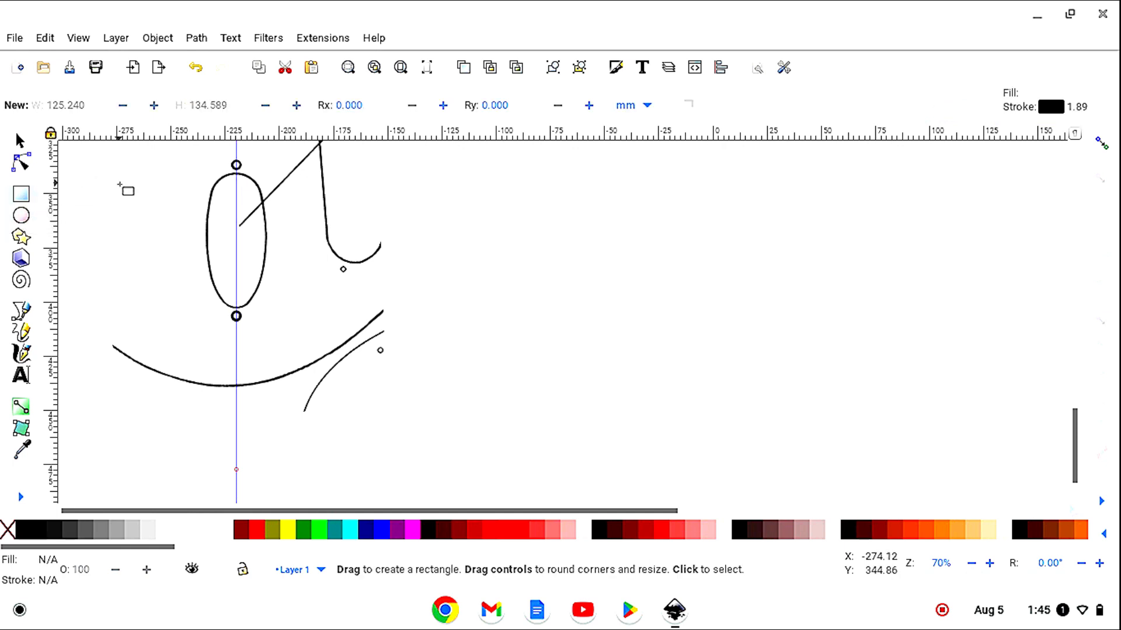
pyautogui.moveTo(134, 167); pyautogui.dragTo(133, 299)
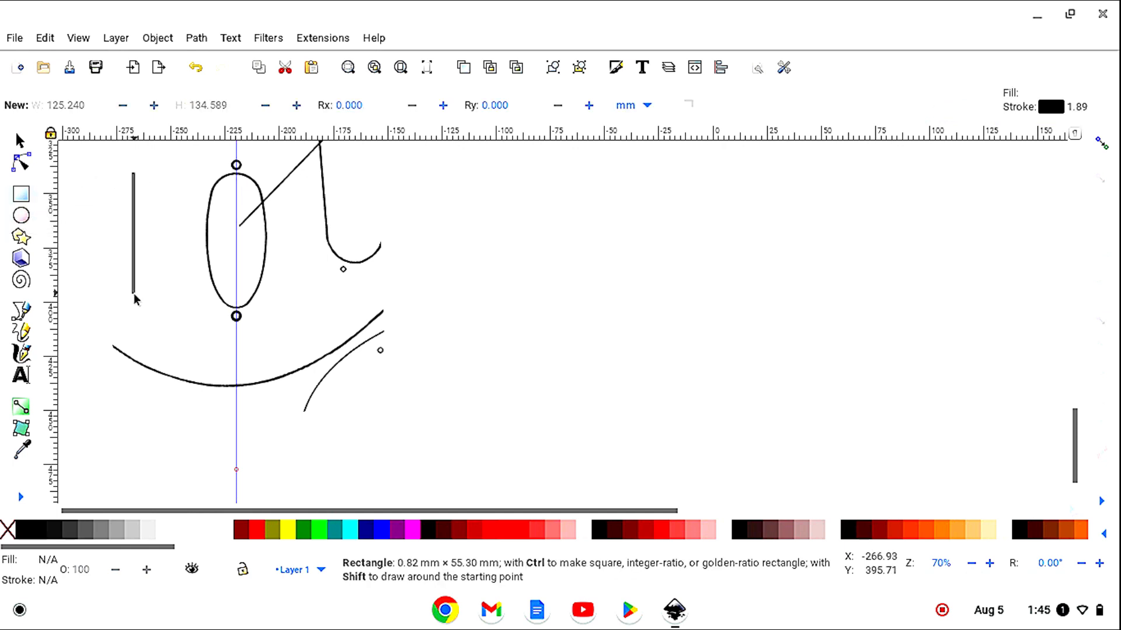
pyautogui.moveTo(133, 170); pyautogui.dragTo(172, 320)
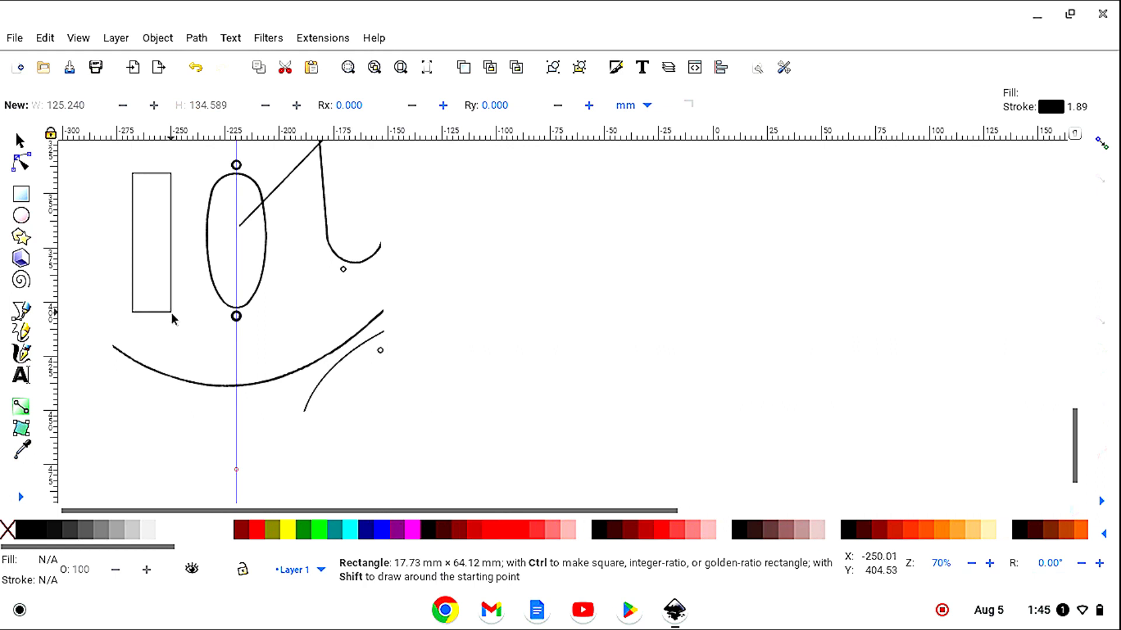
# Step: Resize the rectangle to 71 mm high with proportions locked
pyautogui.click(20, 139)
pyautogui.write('7')
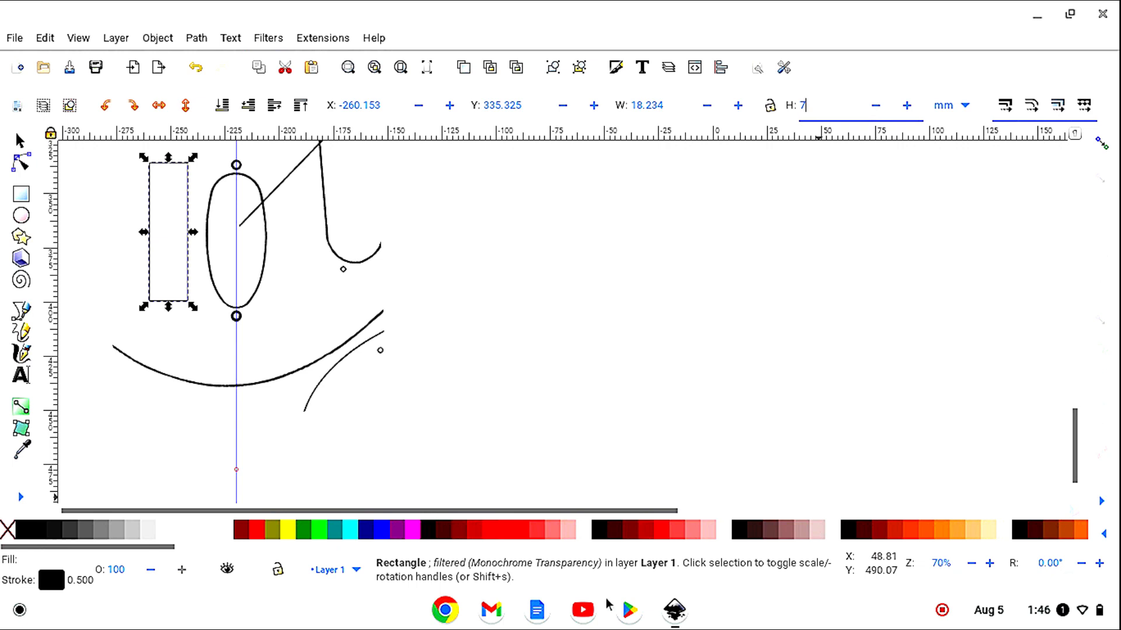
pyautogui.write('1.00')
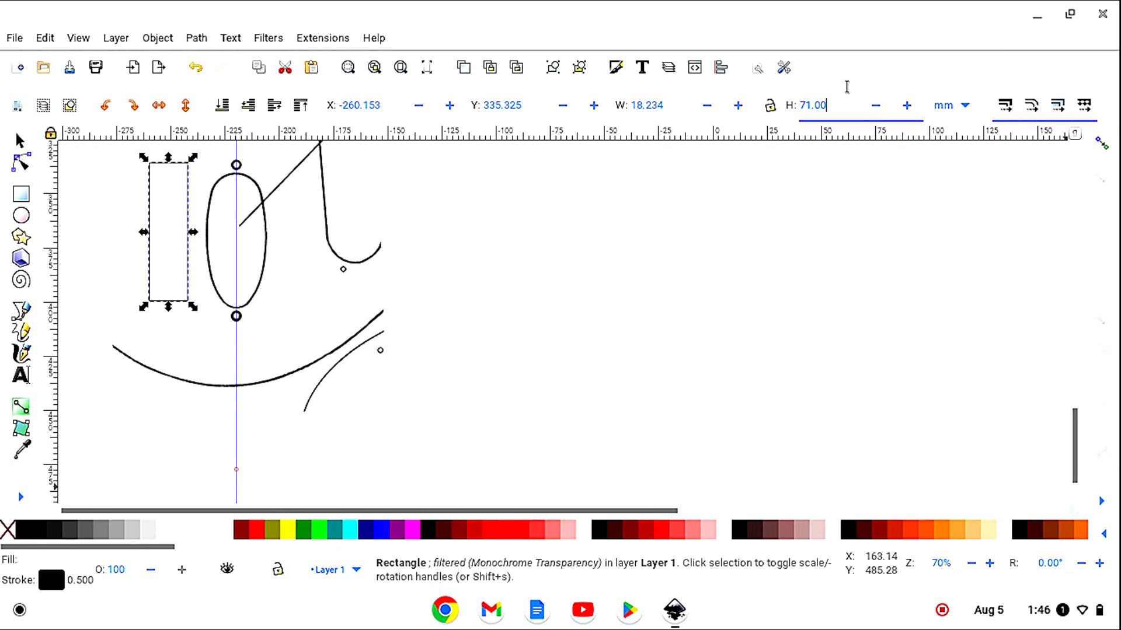
pyautogui.click(768, 106)
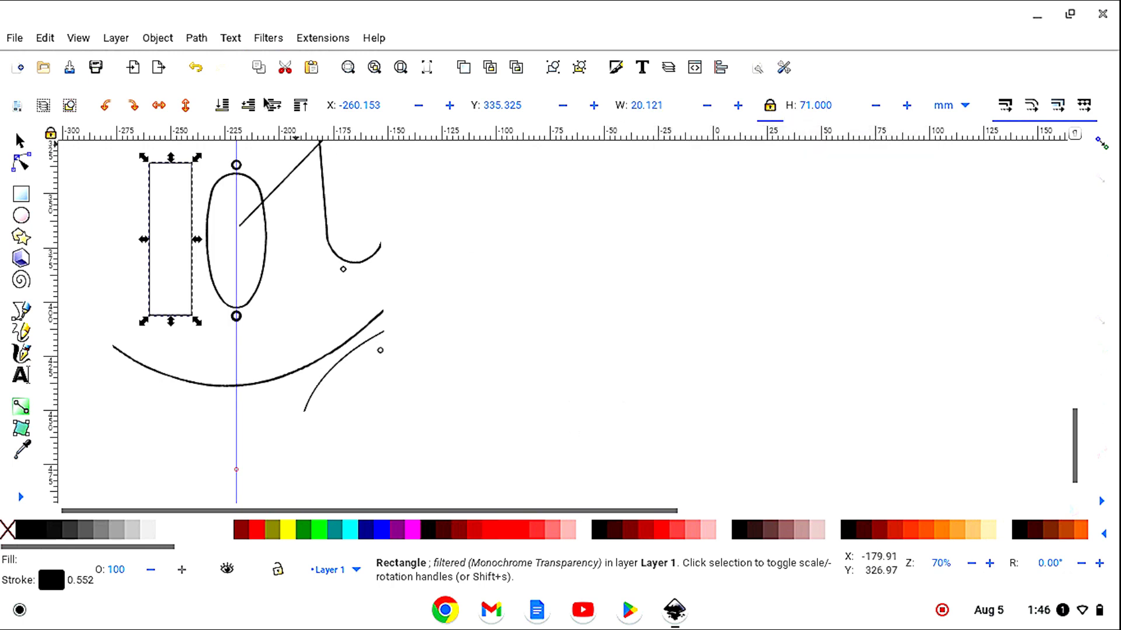
# Step: Open the Filters menu with the 20 × 71 mm rectangle still selected
pyautogui.click(268, 38)
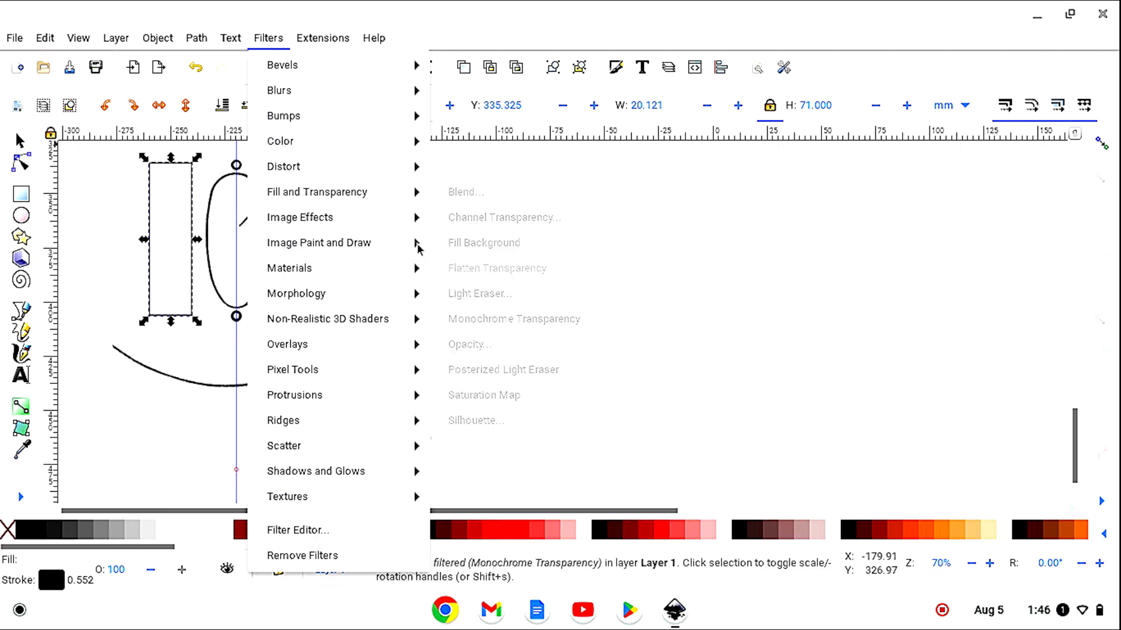
pyautogui.moveTo(488, 324)
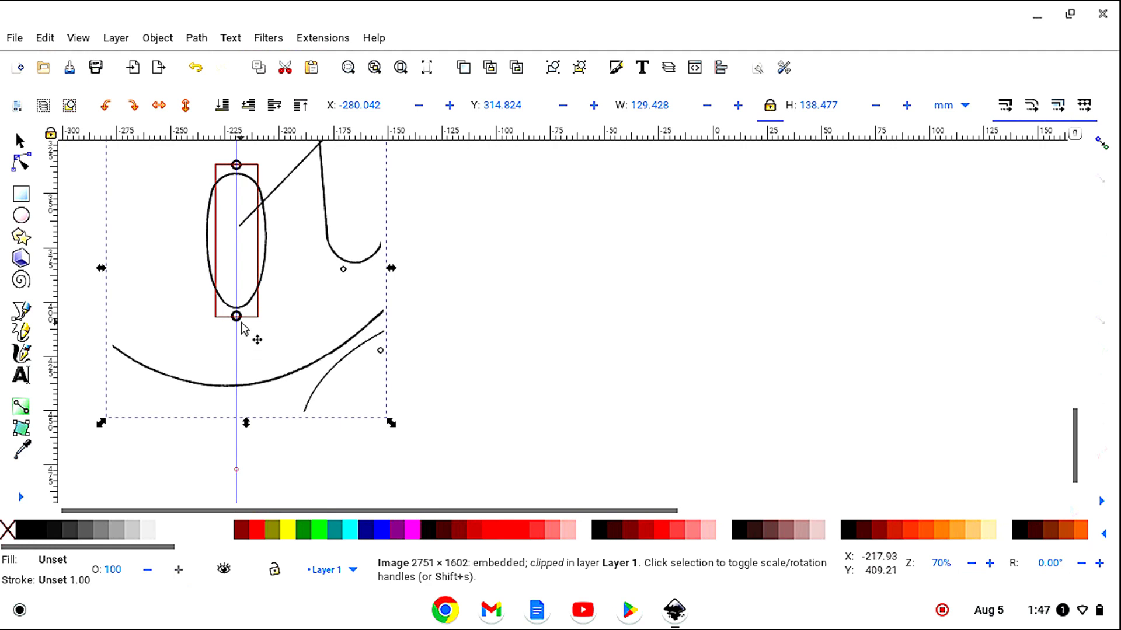
pyautogui.moveTo(254, 229)
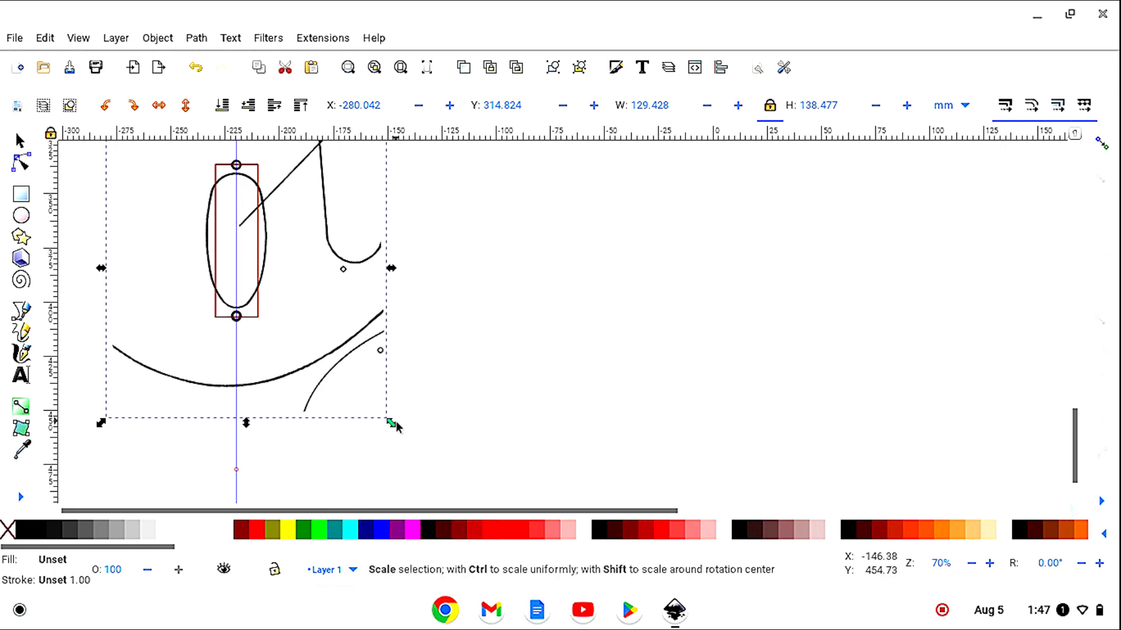
# Step: Scale the sketch image and the rectangle until the oval fits inside the rectangle
pyautogui.moveTo(394, 423); pyautogui.dragTo(392, 423)
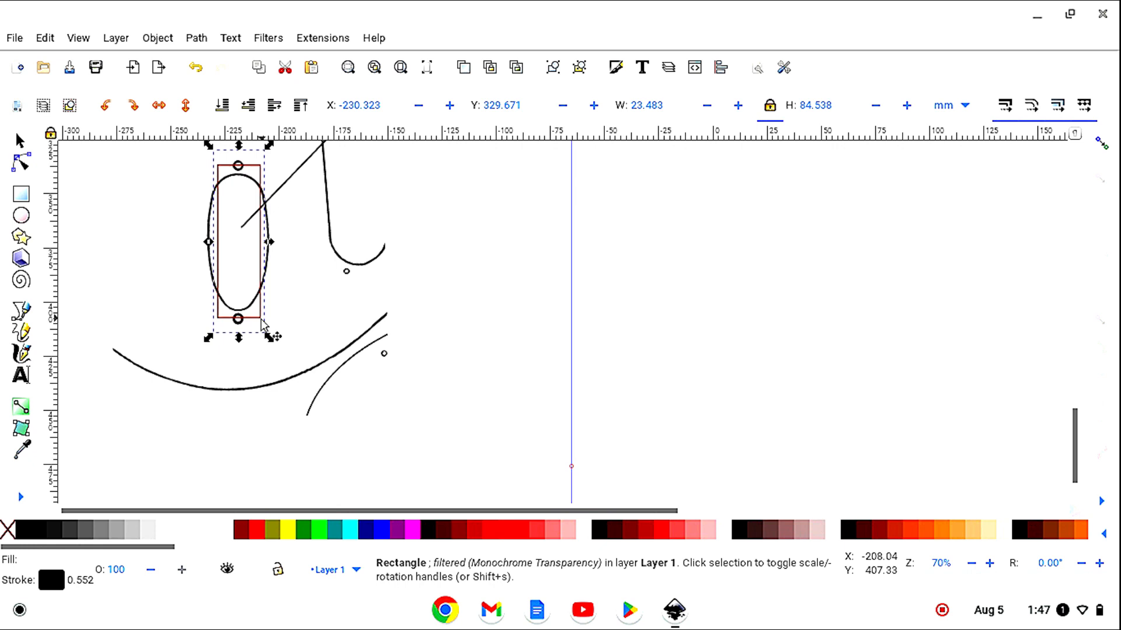
pyautogui.moveTo(238, 320); pyautogui.dragTo(236, 327)
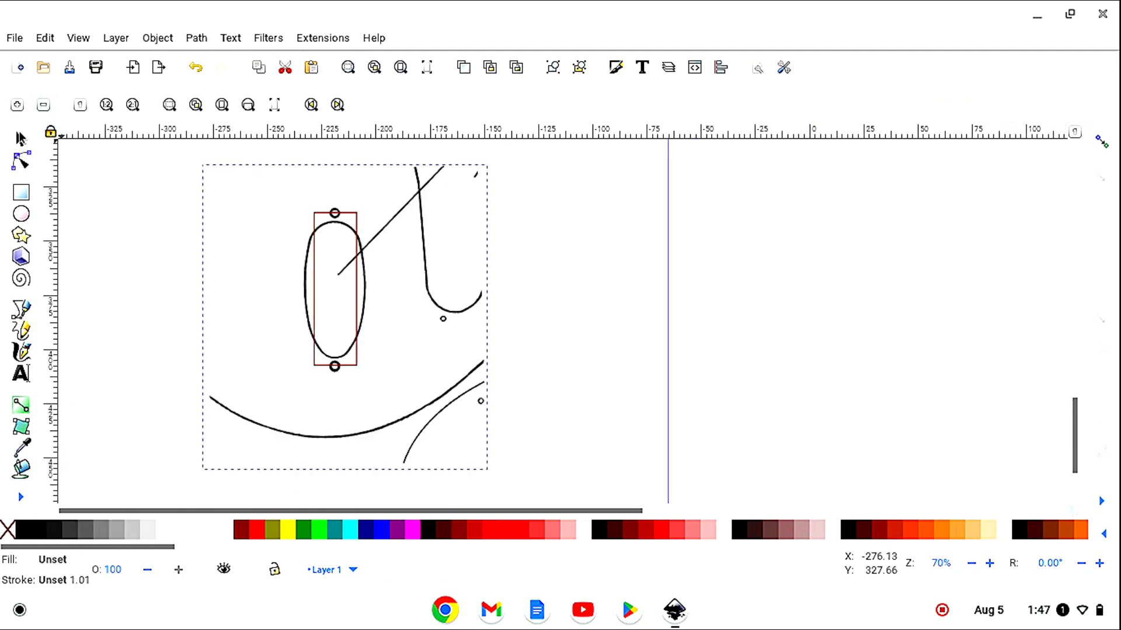
pyautogui.click(343, 315)
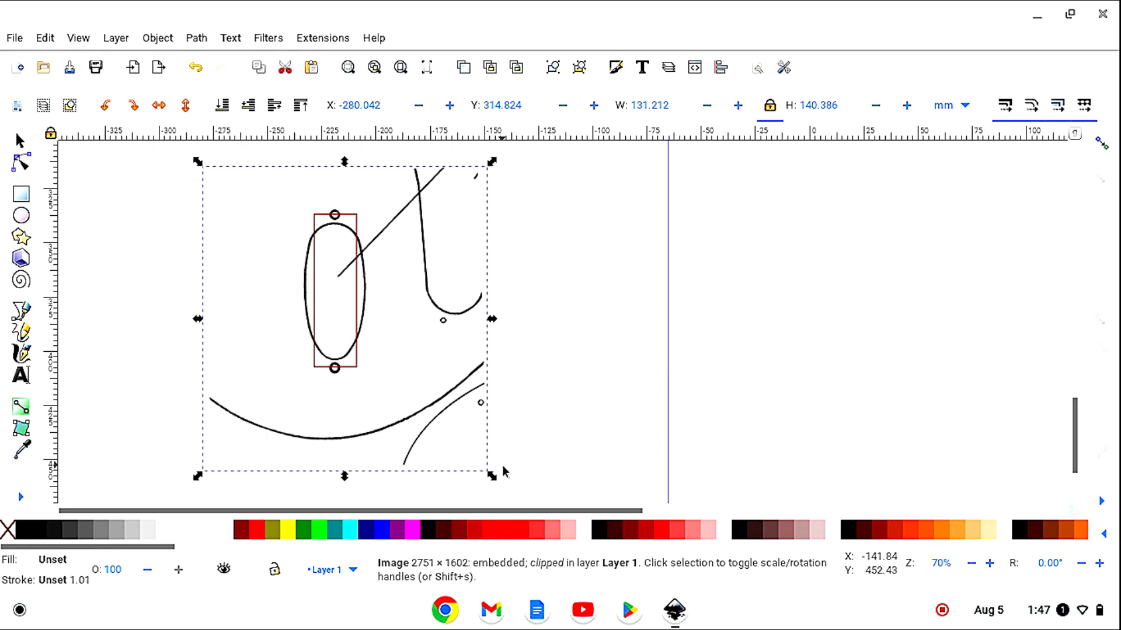
pyautogui.moveTo(490, 477)
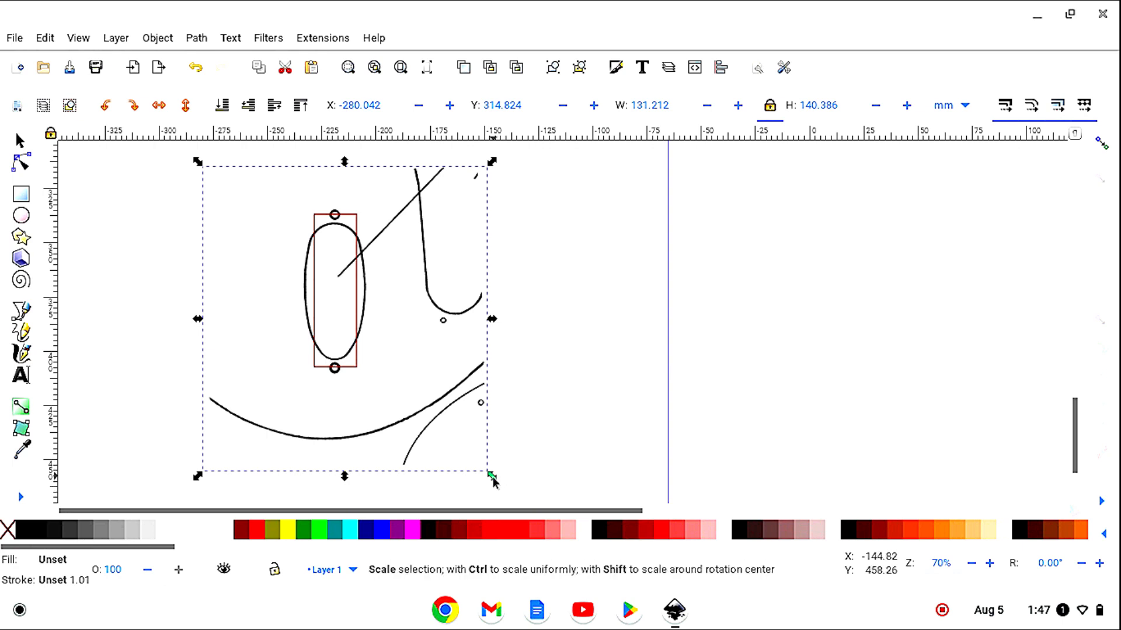
pyautogui.moveTo(493, 477); pyautogui.dragTo(485, 469)
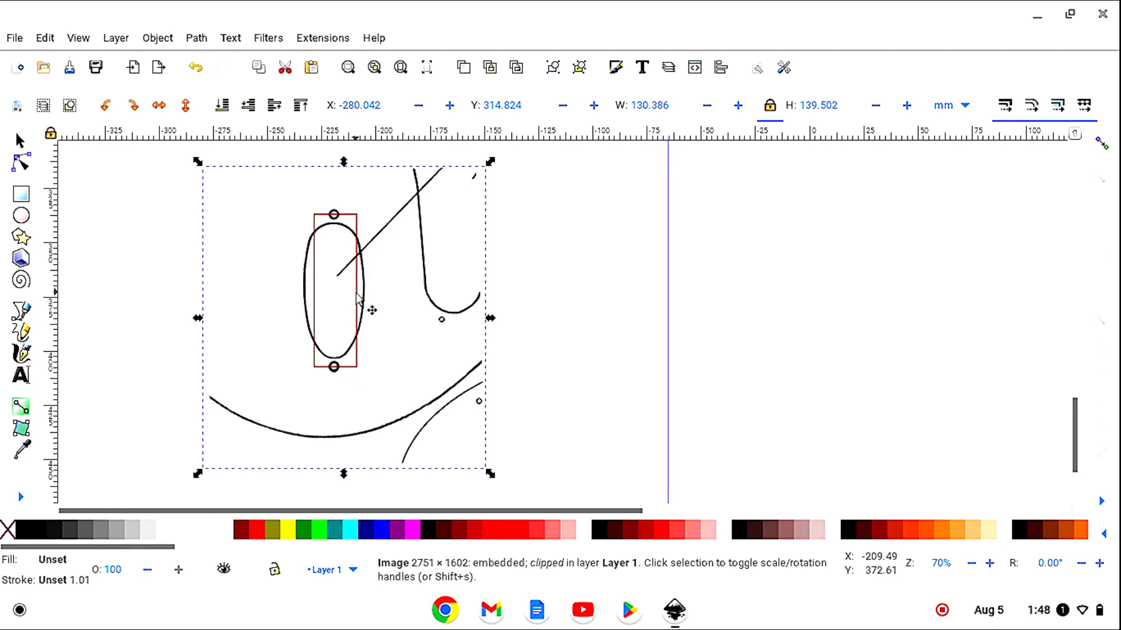
# Step: Move the rectangle far to the right of the oval and clear the selection
pyautogui.moveTo(332, 295); pyautogui.dragTo(797, 318)
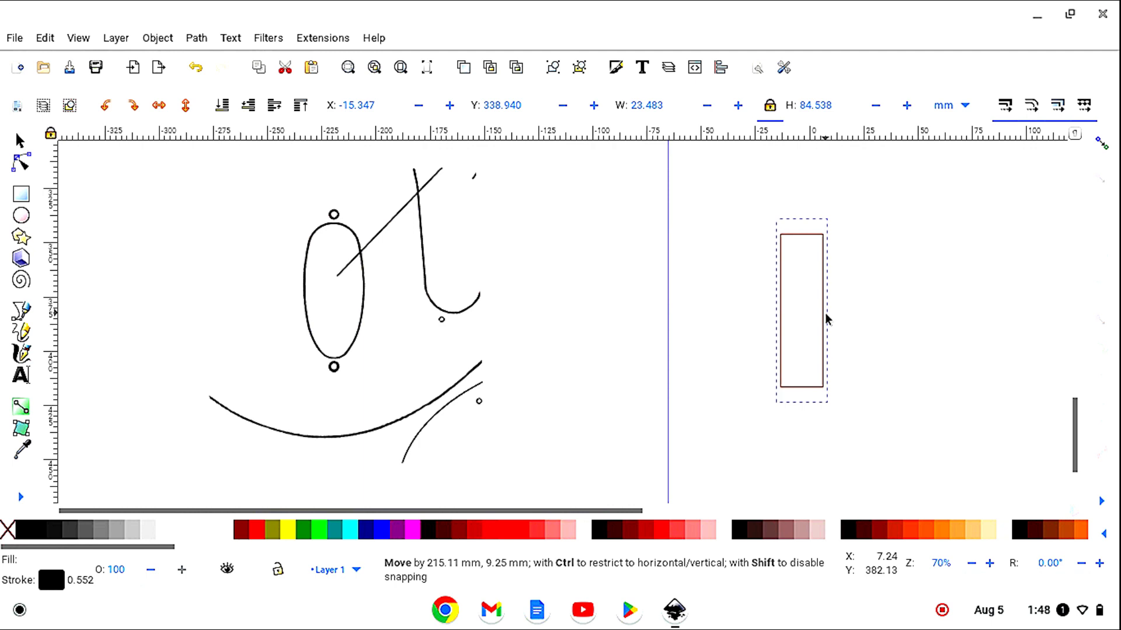
pyautogui.click(653, 433)
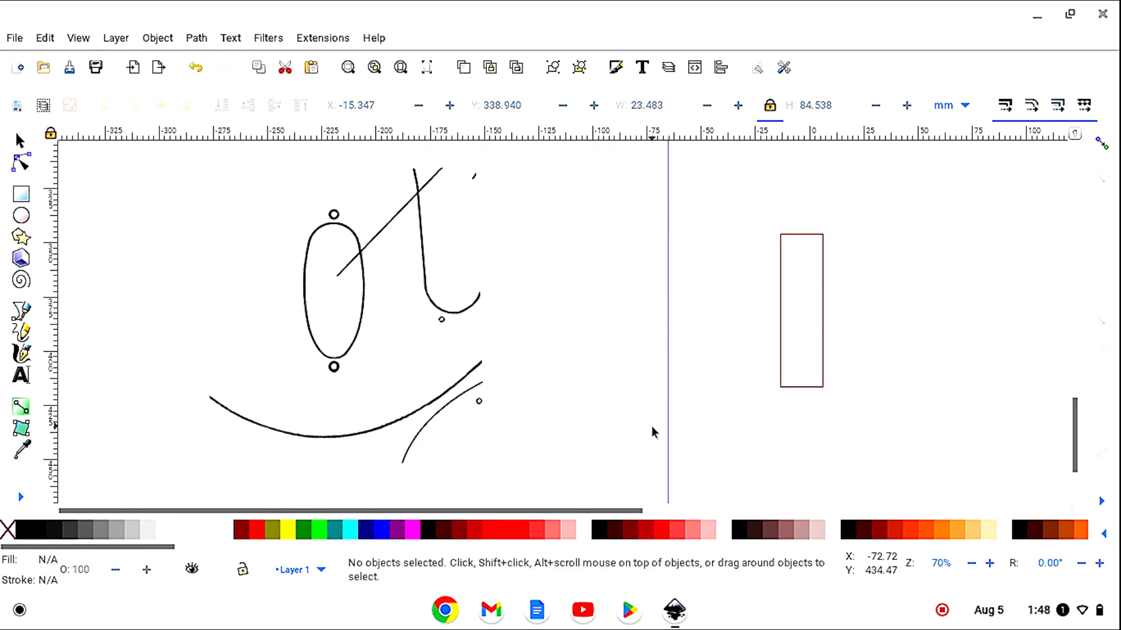
pyautogui.moveTo(669, 449)
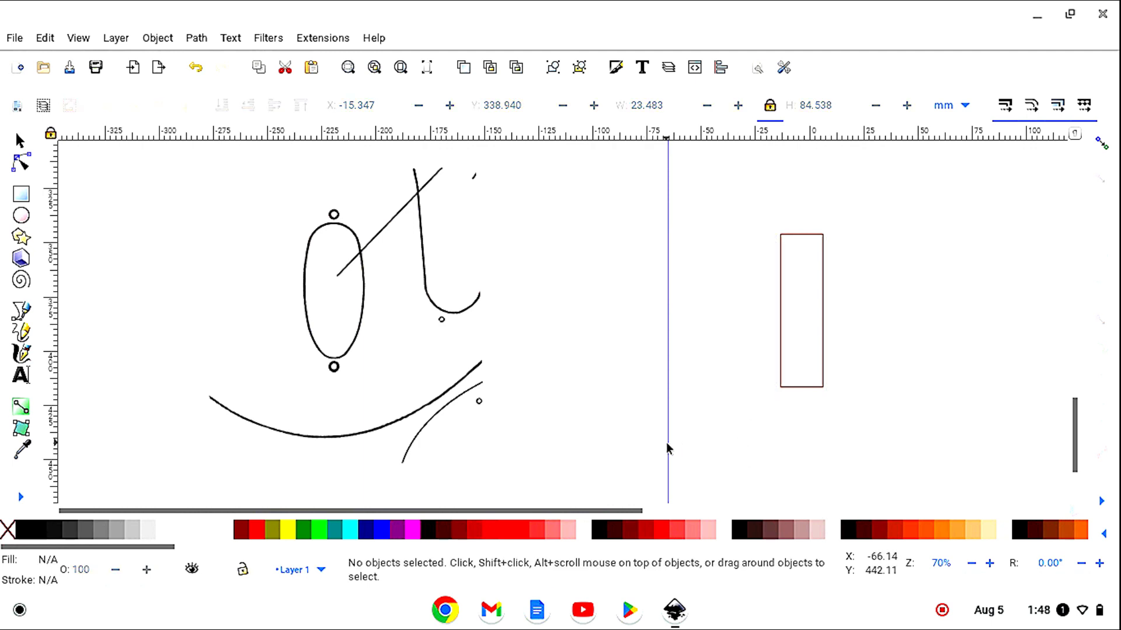
pyautogui.moveTo(672, 444)
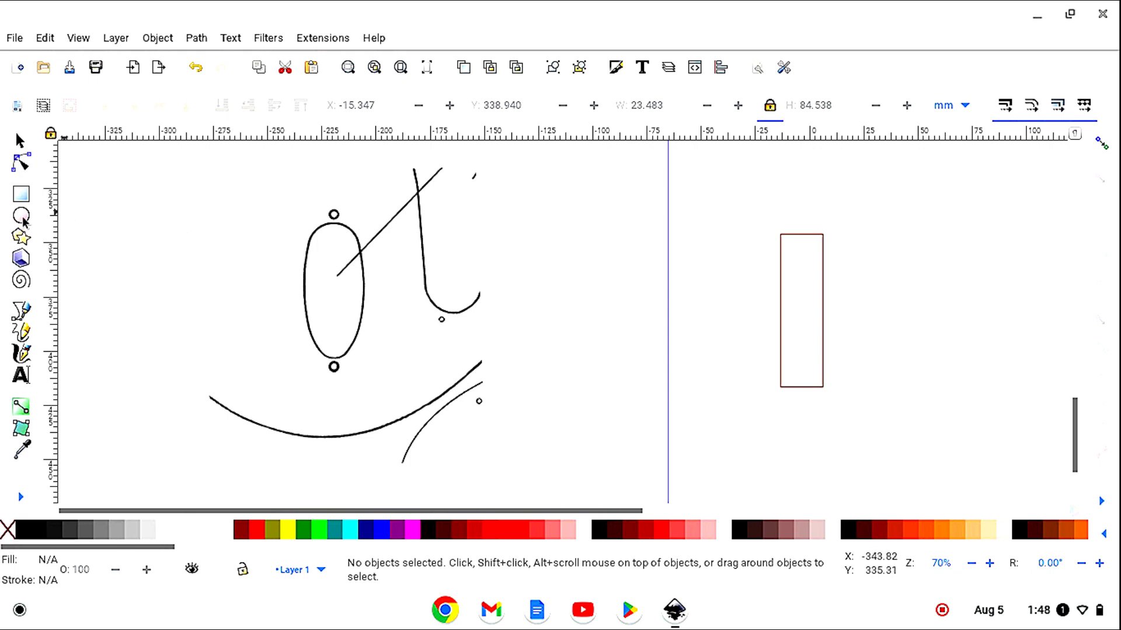
pyautogui.click(18, 219)
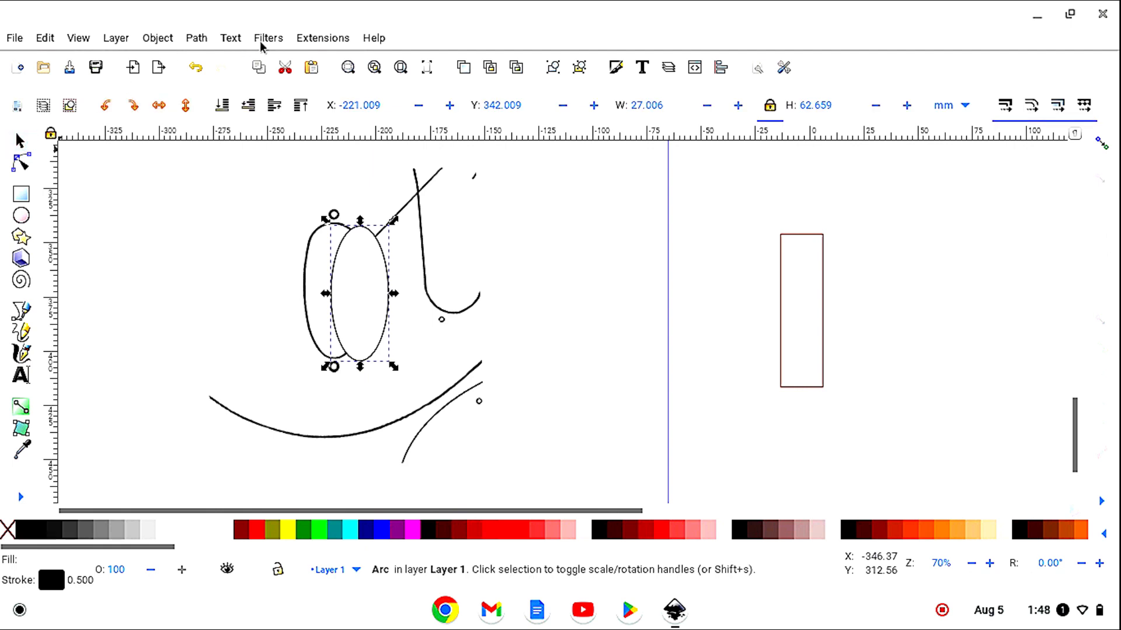
# Step: Apply the Monochrome Transparency filter to the ellipse and drag it over the sketched oval
pyautogui.click(268, 37)
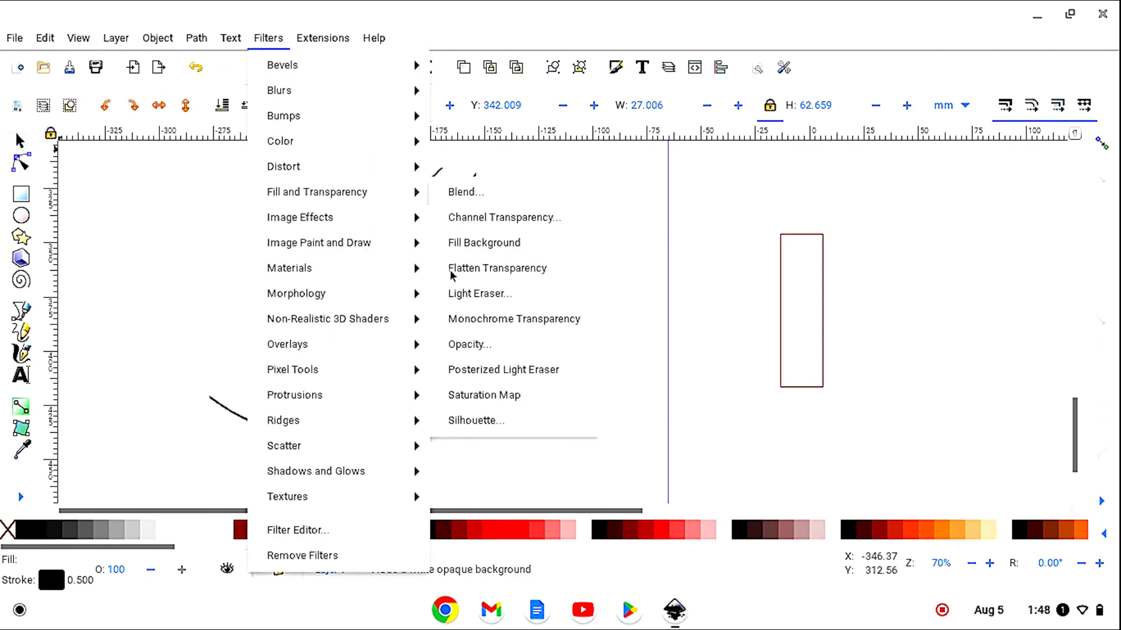
pyautogui.click(514, 319)
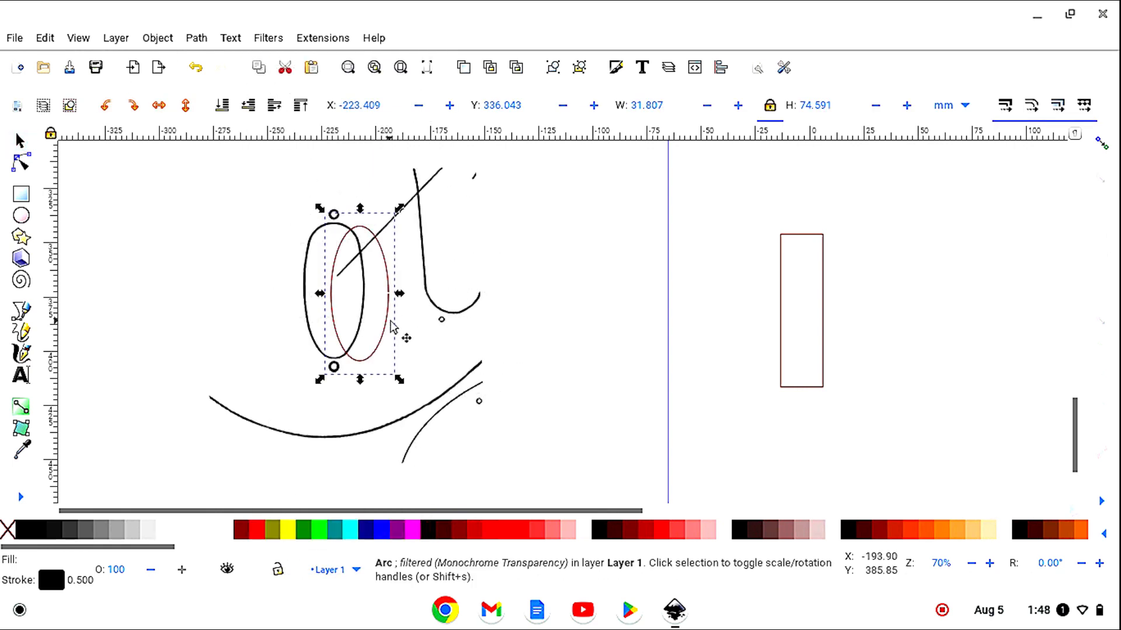
pyautogui.moveTo(389, 325); pyautogui.dragTo(360, 321)
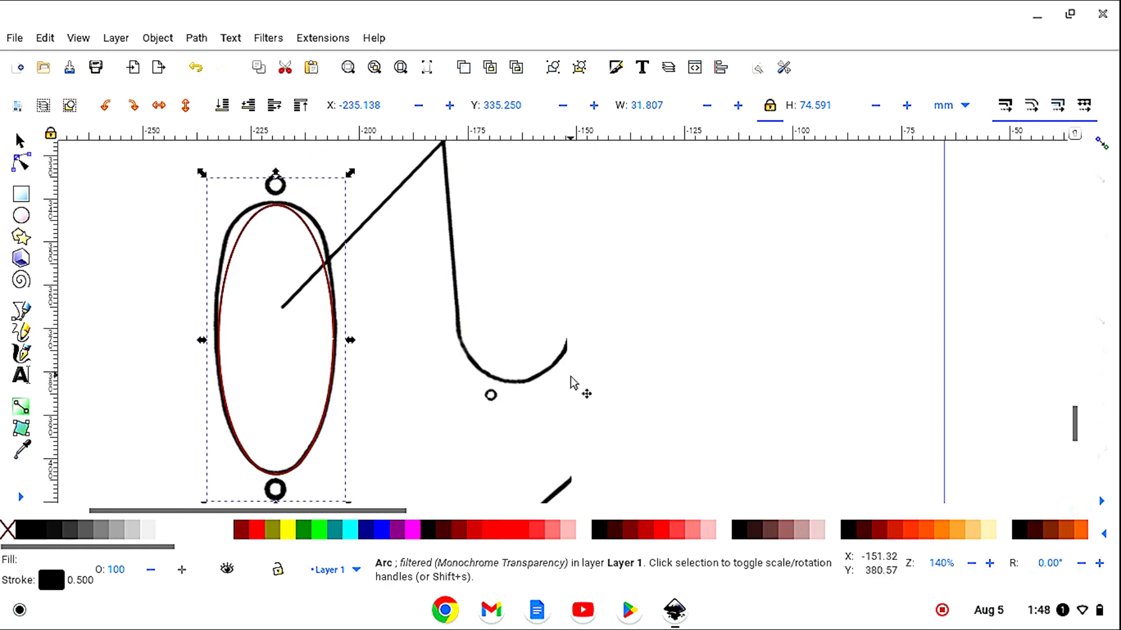
pyautogui.moveTo(325, 384)
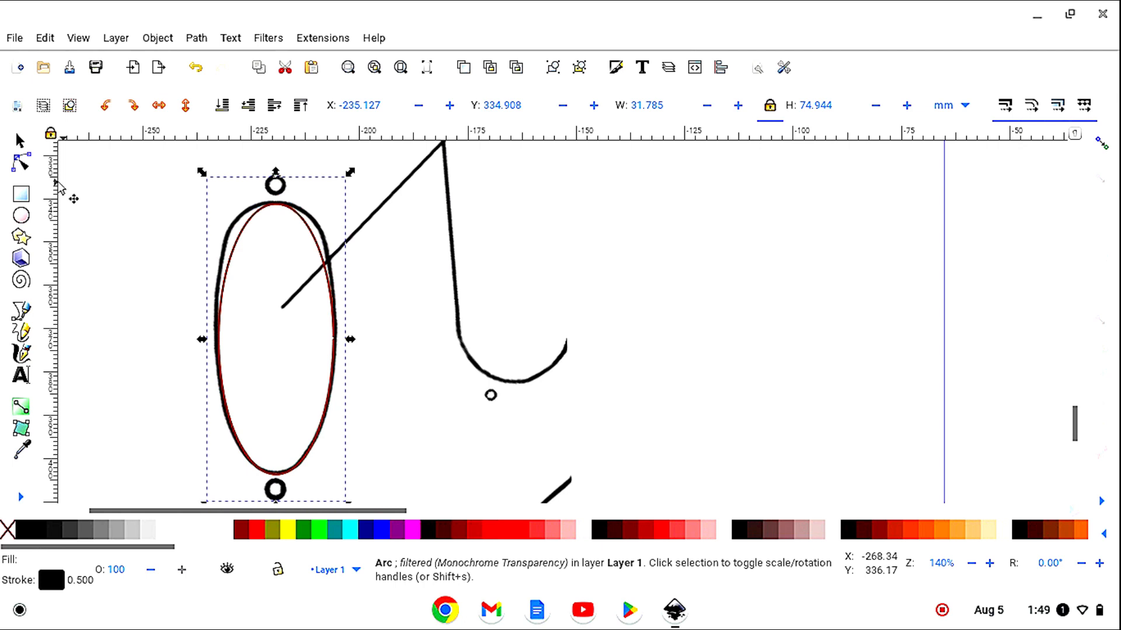
# Step: Use the Node tool to reshape the ellipse to about 25 × 75 mm, matching the sketch
pyautogui.click(17, 164)
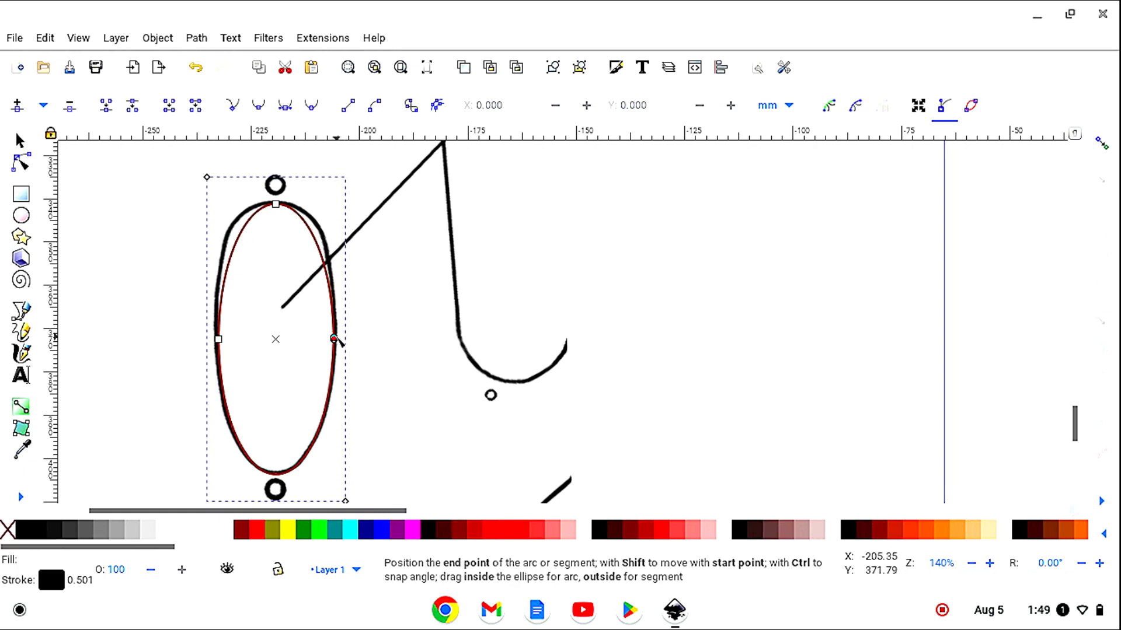
pyautogui.moveTo(333, 338); pyautogui.dragTo(312, 245)
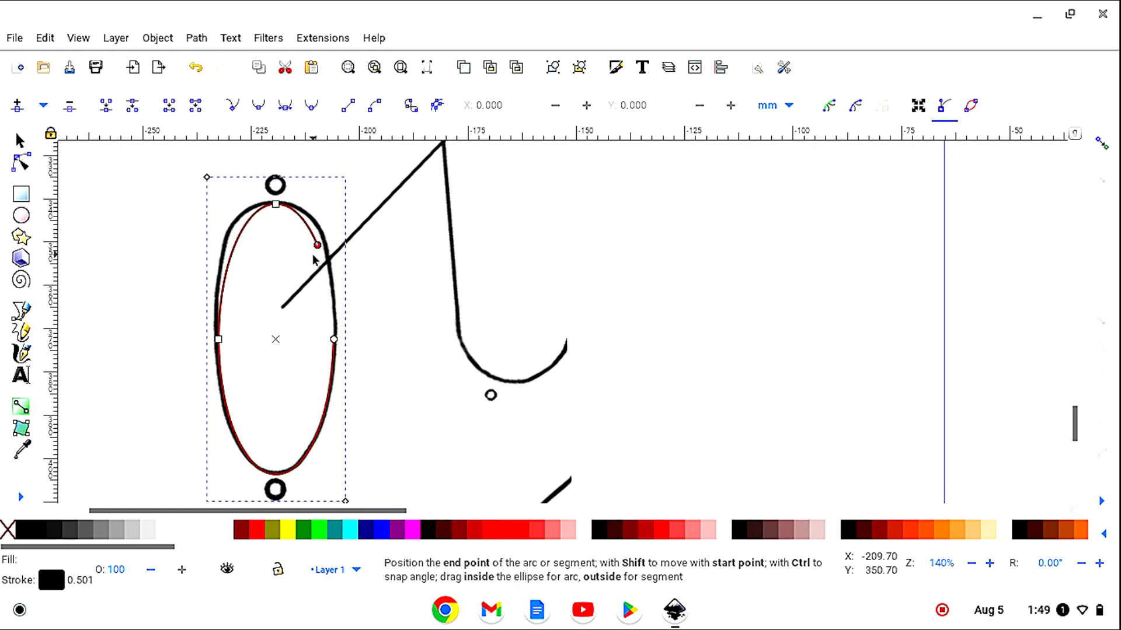
pyautogui.moveTo(315, 245); pyautogui.dragTo(218, 338)
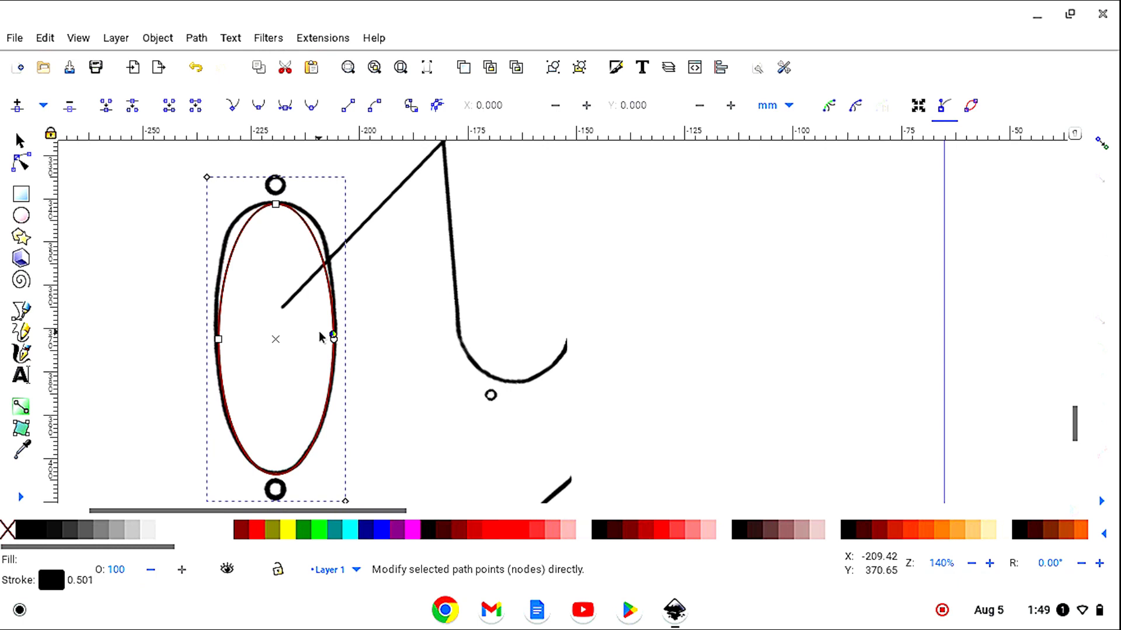
pyautogui.moveTo(219, 339); pyautogui.dragTo(229, 338)
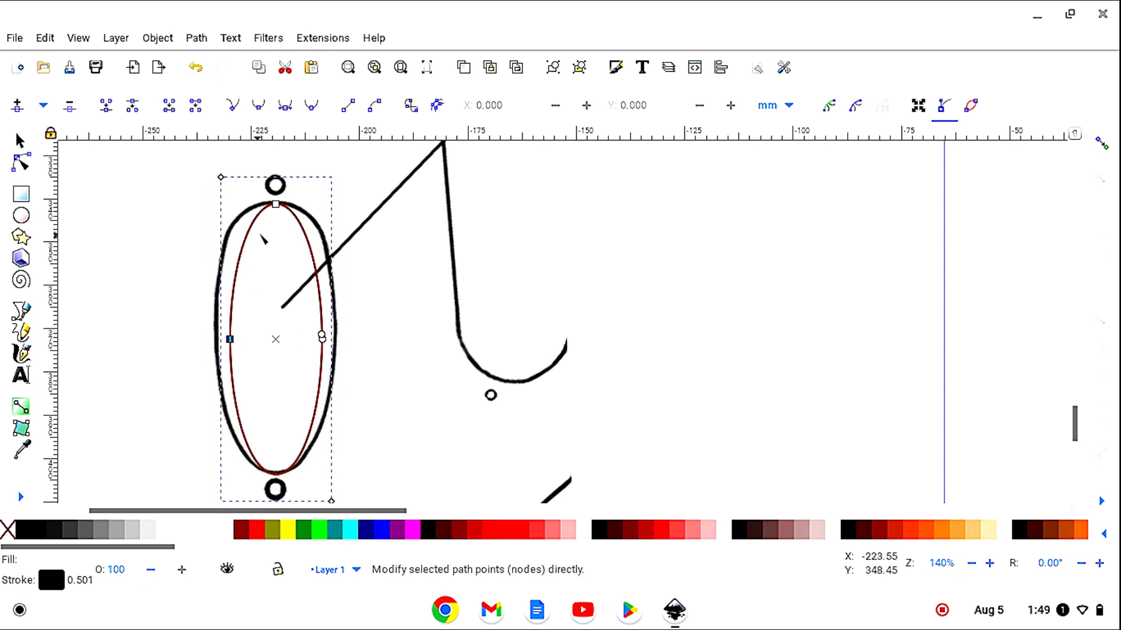
pyautogui.moveTo(274, 204); pyautogui.dragTo(277, 222)
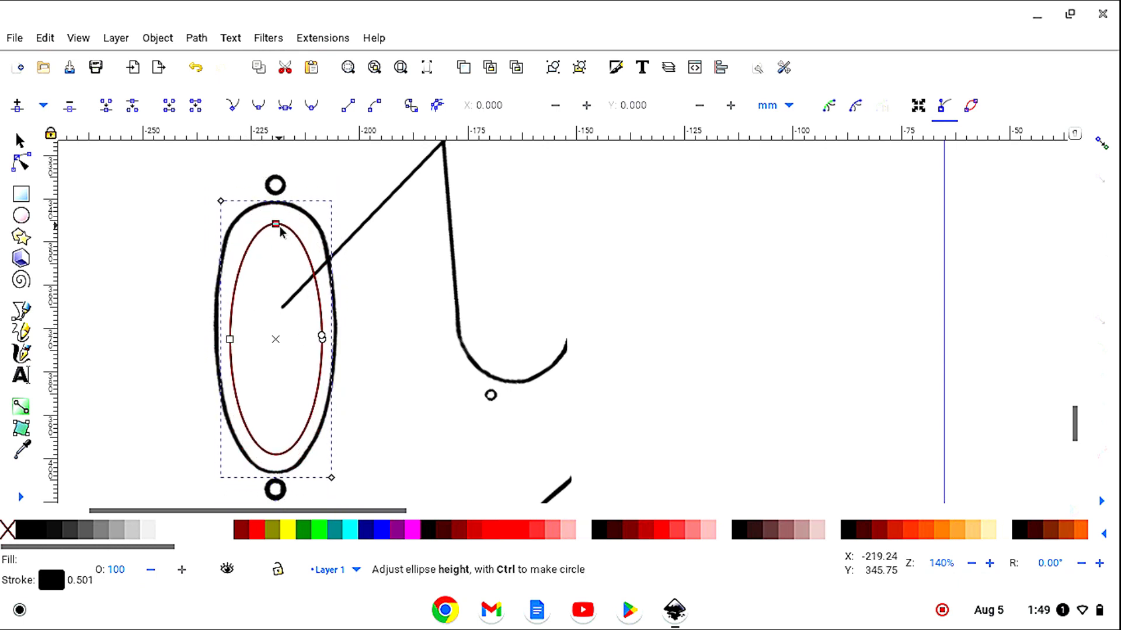
pyautogui.moveTo(275, 223); pyautogui.dragTo(274, 206)
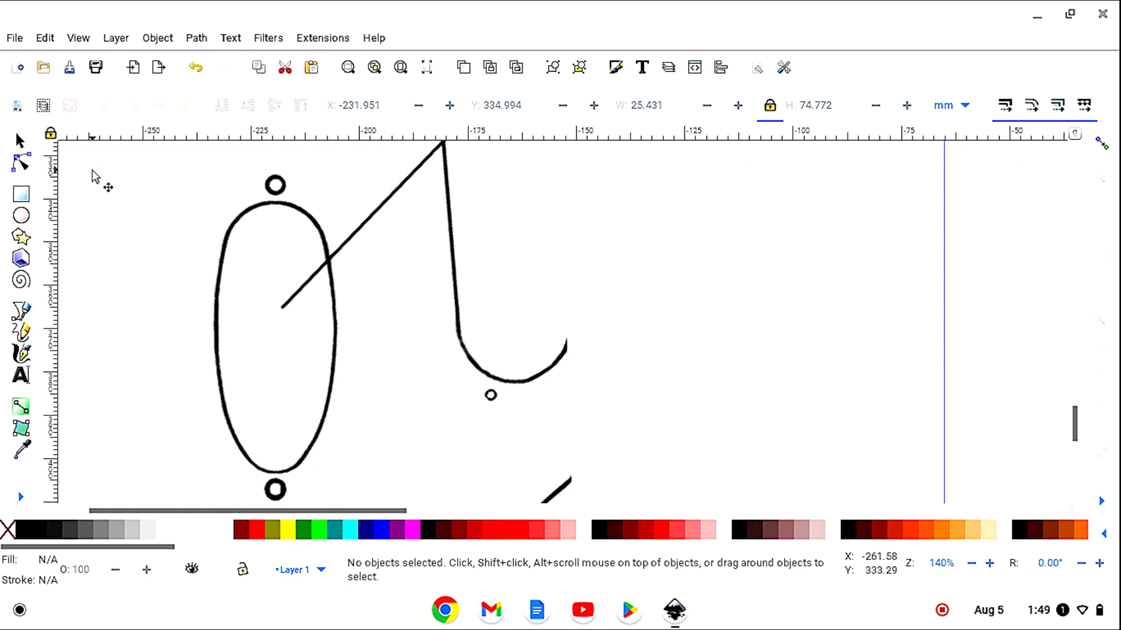
pyautogui.moveTo(944, 392)
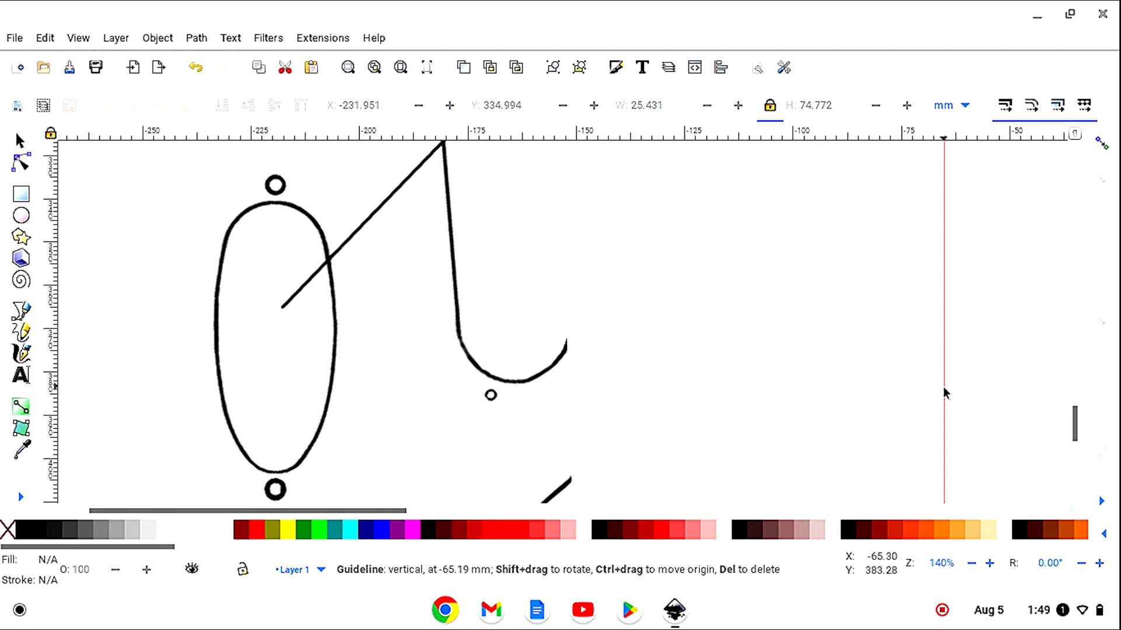
# Step: Drag the vertical guide onto the oval's centre, running through both screw holes
pyautogui.moveTo(942, 392); pyautogui.dragTo(313, 421)
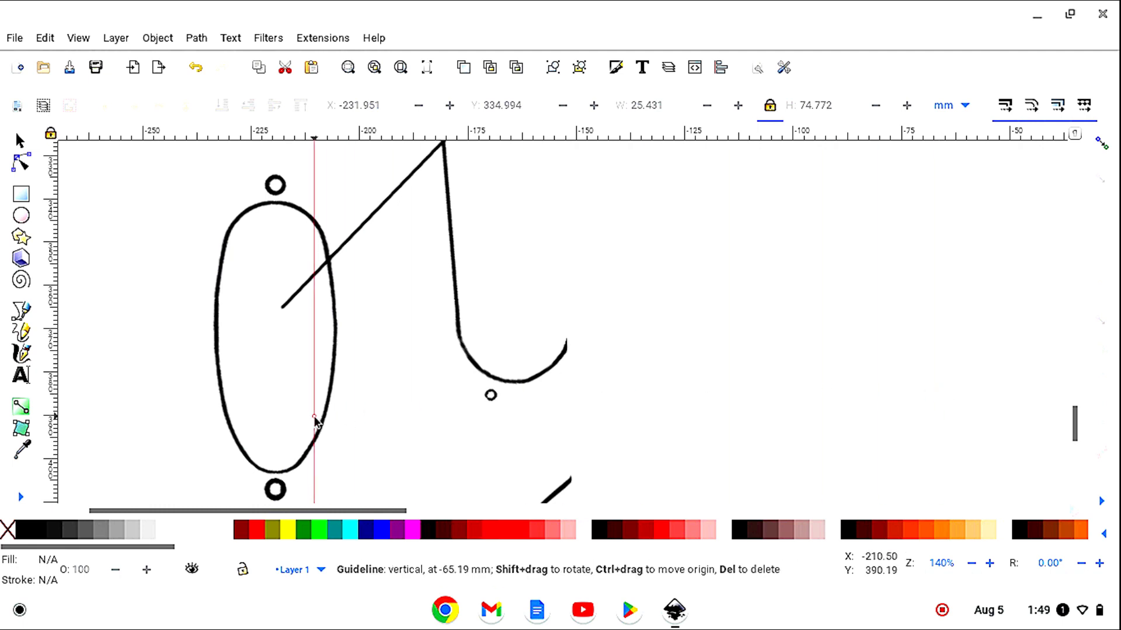
pyautogui.moveTo(313, 422); pyautogui.dragTo(275, 438)
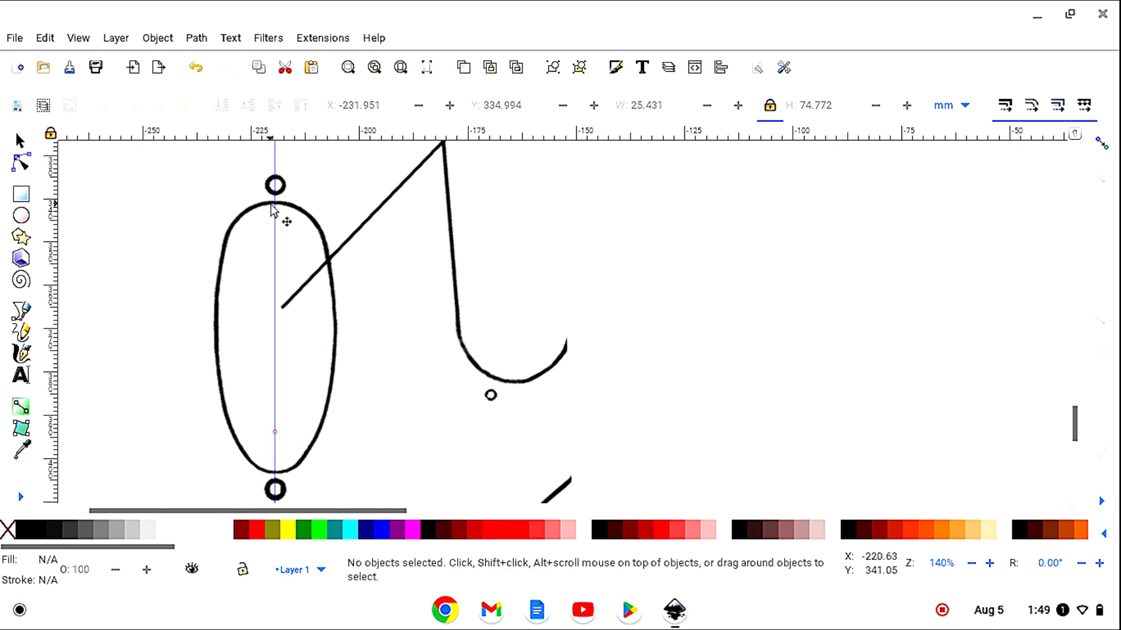
pyautogui.moveTo(270, 478)
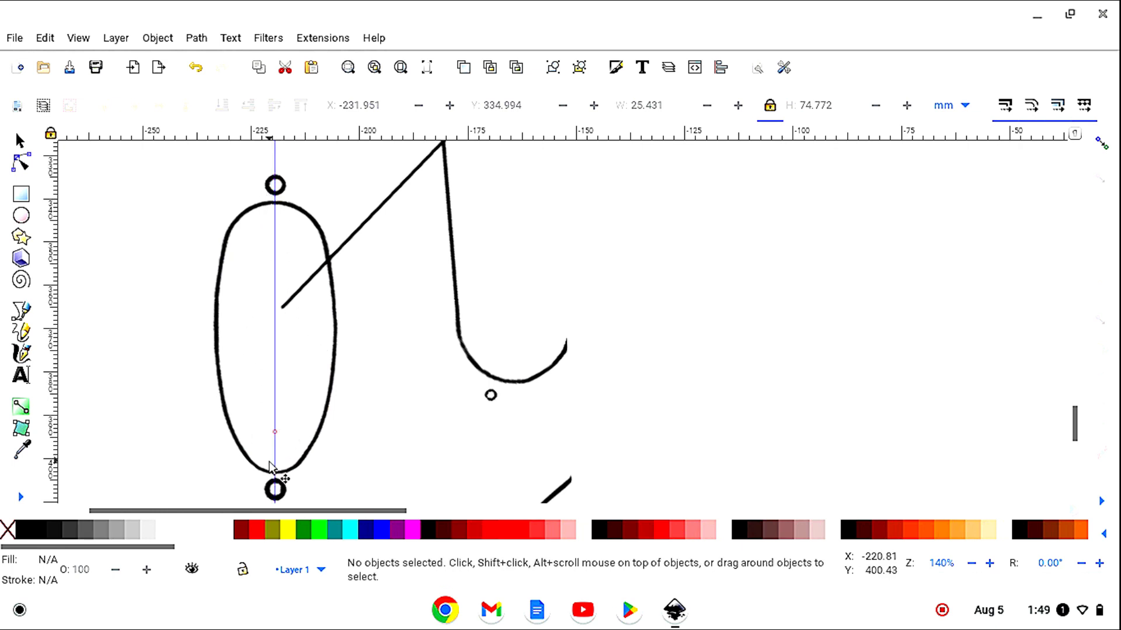
pyautogui.moveTo(58, 314)
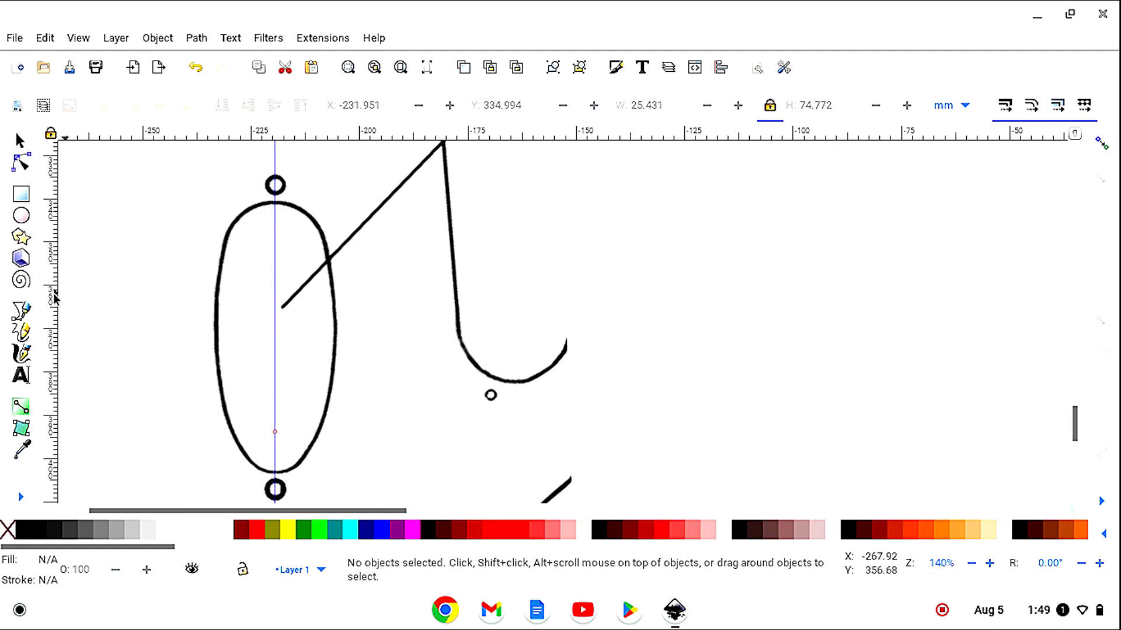
pyautogui.moveTo(20, 308)
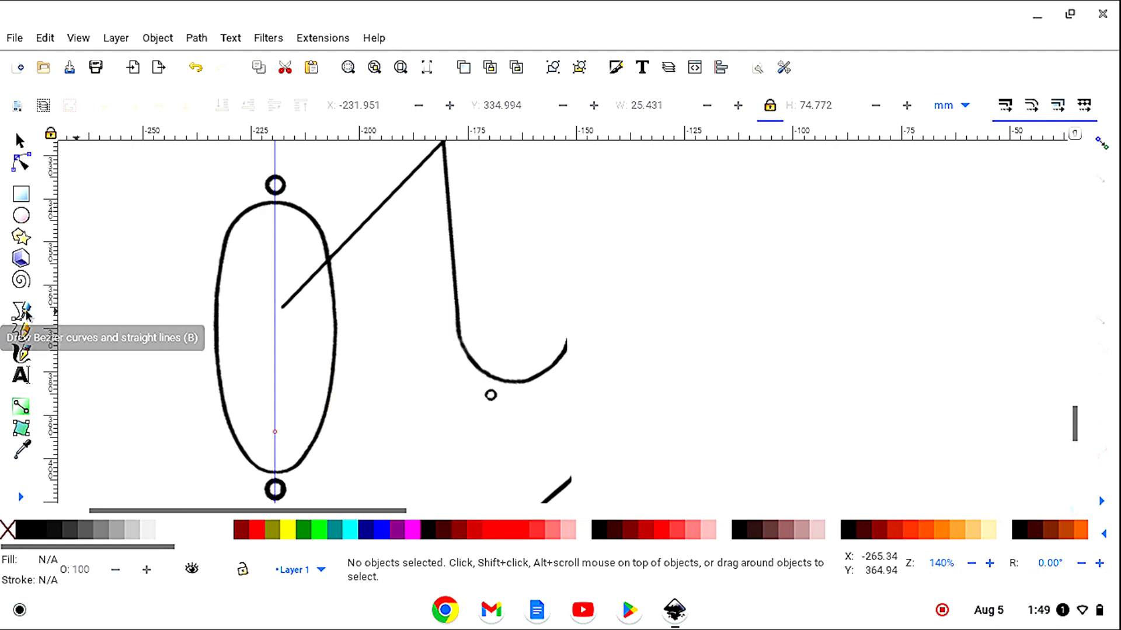
# Step: Start a straight-line Bezier path at the top of the oval
pyautogui.click(21, 308)
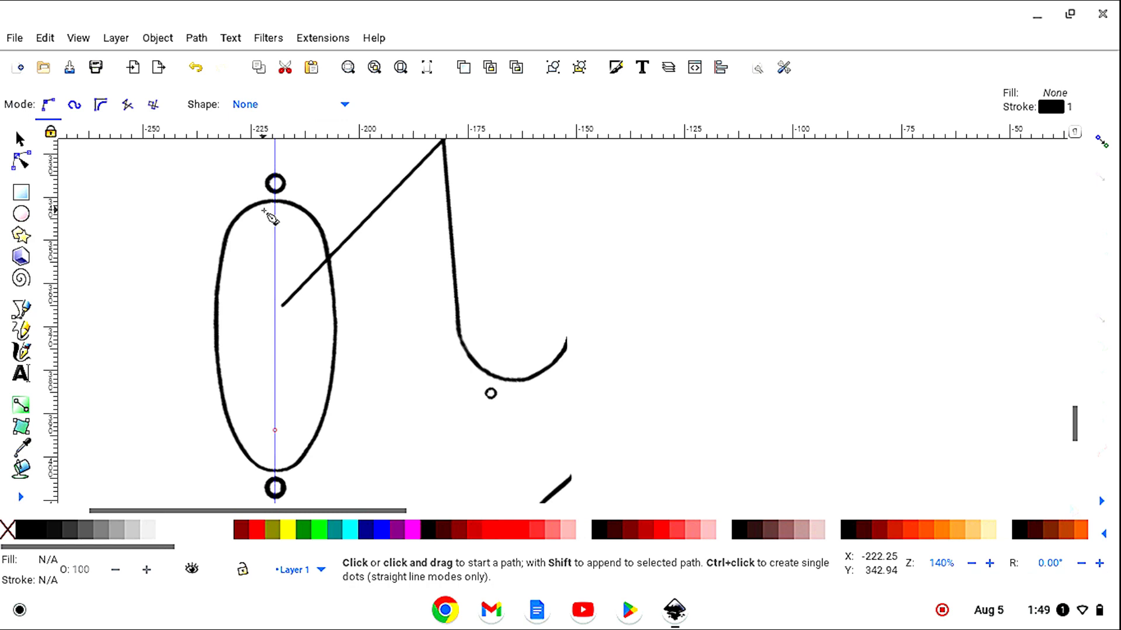
pyautogui.moveTo(280, 210)
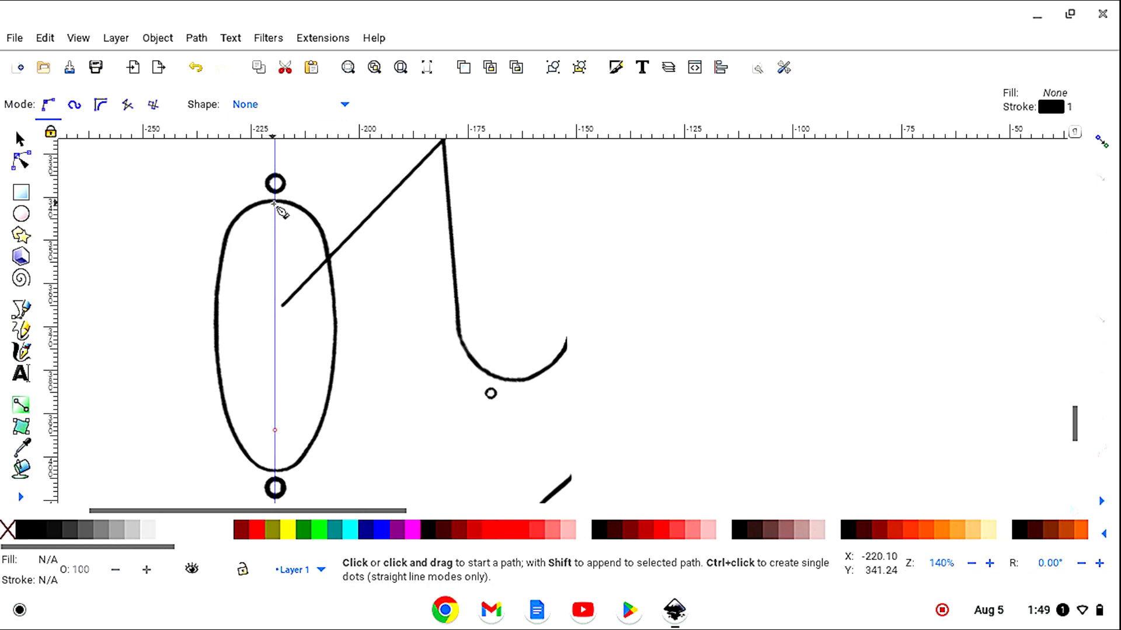
pyautogui.click(272, 201)
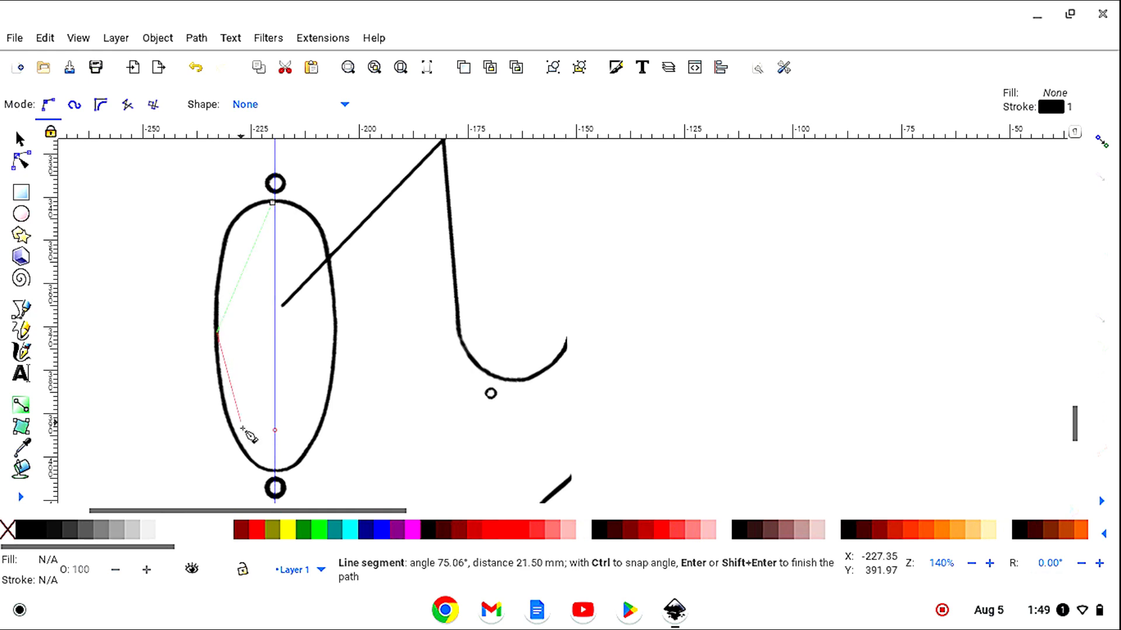
pyautogui.moveTo(276, 491)
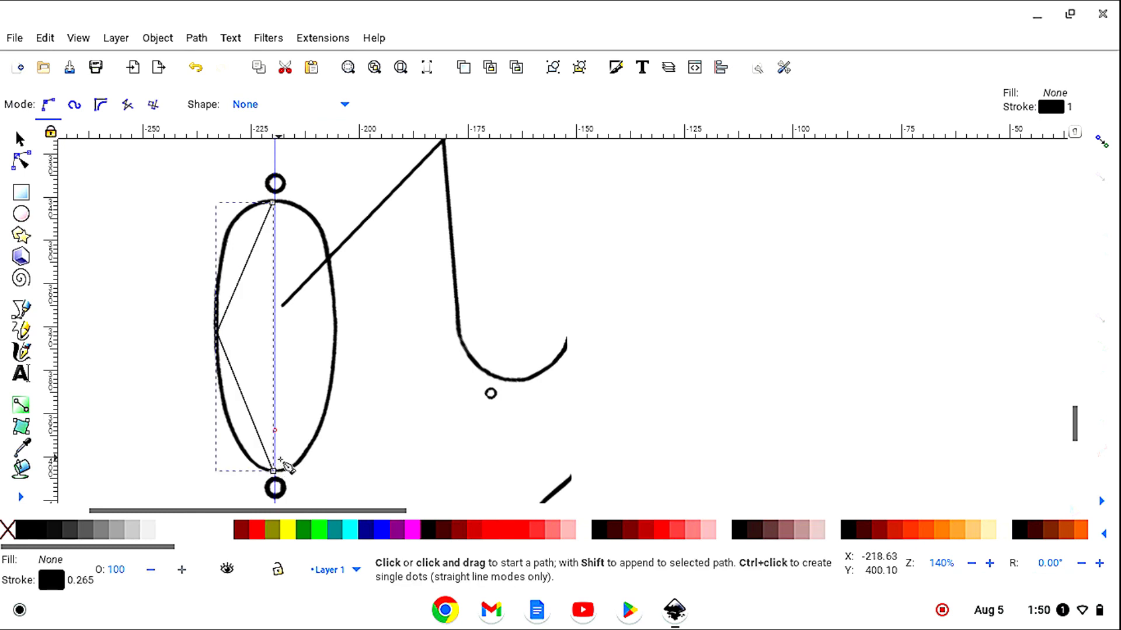
pyautogui.moveTo(250, 531)
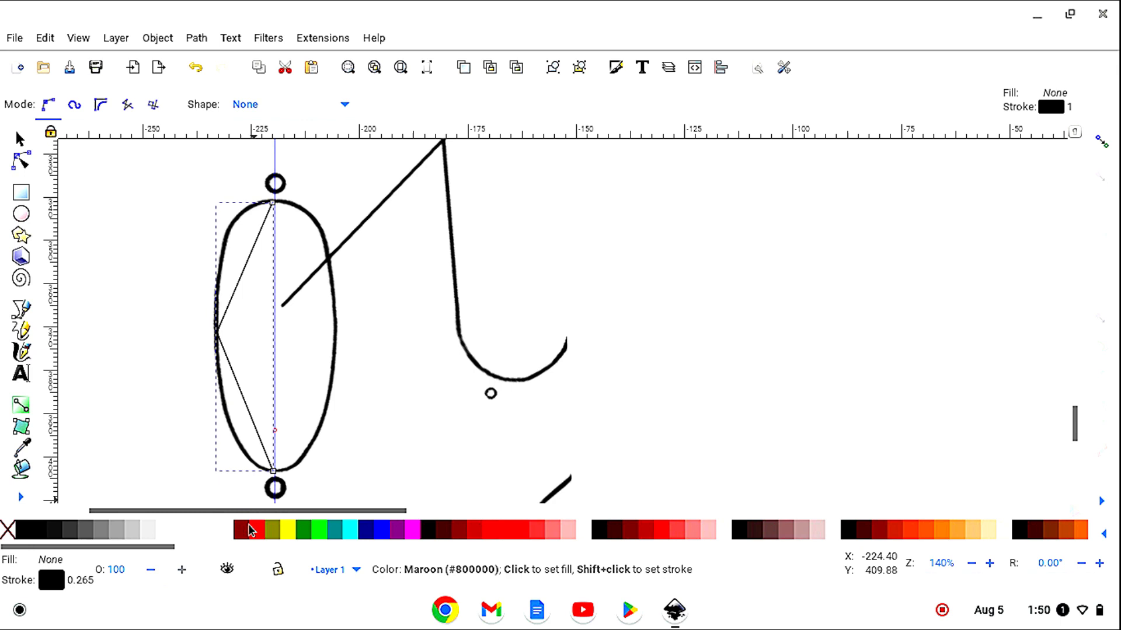
# Step: Give the traced path a red stroke 0.5 mm wide
pyautogui.click(246, 534)
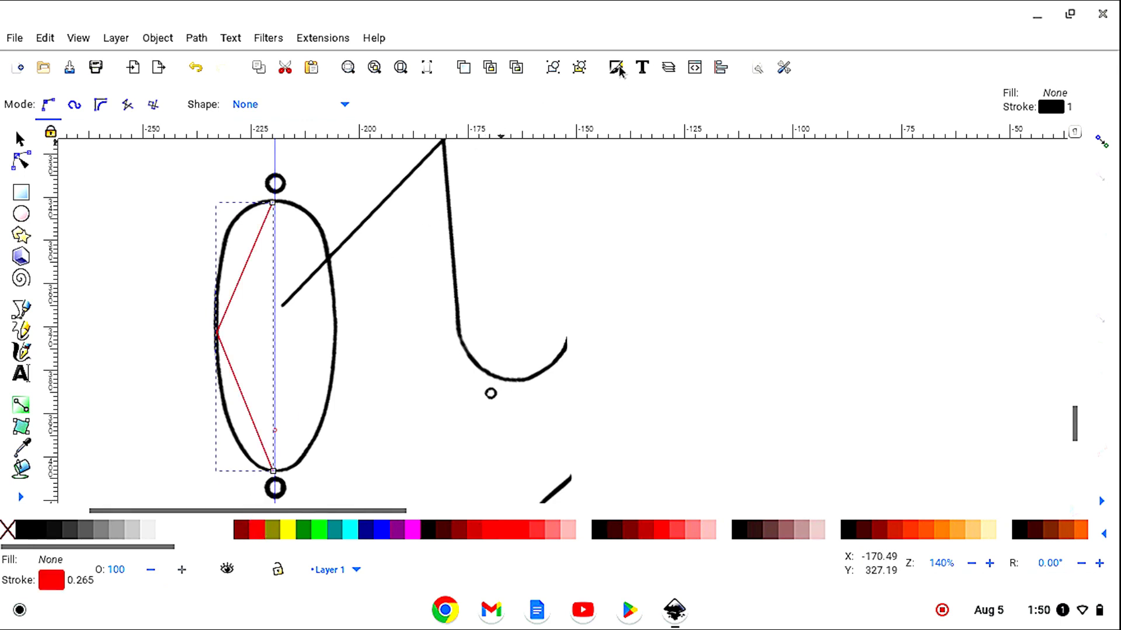
pyautogui.click(616, 66)
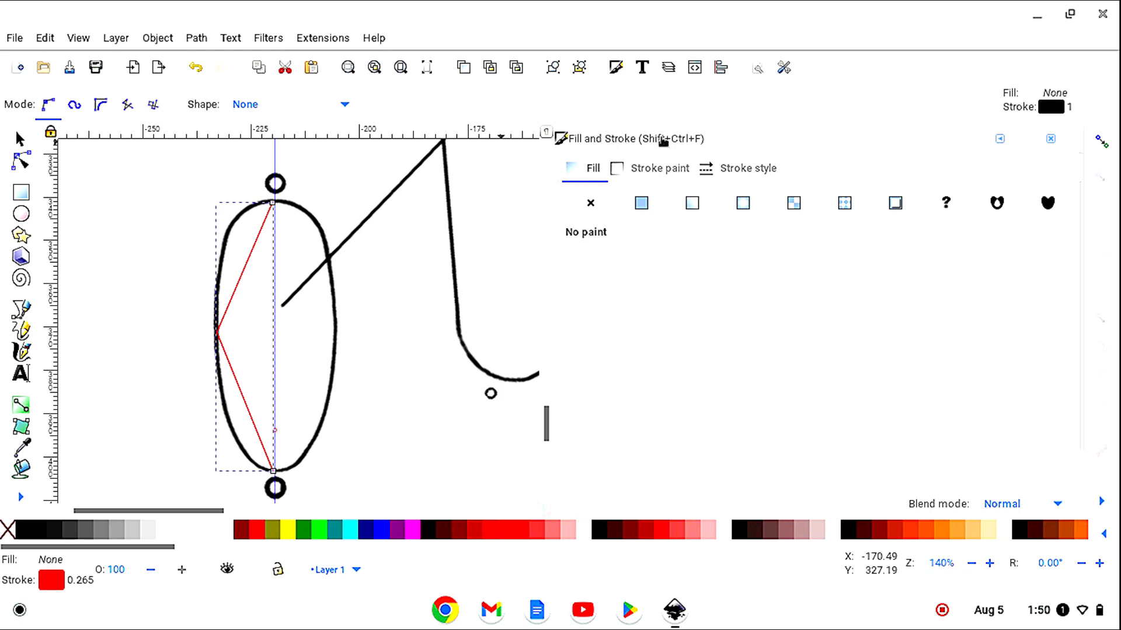
pyautogui.click(747, 168)
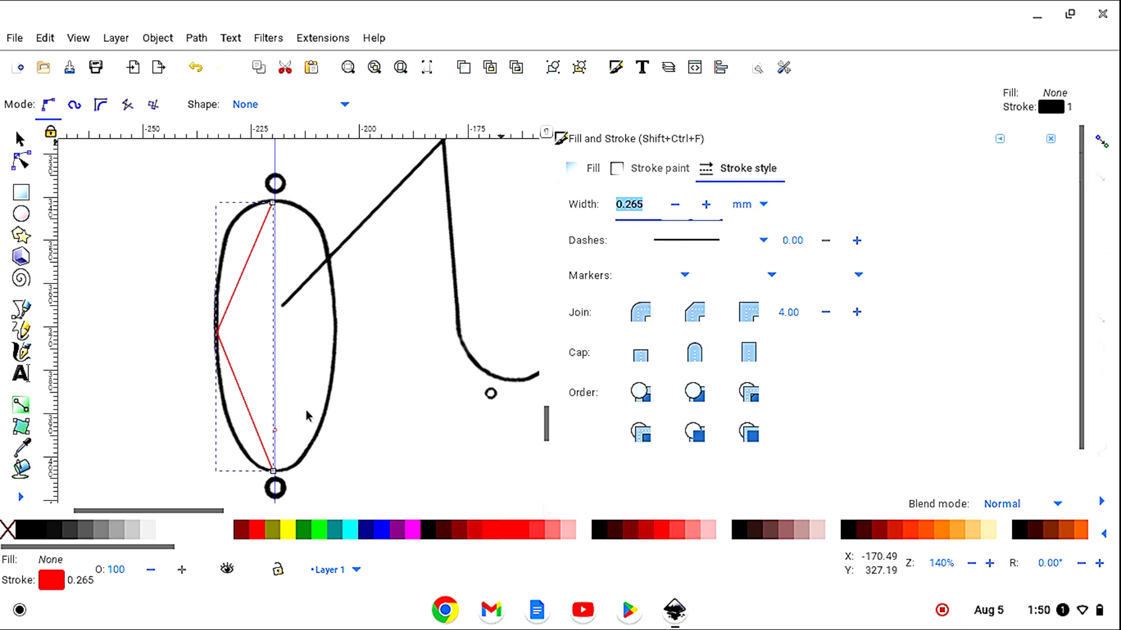
pyautogui.write('.5')
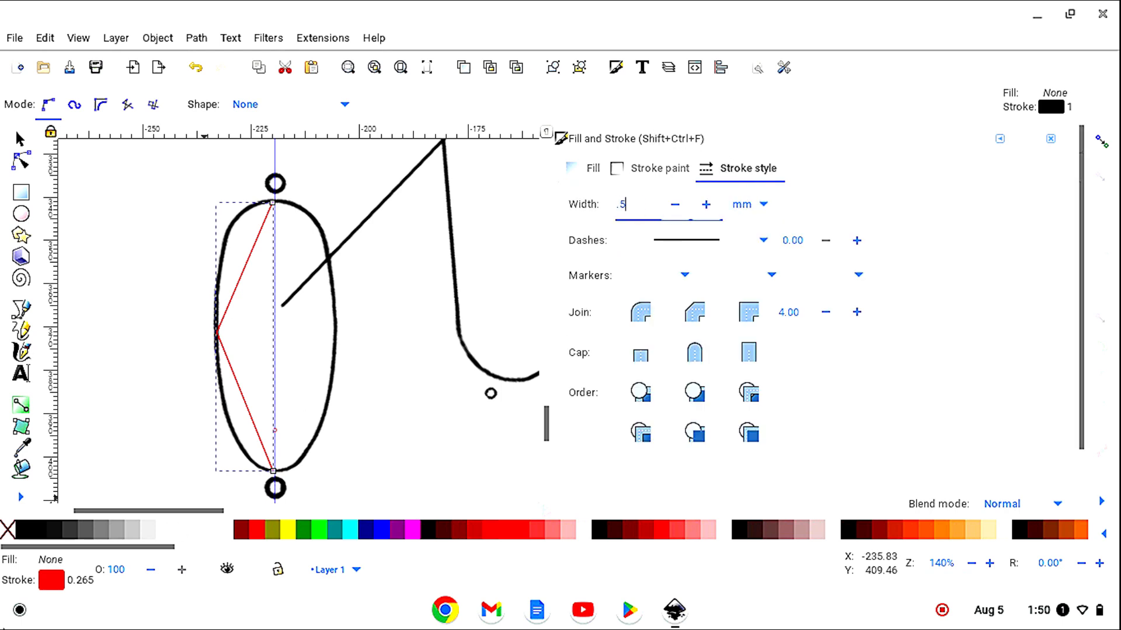
pyautogui.press('Enter')
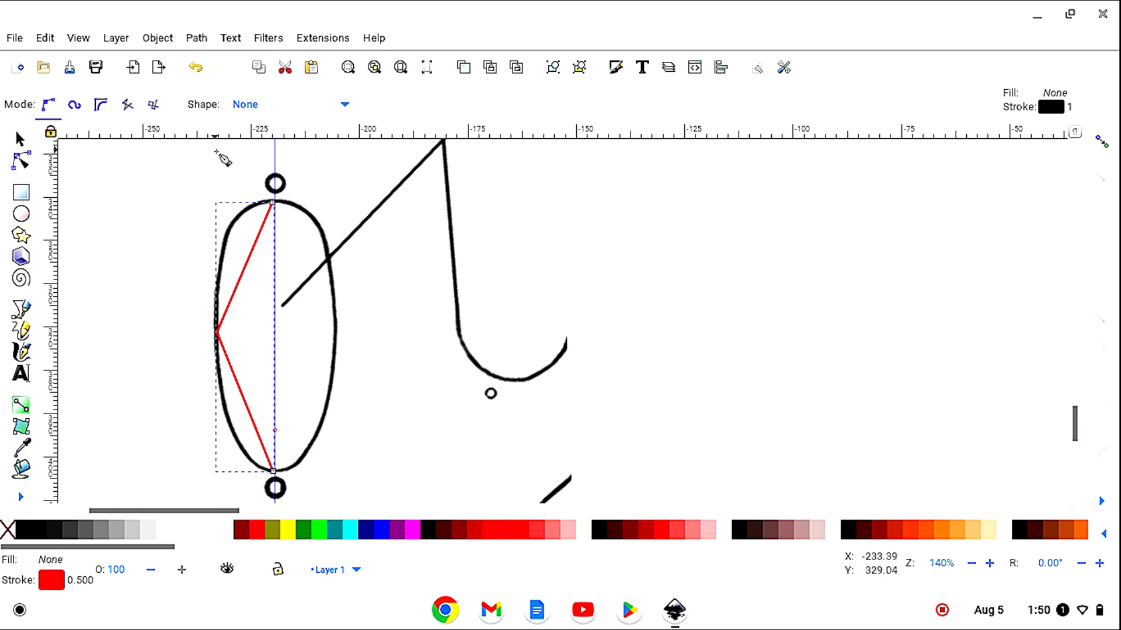
# Step: Bend the red path's lower and upper segments to follow the oval's left edge
pyautogui.click(20, 162)
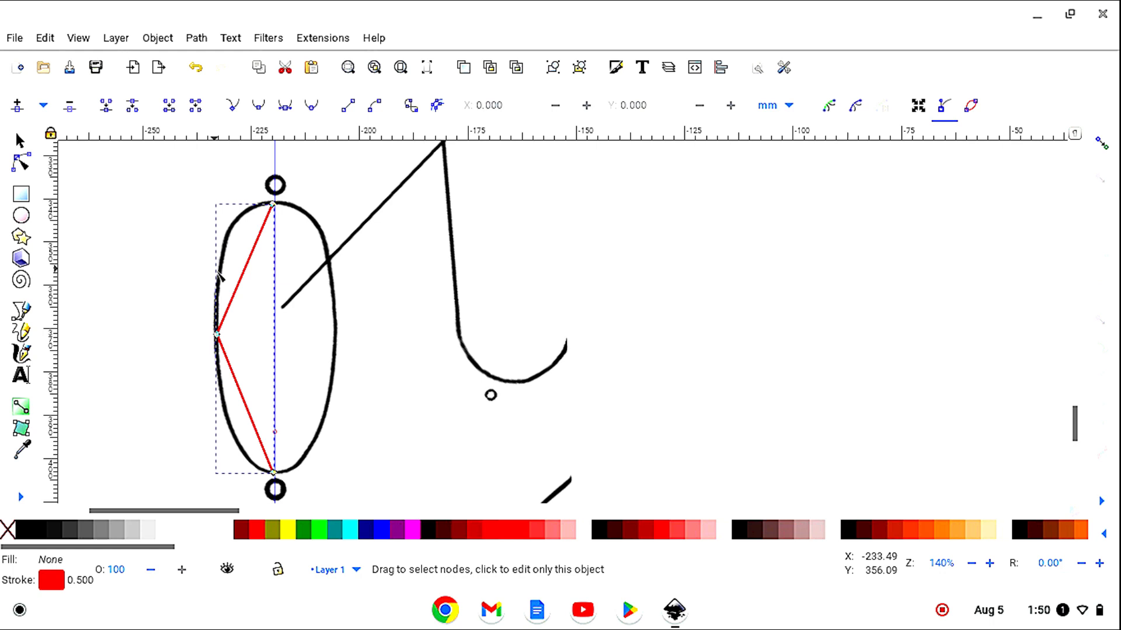
pyautogui.moveTo(244, 425)
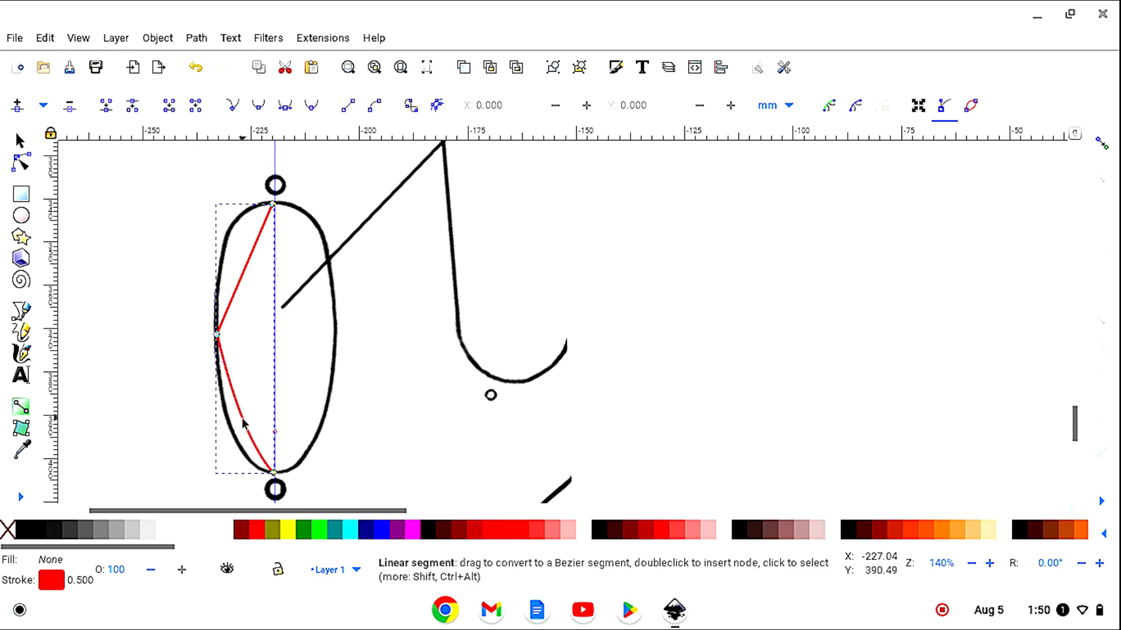
pyautogui.moveTo(243, 422); pyautogui.dragTo(235, 436)
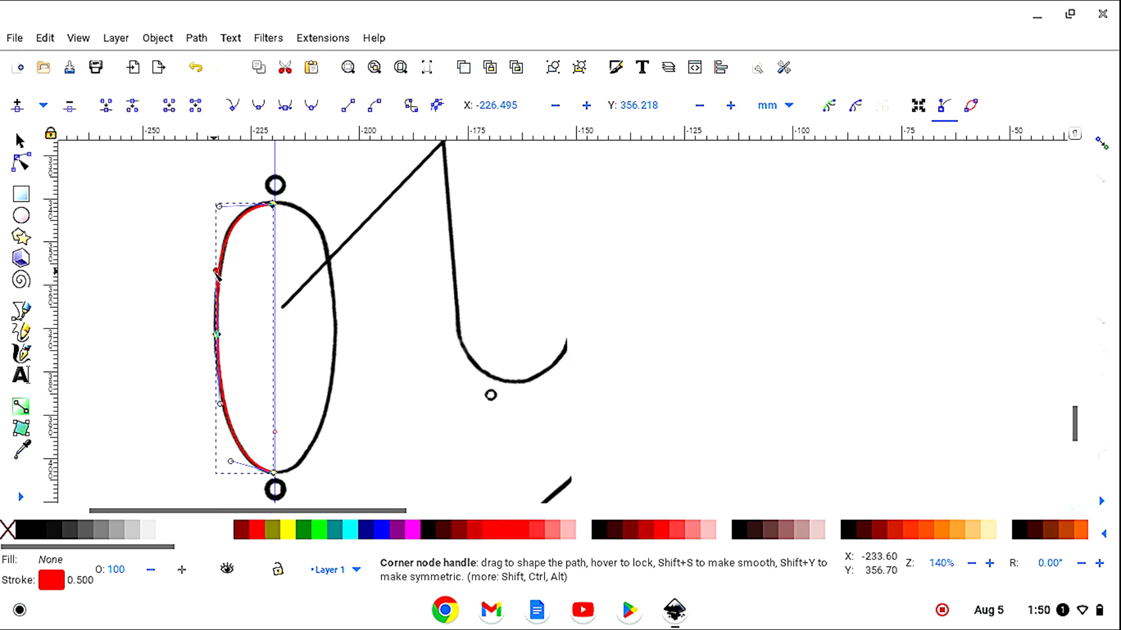
pyautogui.moveTo(216, 275); pyautogui.dragTo(216, 273)
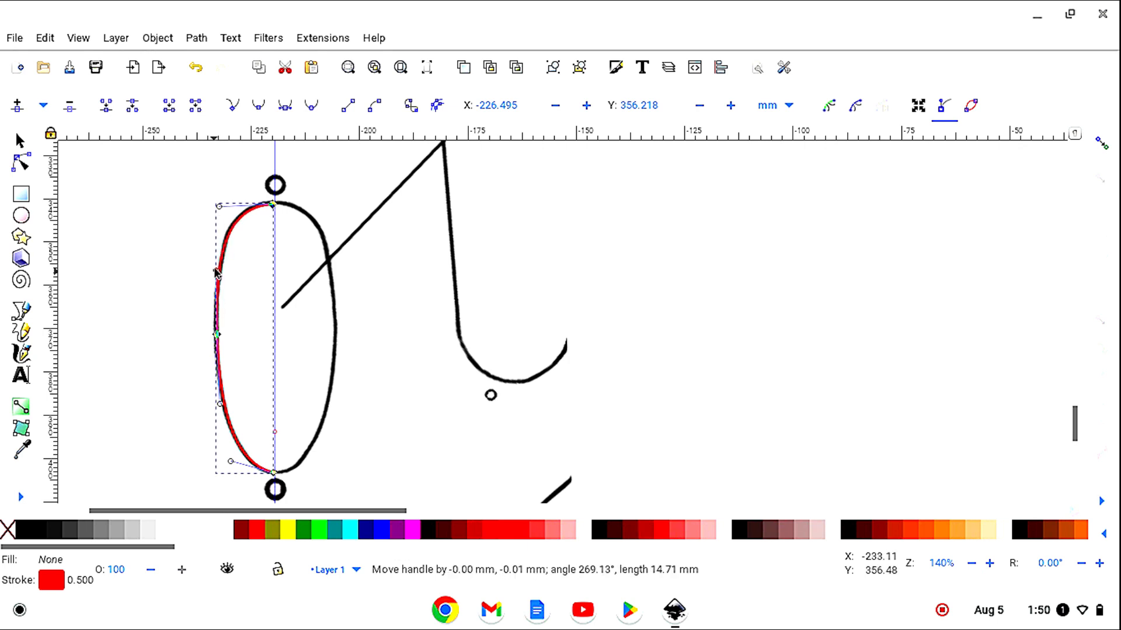
pyautogui.moveTo(216, 272); pyautogui.dragTo(220, 268)
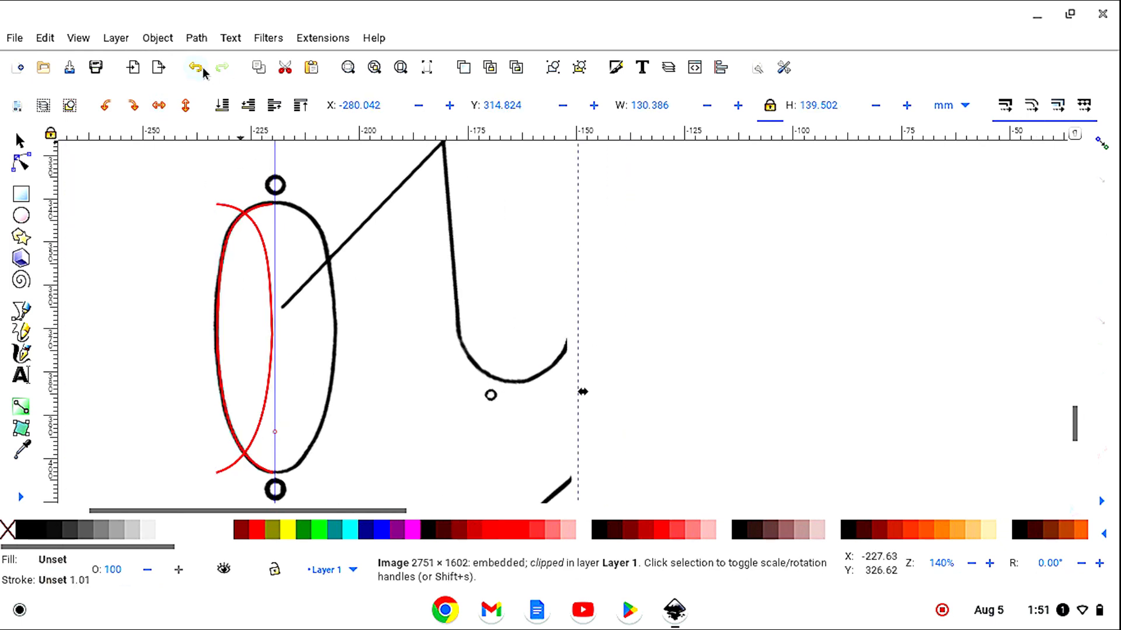
# Step: Move the mirrored red half onto the oval's right edge and adjust its nodes to fit
pyautogui.click(259, 246)
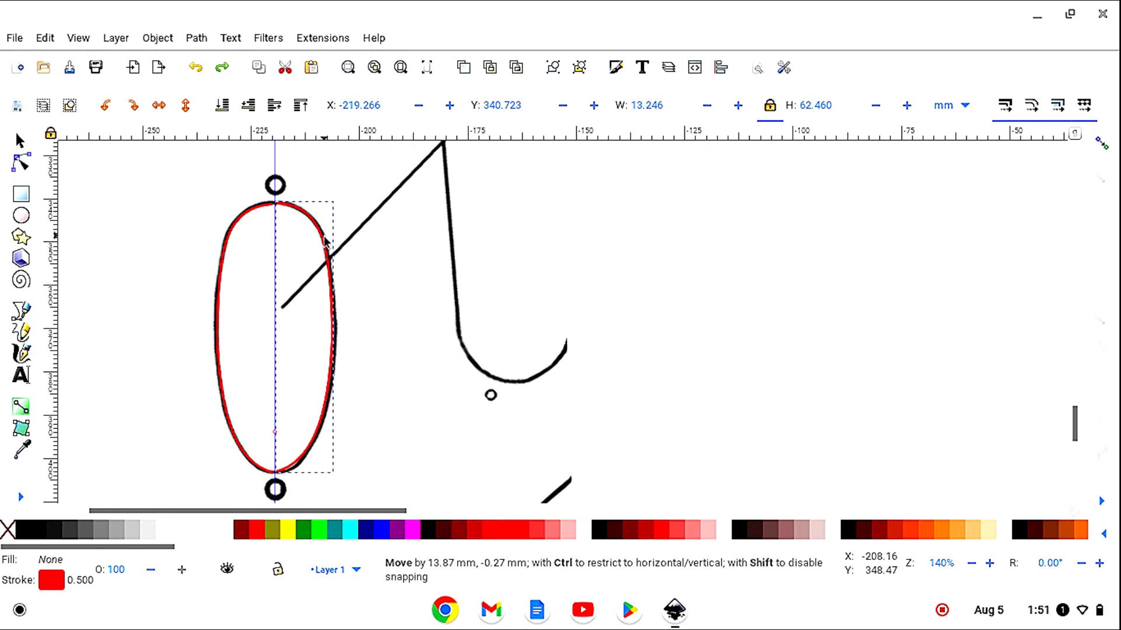
pyautogui.moveTo(321, 242); pyautogui.dragTo(323, 242)
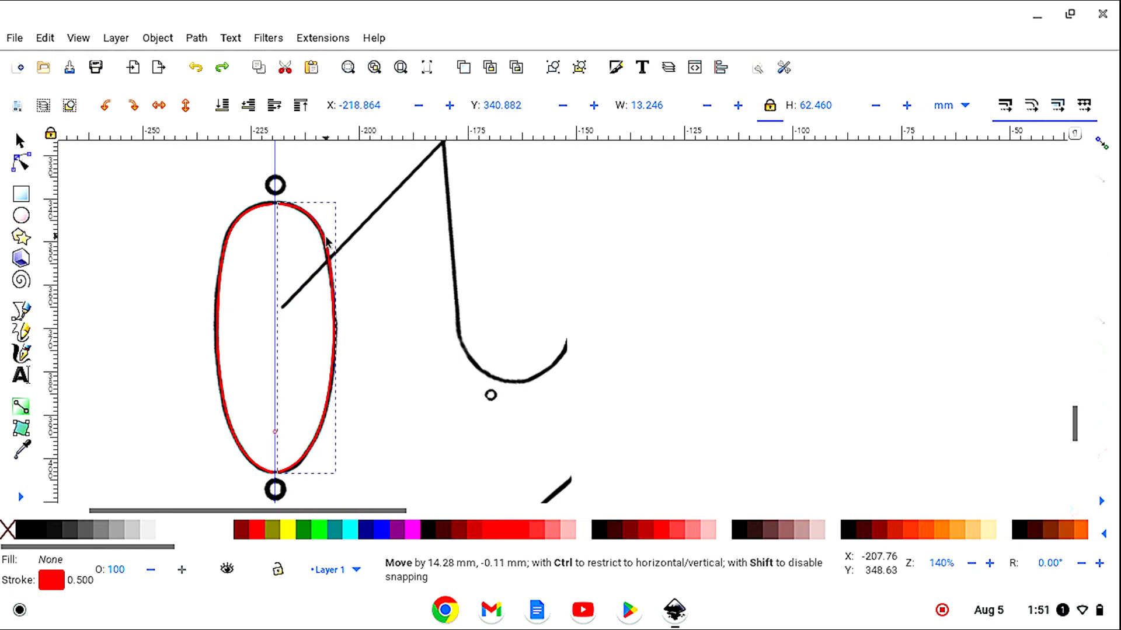
pyautogui.click(245, 269)
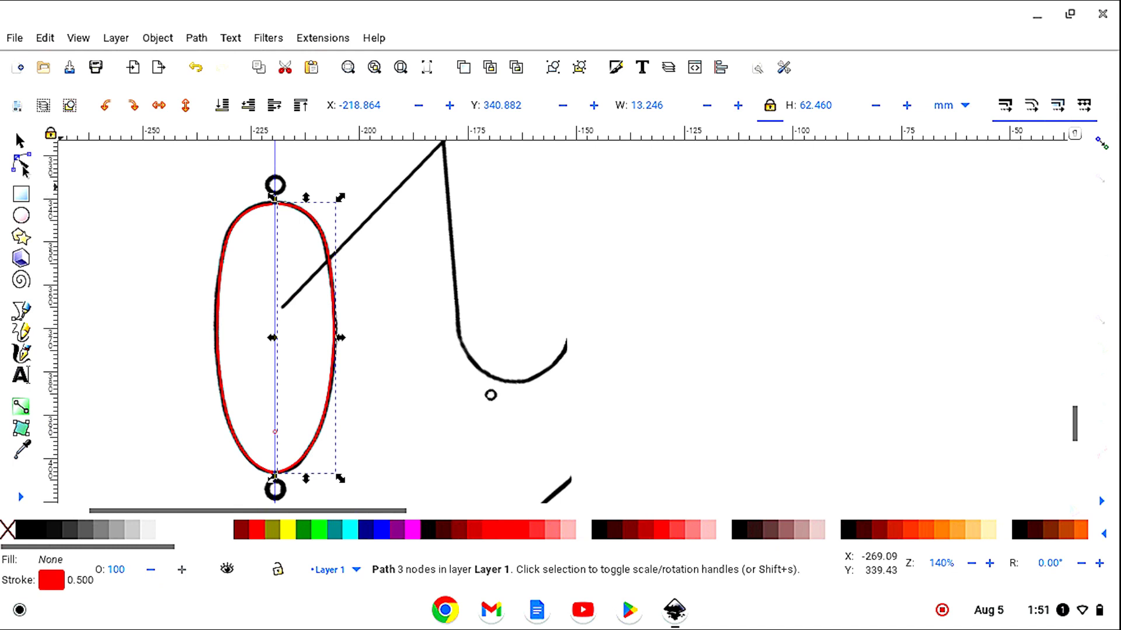
pyautogui.click(17, 168)
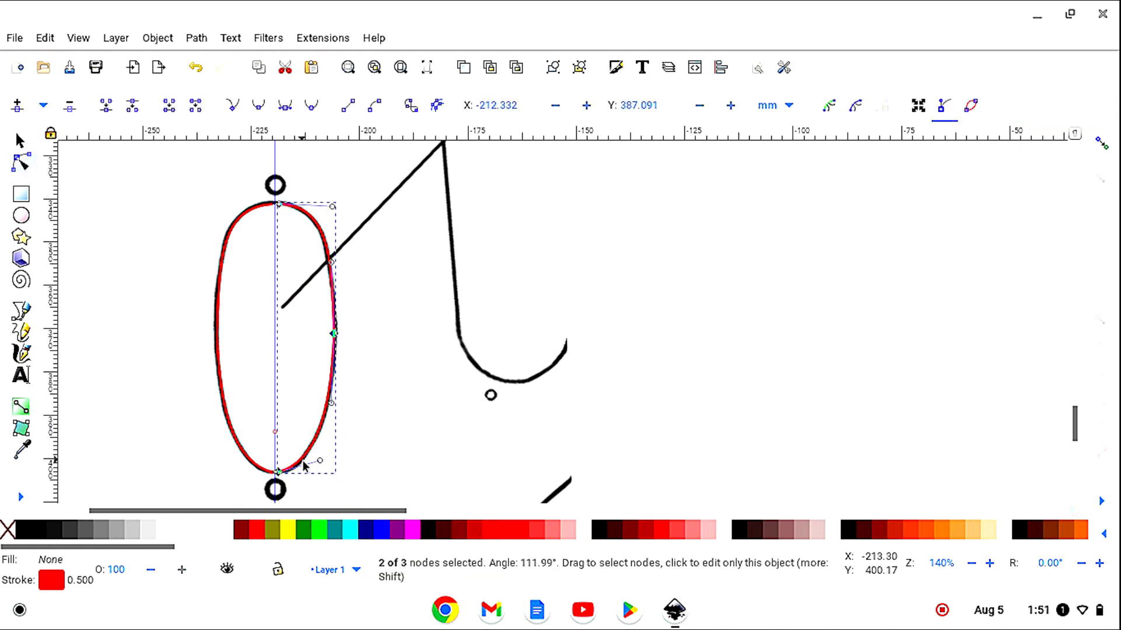
pyautogui.moveTo(321, 461); pyautogui.dragTo(312, 468)
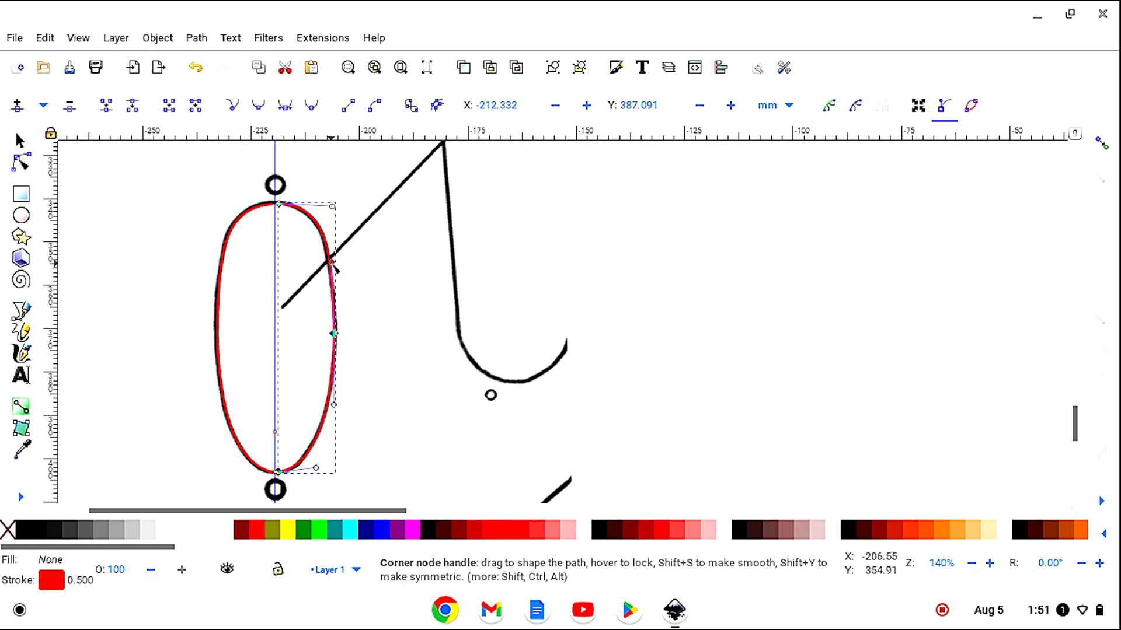
pyautogui.moveTo(336, 268); pyautogui.dragTo(335, 271)
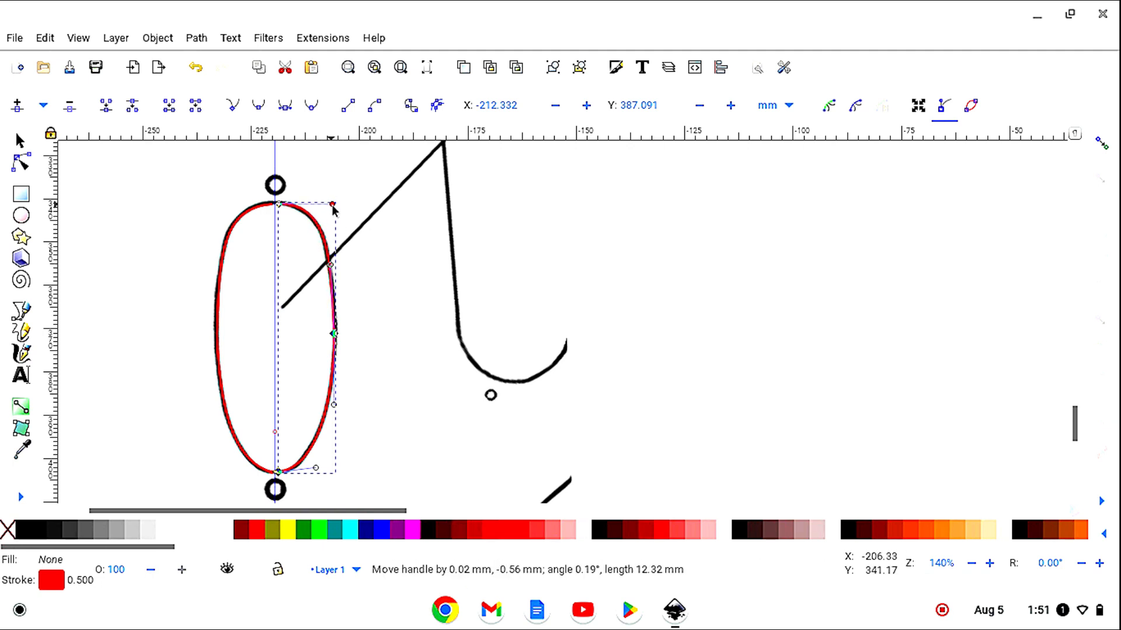
pyautogui.moveTo(334, 208)
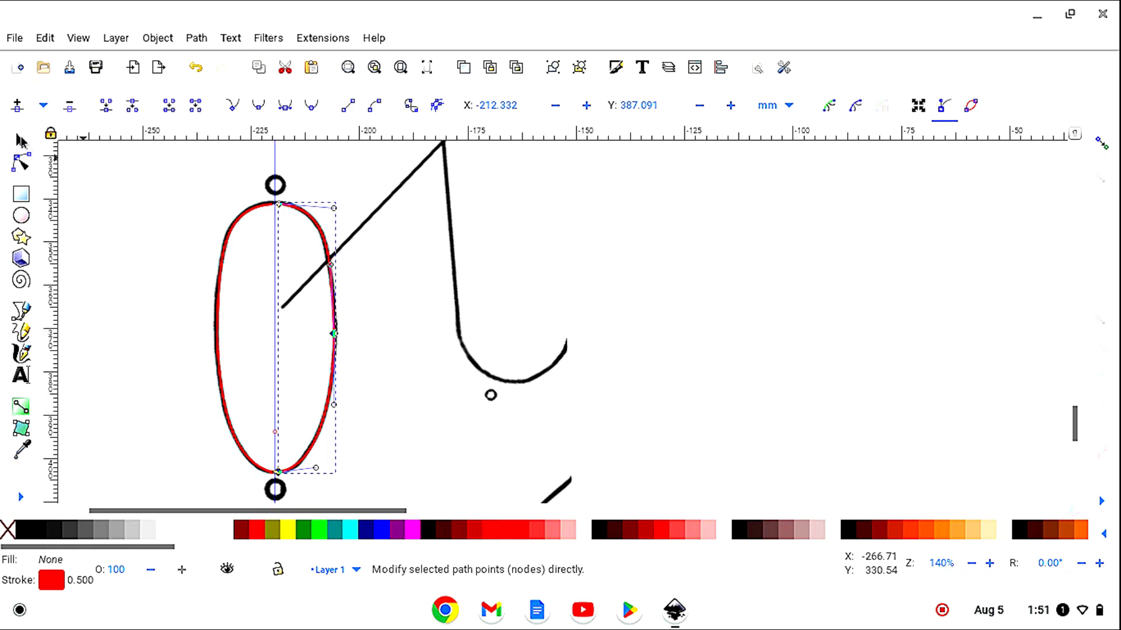
pyautogui.click(18, 140)
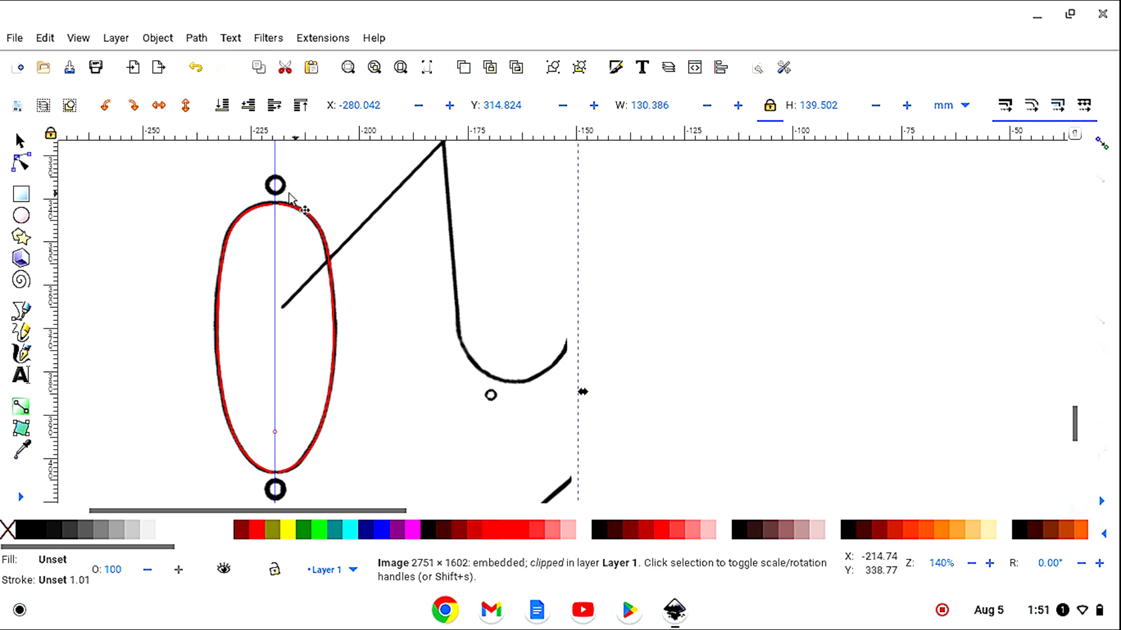
pyautogui.moveTo(299, 503)
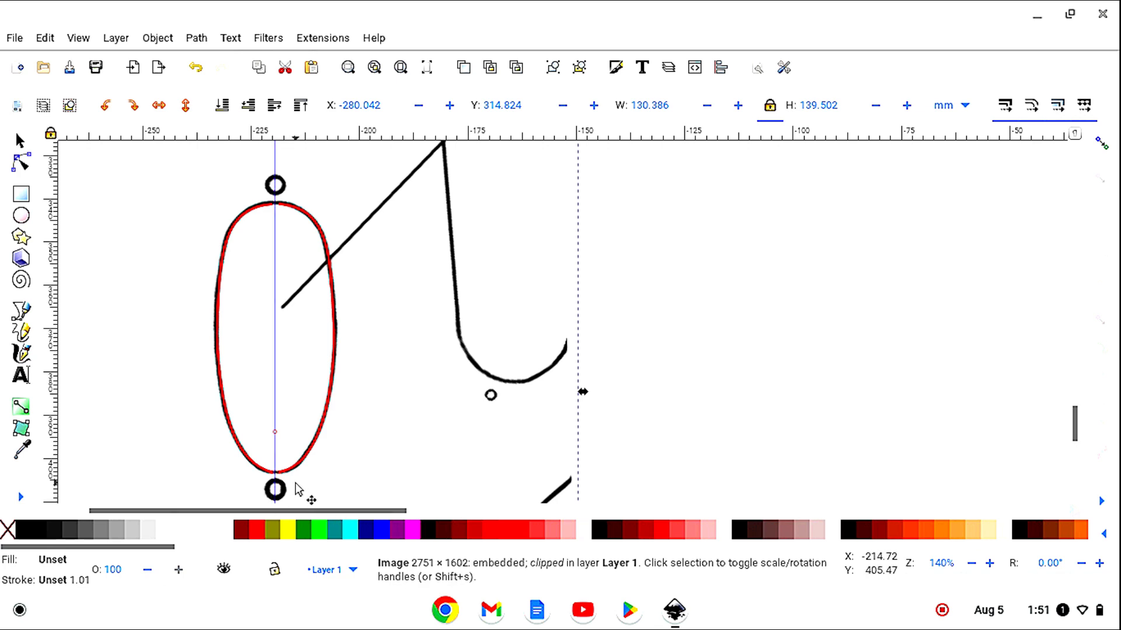
pyautogui.moveTo(371, 340)
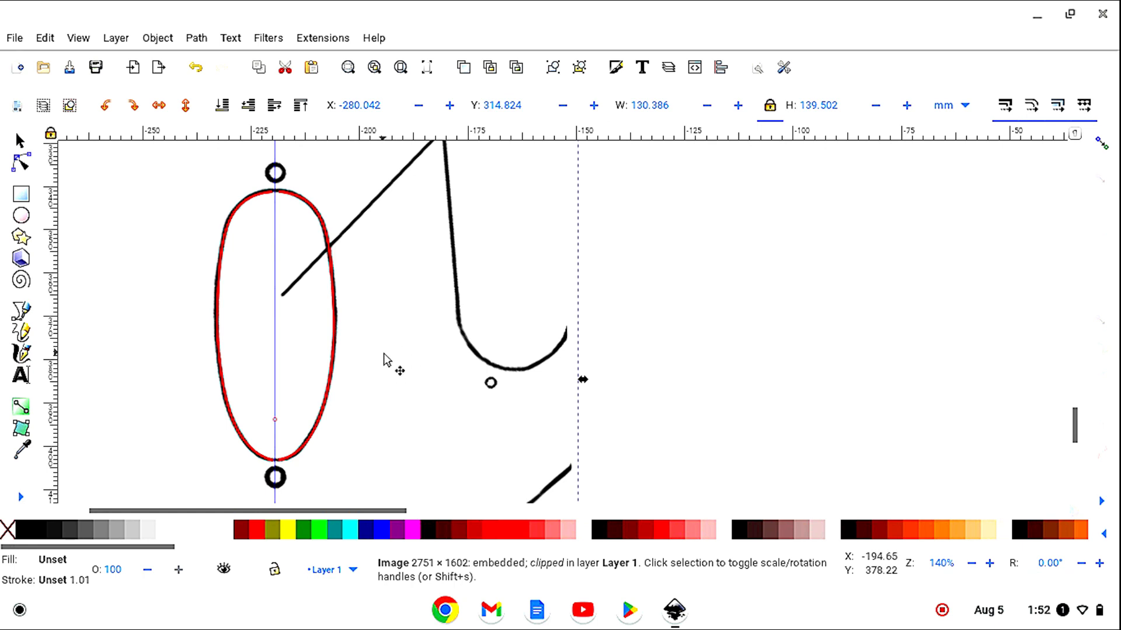
pyautogui.moveTo(378, 295)
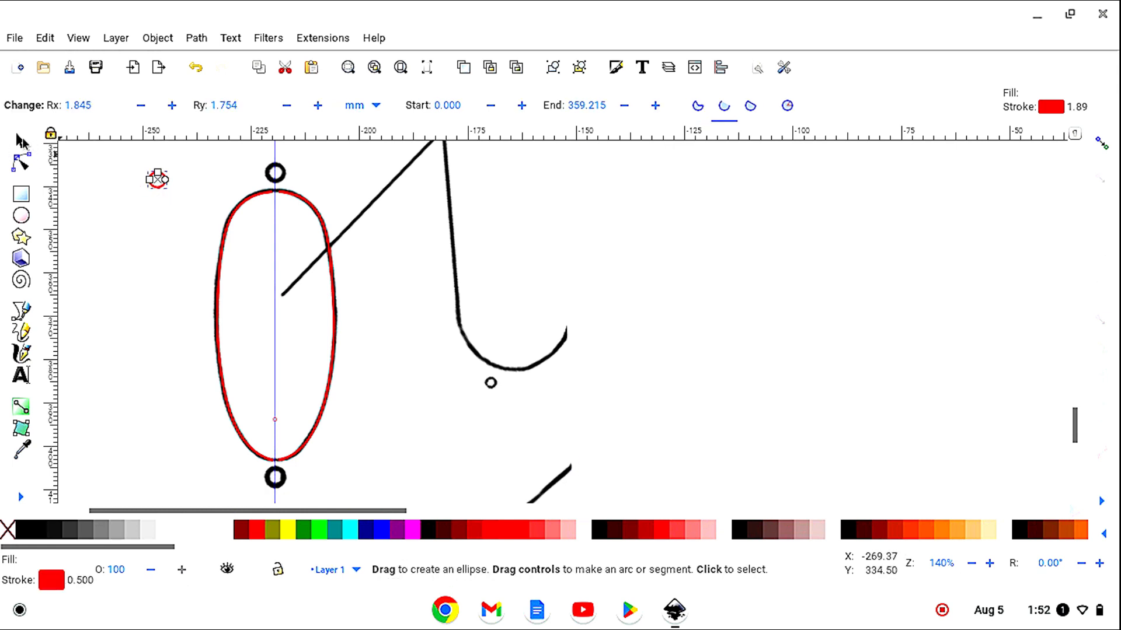
# Step: Set the small circle's width and height to 4 mm
pyautogui.click(21, 140)
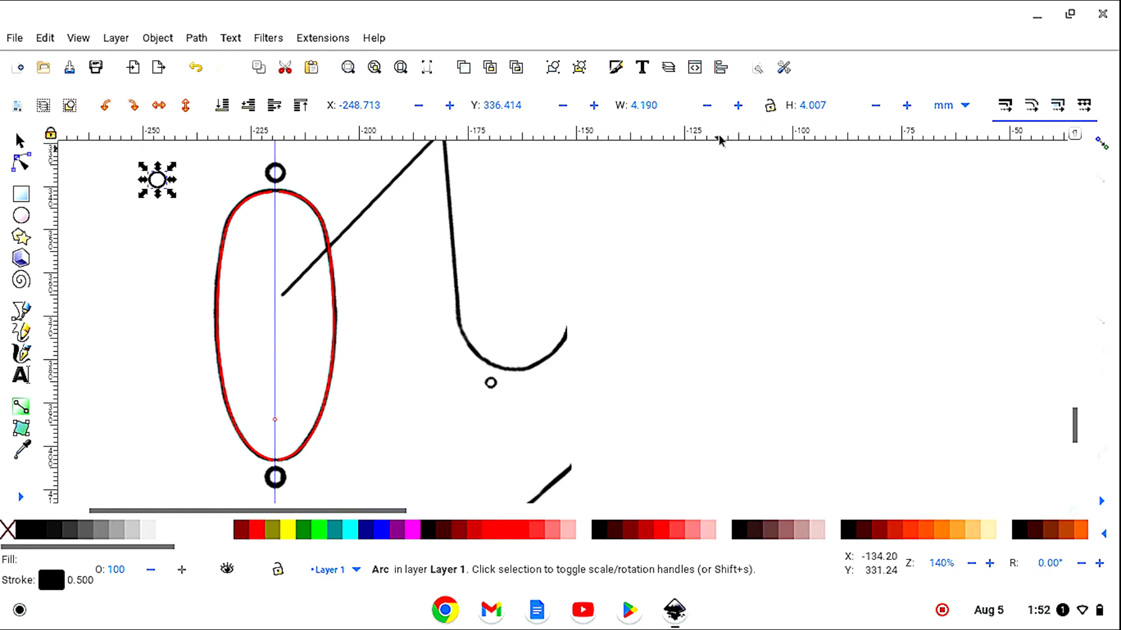
pyautogui.moveTo(884, 133)
pyautogui.write('4.000')
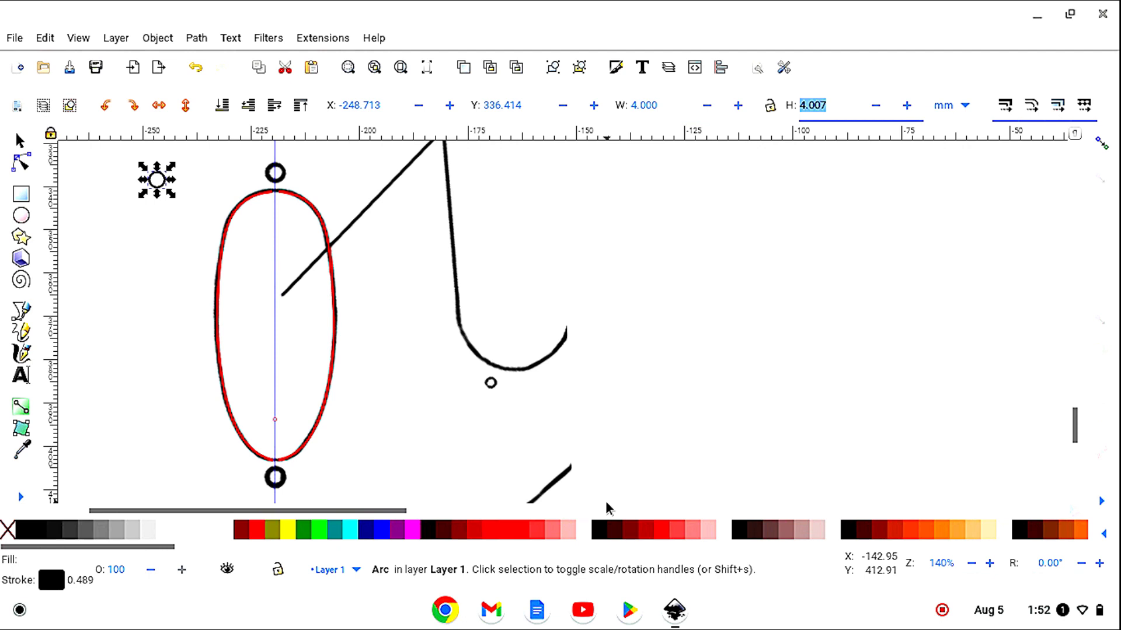
pyautogui.write('4')
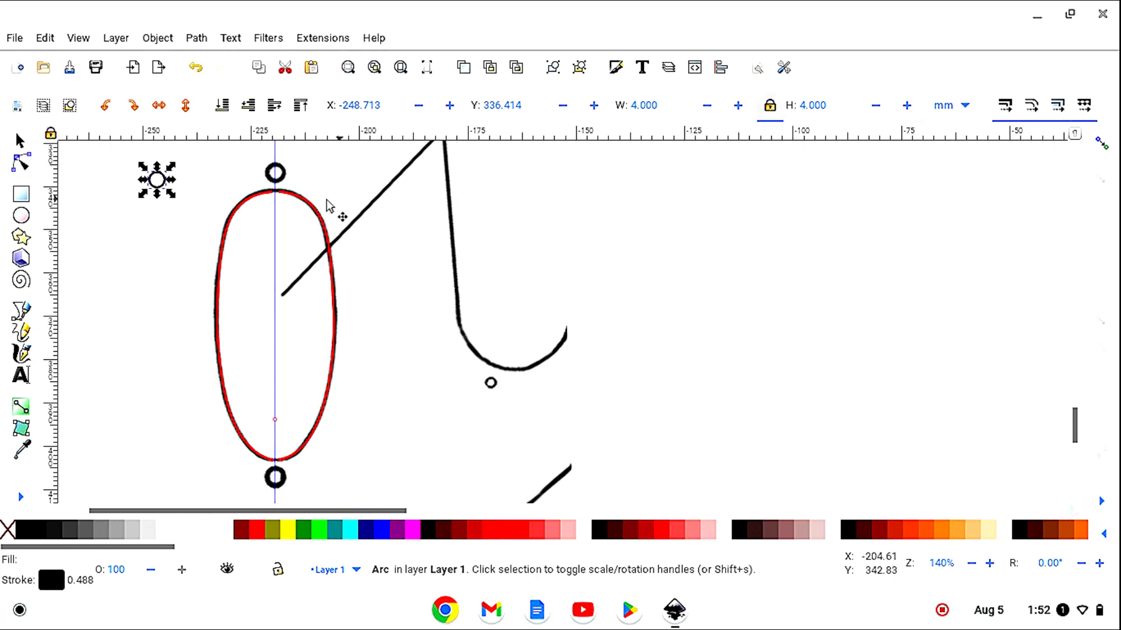
pyautogui.click(268, 38)
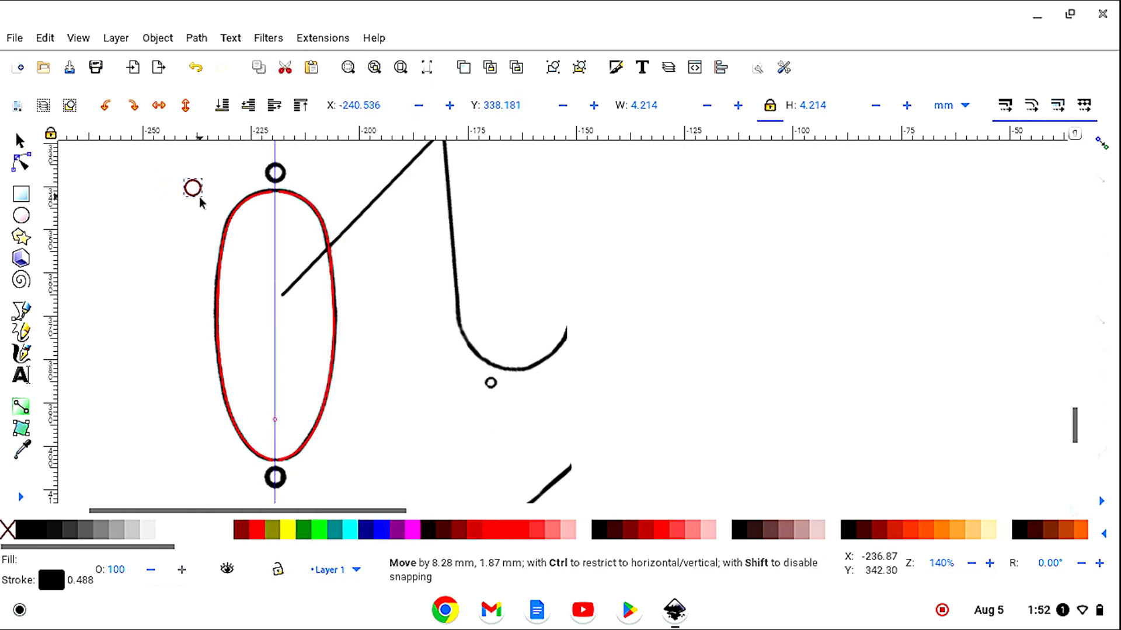
# Step: Drag and nudge the small circle until it sits centred on the top screw hole
pyautogui.moveTo(191, 188); pyautogui.dragTo(274, 173)
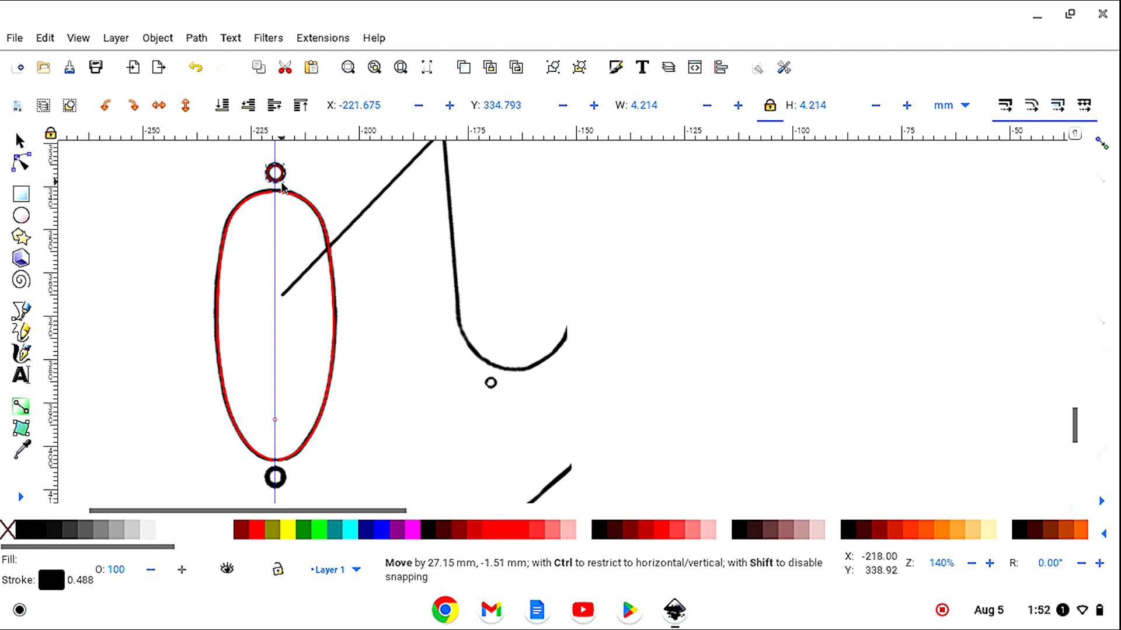
pyautogui.click(275, 172)
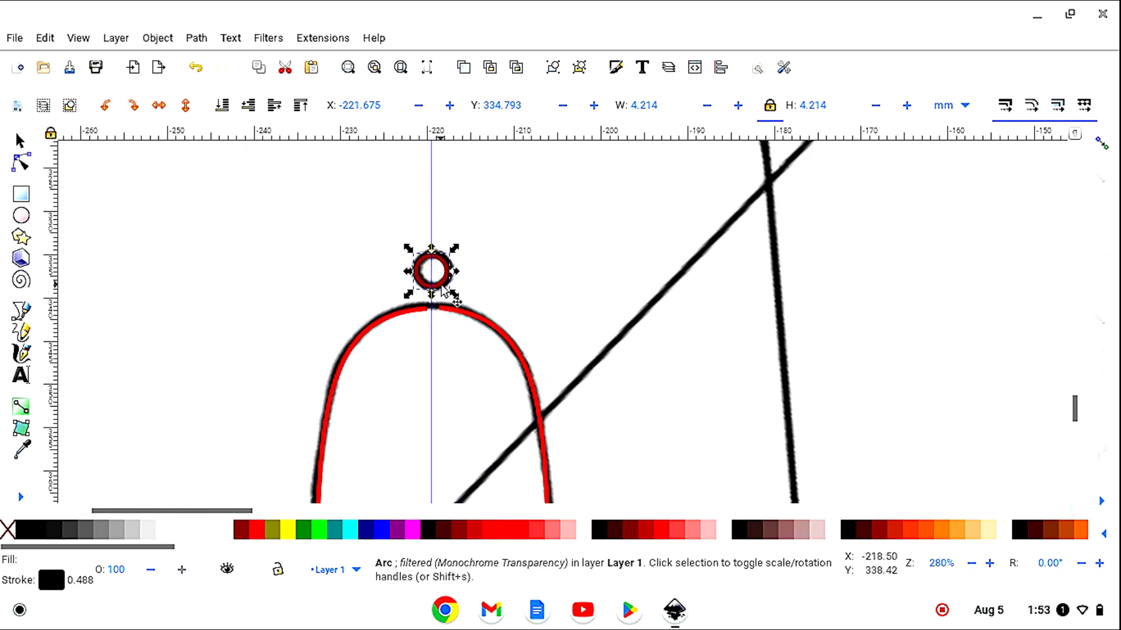
pyautogui.moveTo(431, 270); pyautogui.dragTo(429, 271)
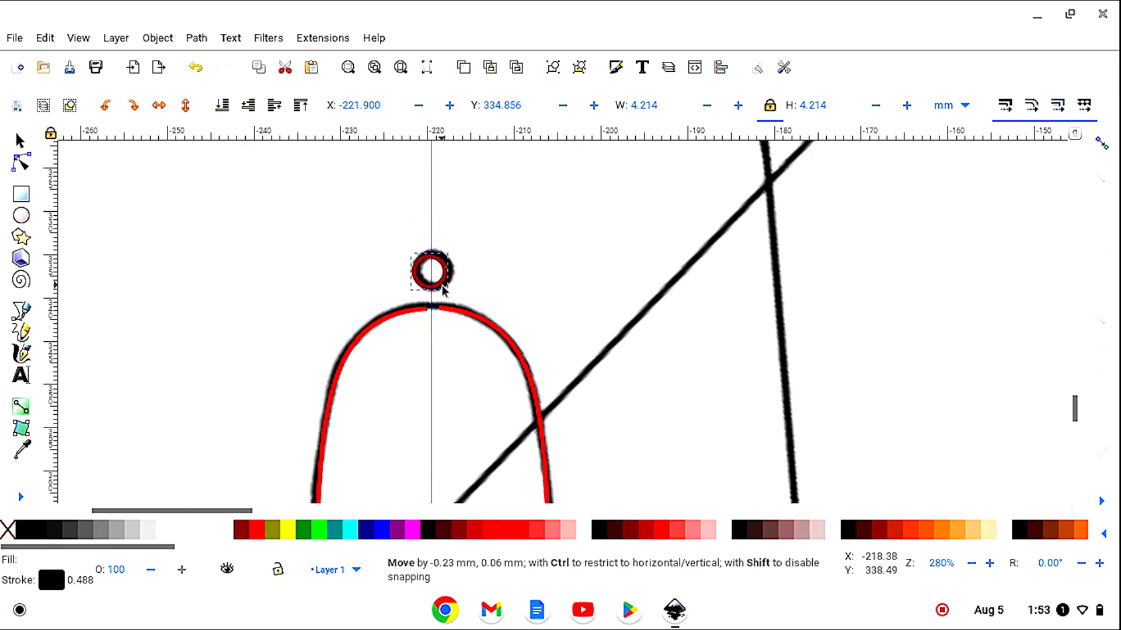
pyautogui.click(433, 278)
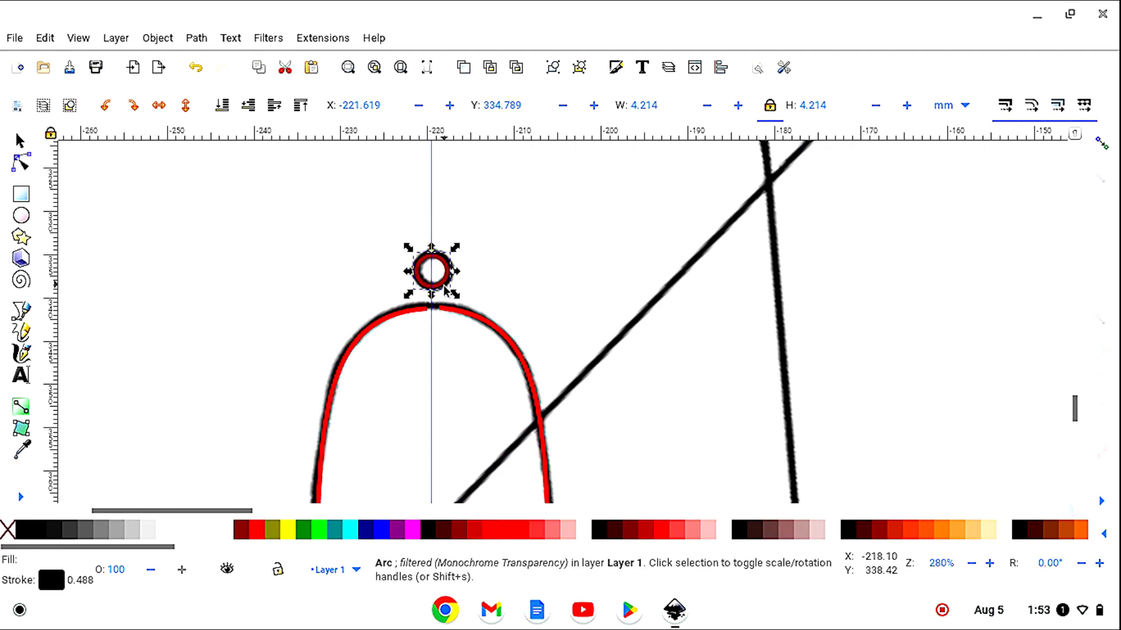
pyautogui.moveTo(429, 271); pyautogui.dragTo(312, 272)
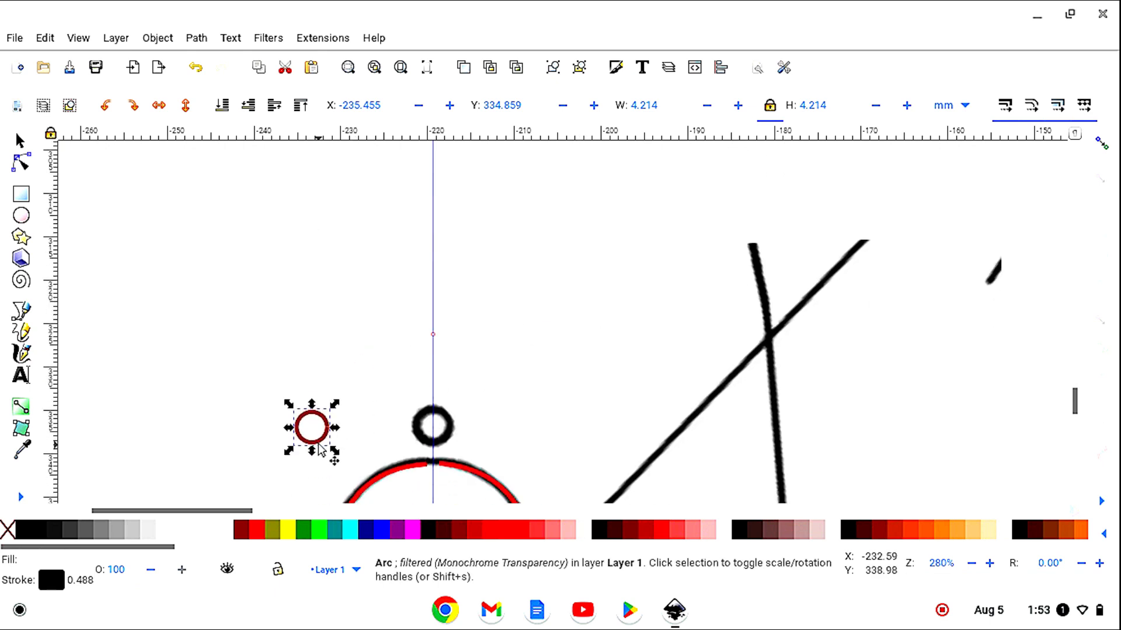
pyautogui.moveTo(309, 427); pyautogui.dragTo(432, 426)
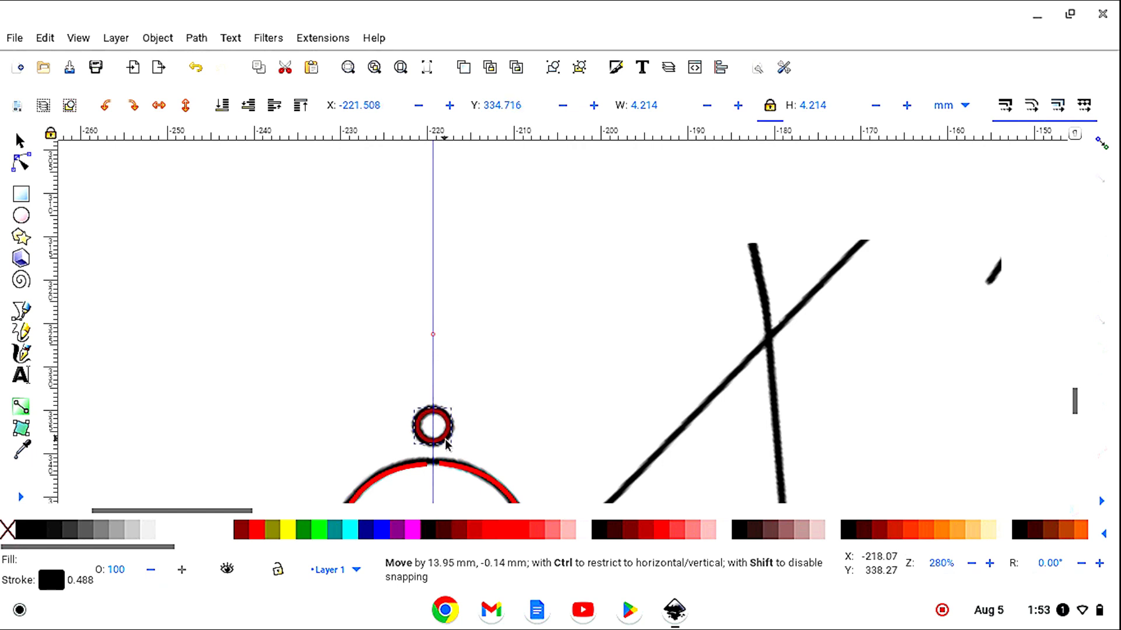
pyautogui.click(433, 434)
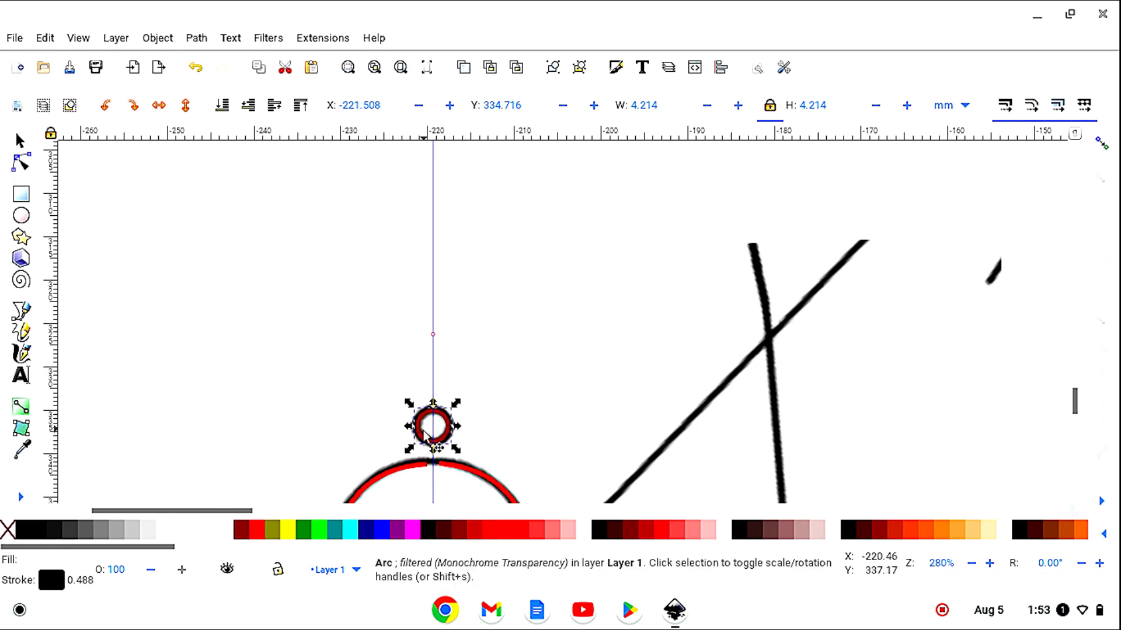
# Step: Move the circle over the bottom screw-hole mark and fine-tune its X position
pyautogui.moveTo(432, 429); pyautogui.dragTo(431, 357)
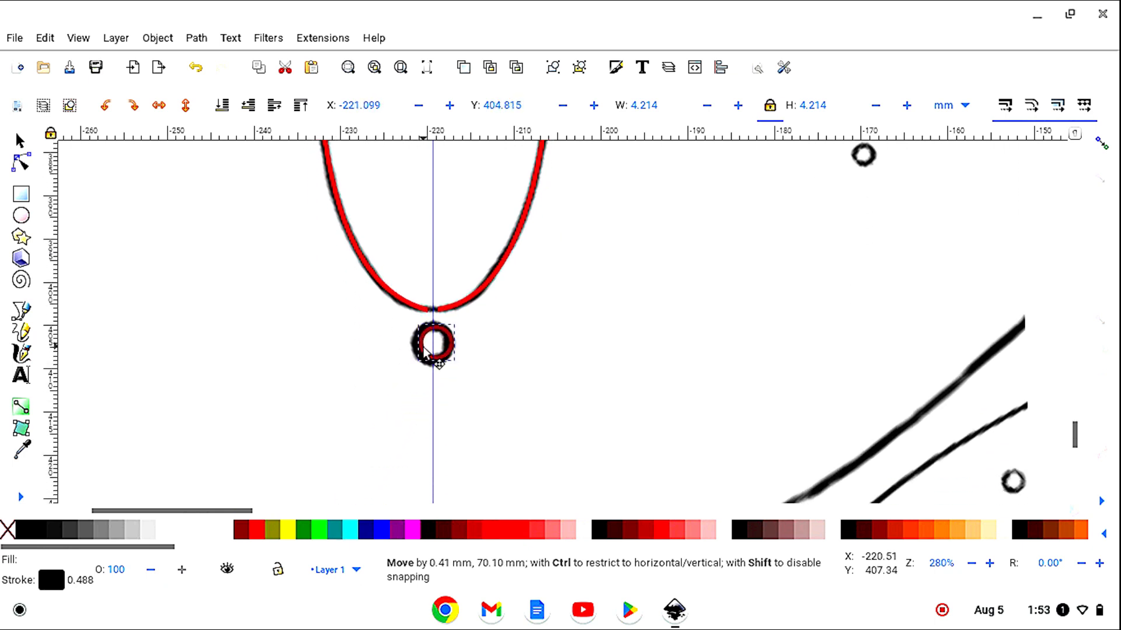
pyautogui.moveTo(436, 347); pyautogui.dragTo(433, 344)
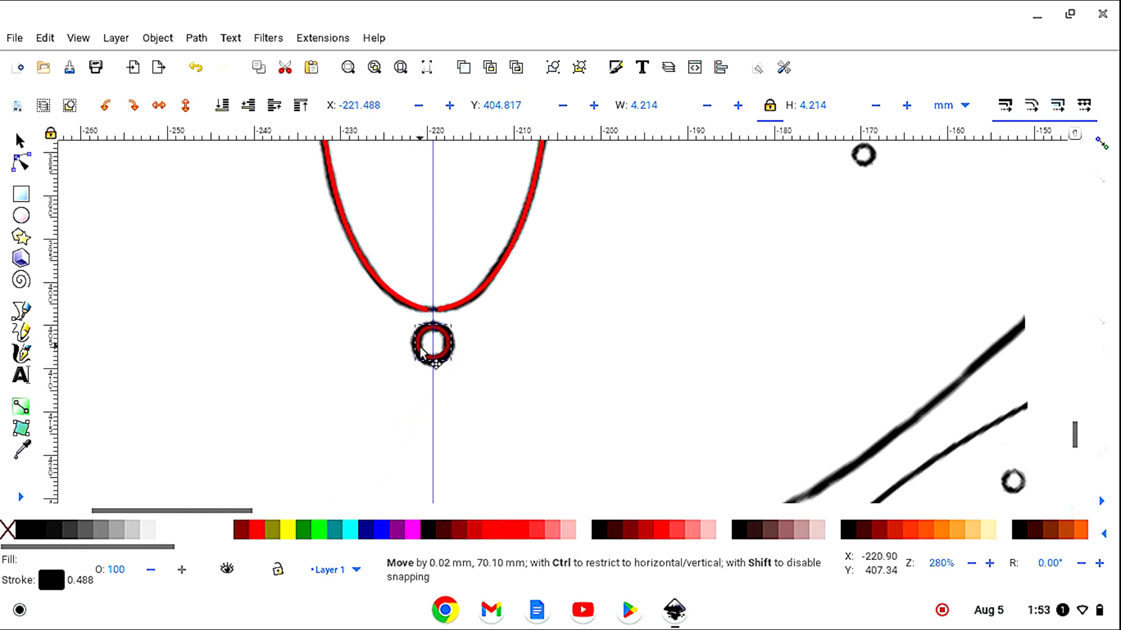
pyautogui.click(434, 347)
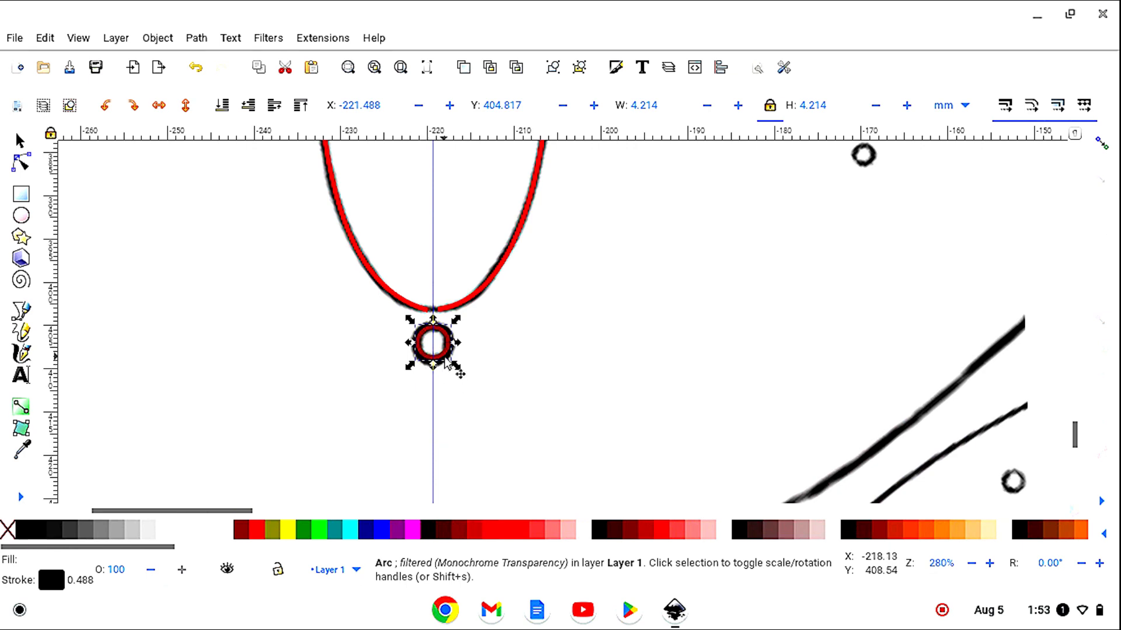
pyautogui.moveTo(434, 344); pyautogui.dragTo(434, 345)
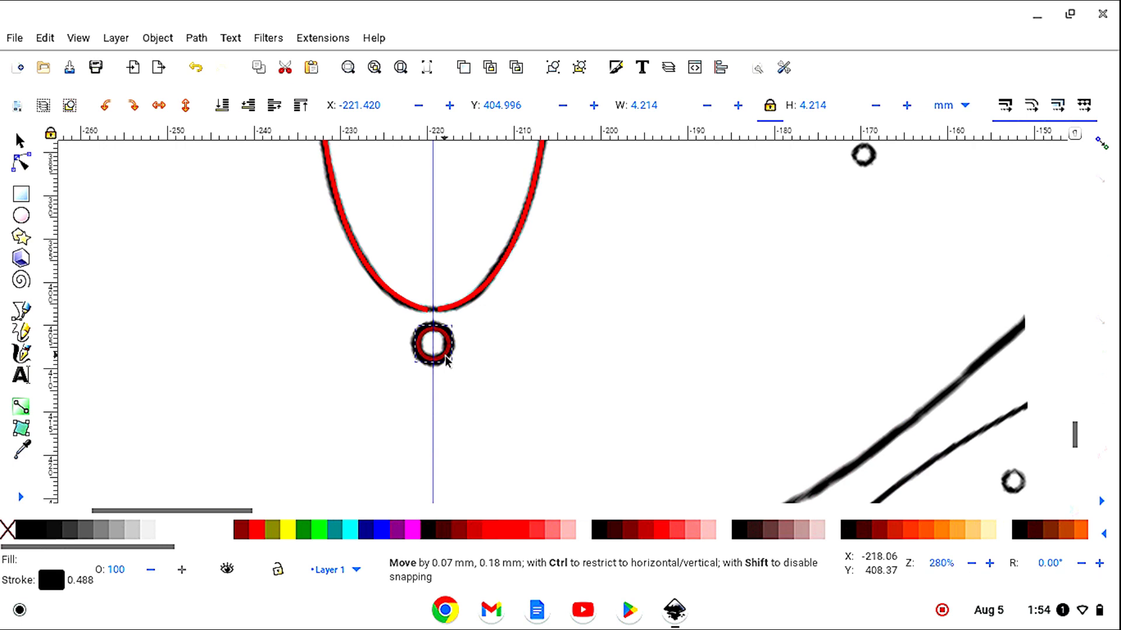
pyautogui.click(434, 352)
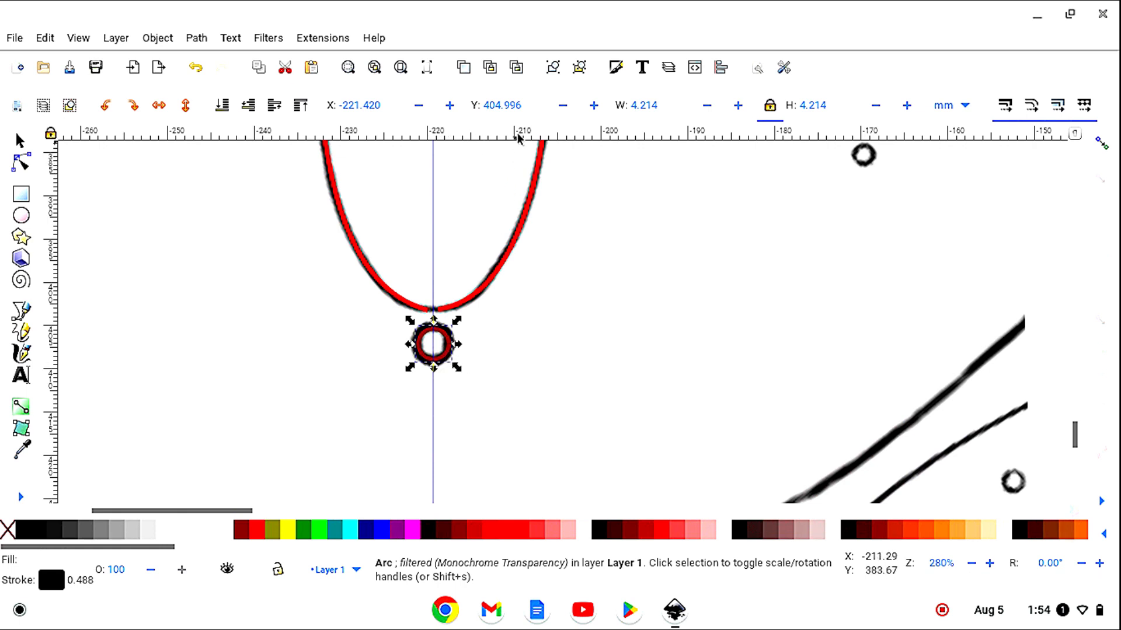
pyautogui.moveTo(334, 125)
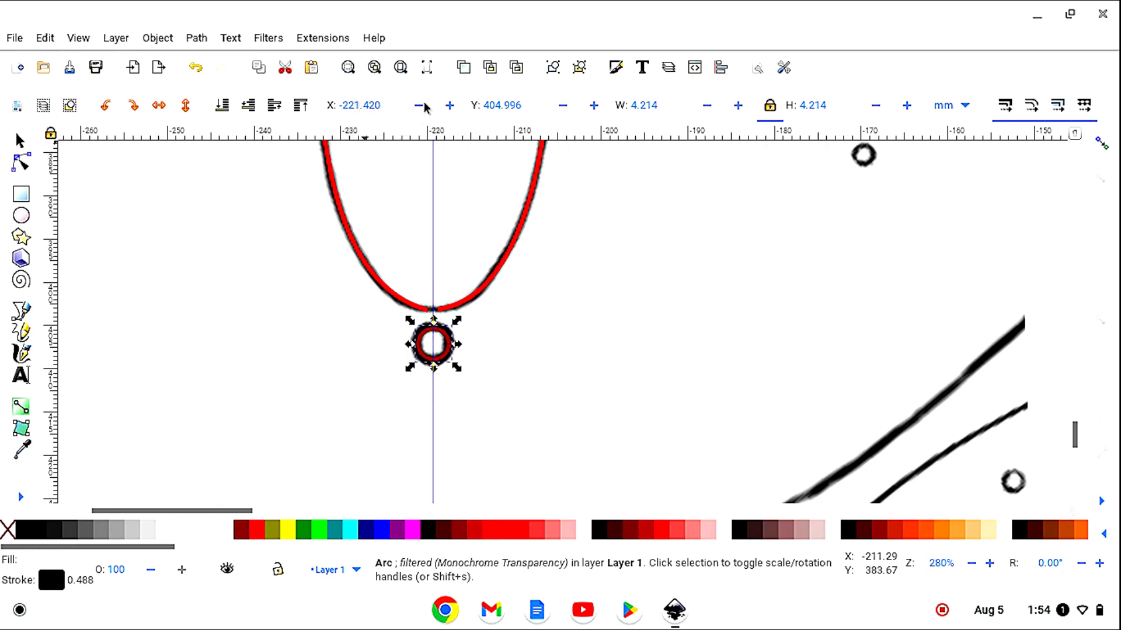
pyautogui.moveTo(424, 108)
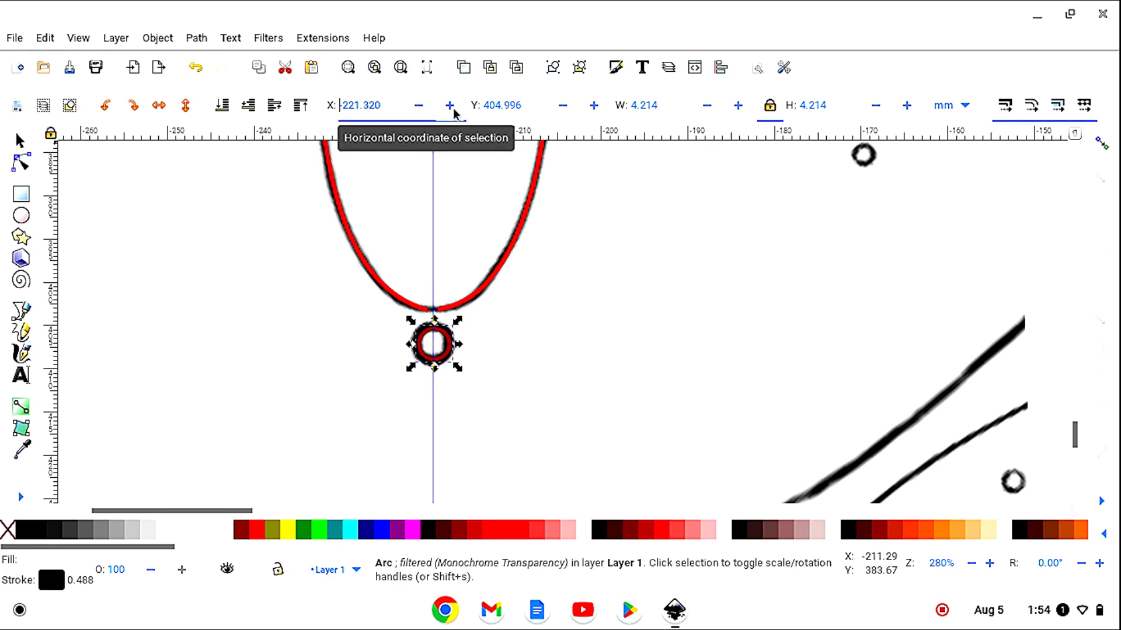
pyautogui.click(418, 105)
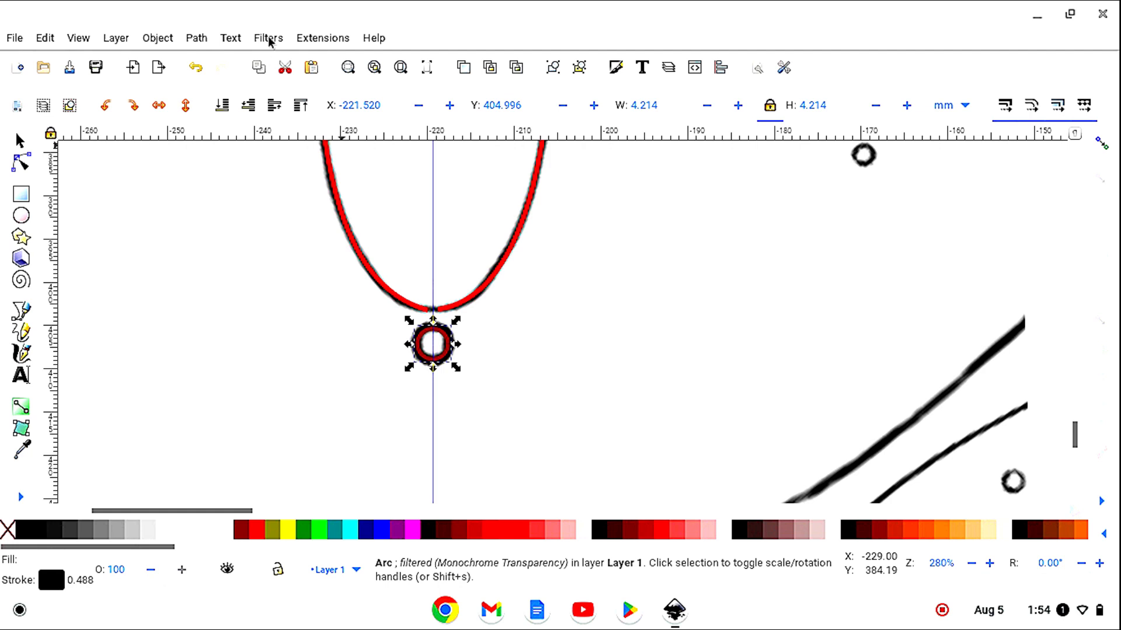
# Step: Zoom to fit the oval and both screw-hole circles in view, then deselect everything
pyautogui.click(267, 38)
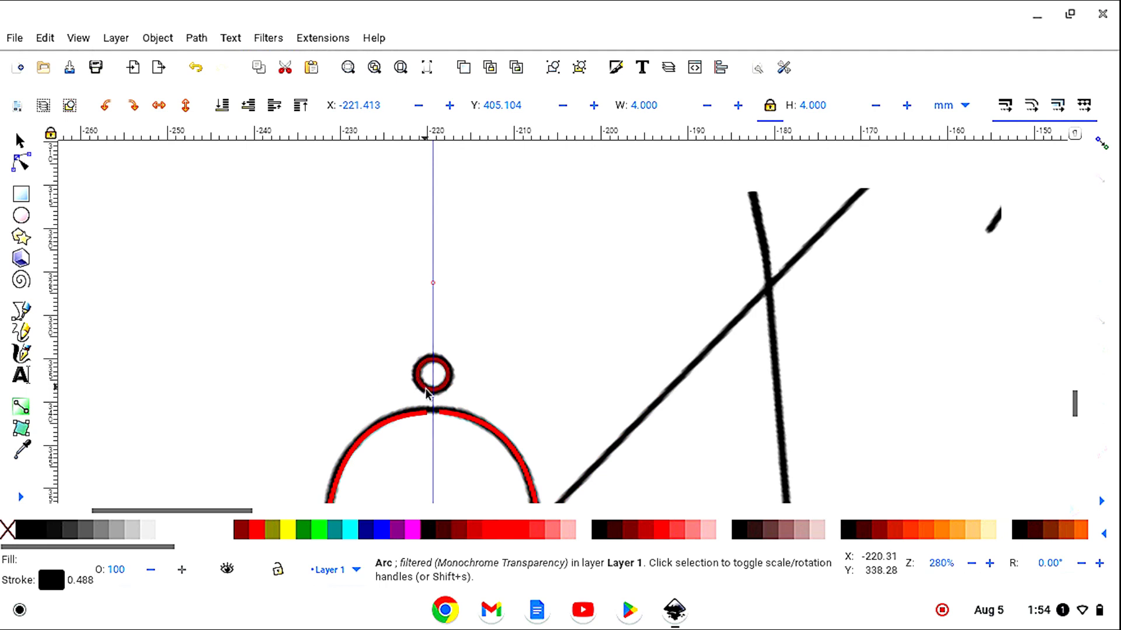
pyautogui.click(267, 37)
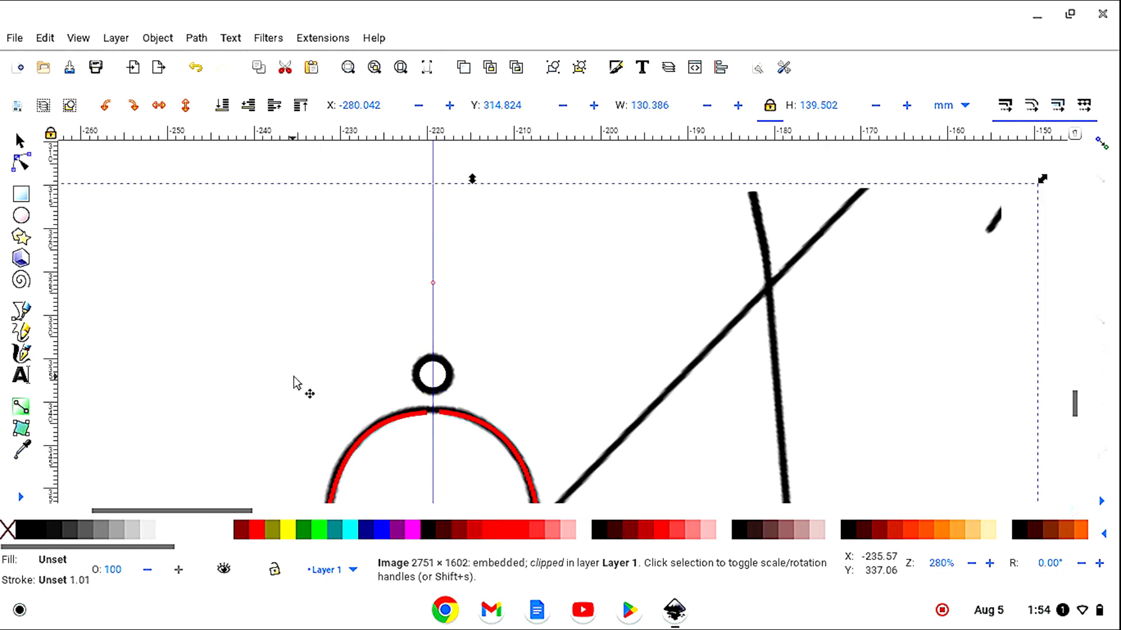
pyautogui.moveTo(25, 507)
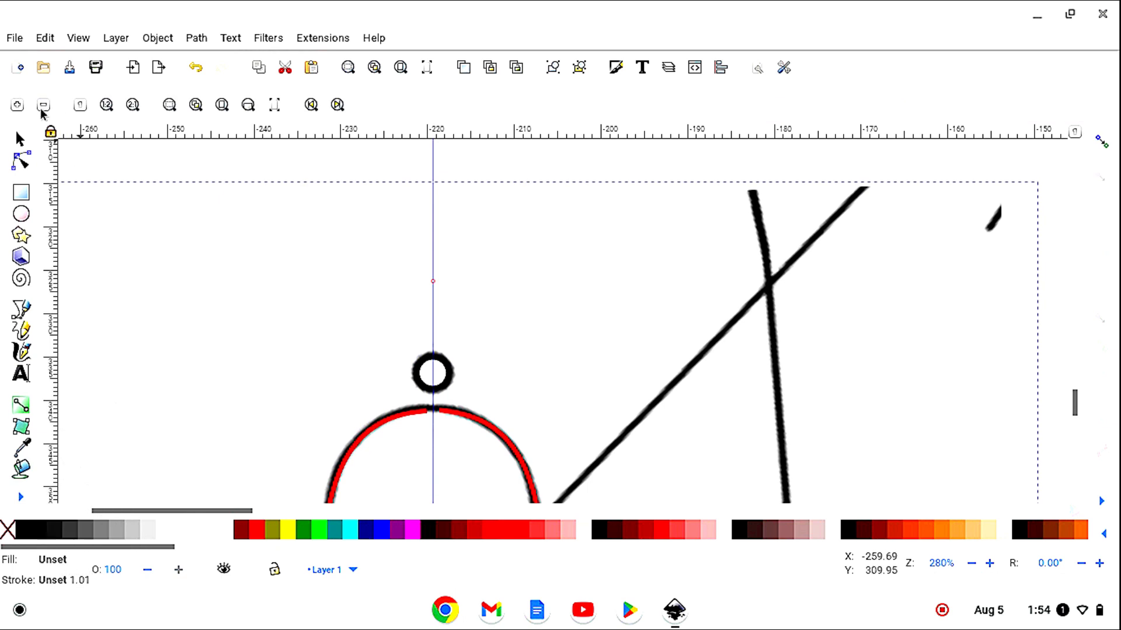
pyautogui.click(42, 105)
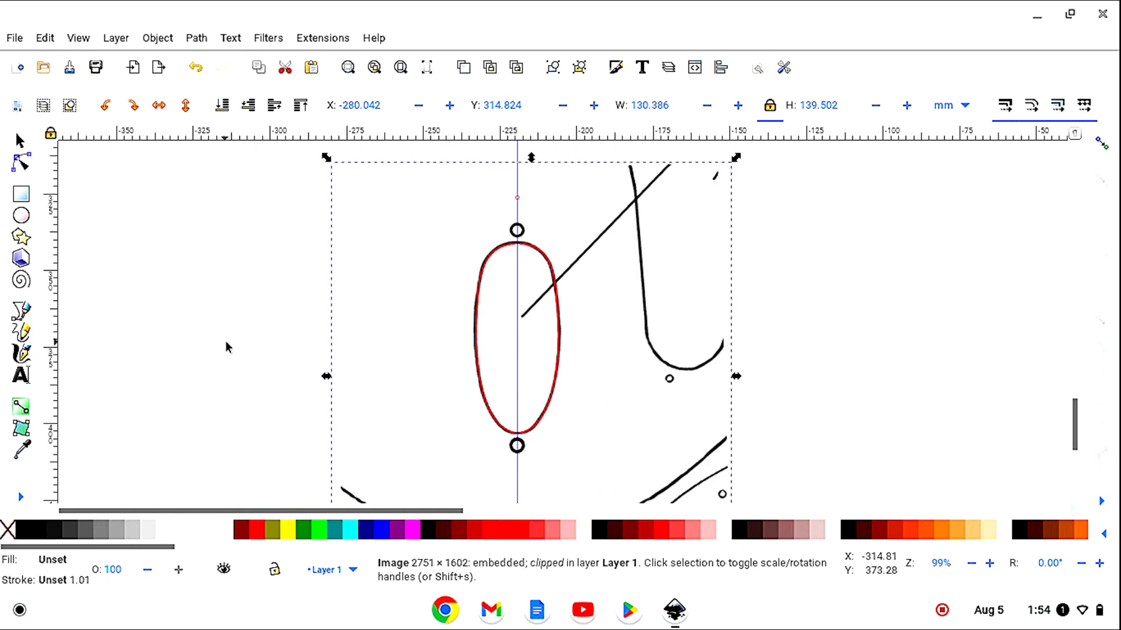
pyautogui.click(984, 216)
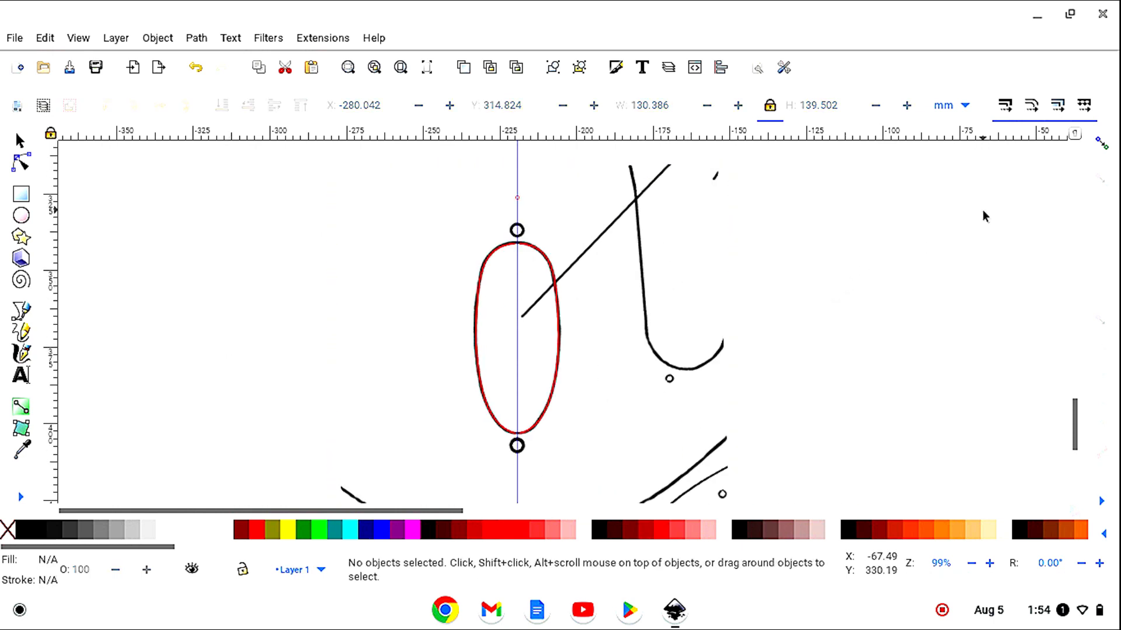
pyautogui.moveTo(1107, 142)
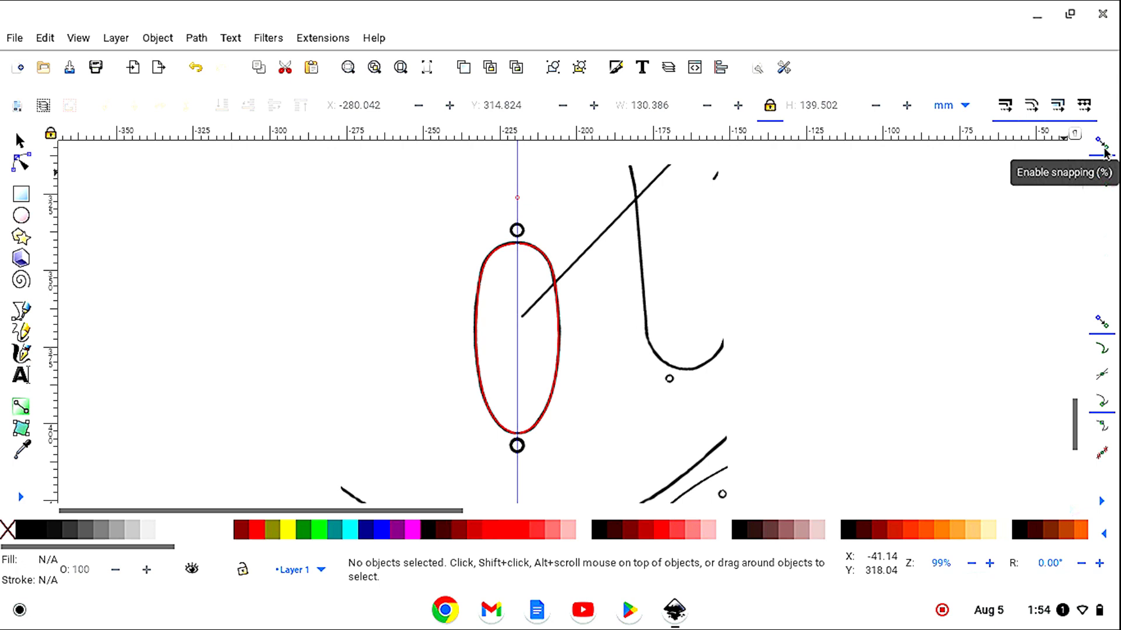
pyautogui.moveTo(122, 326)
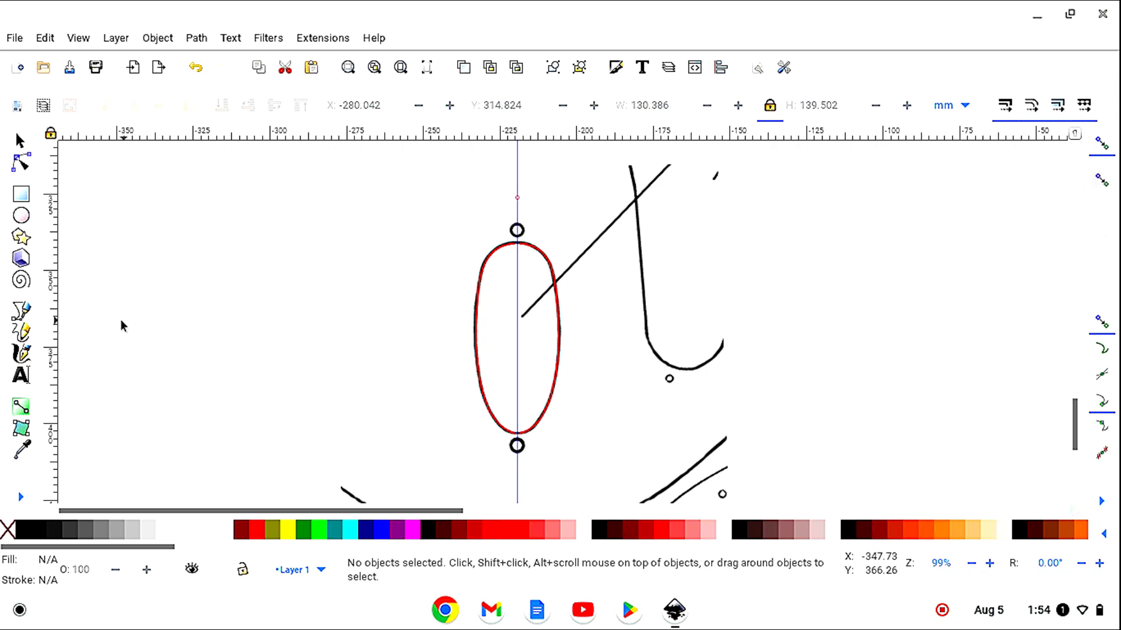
# Step: Draw a straight vertical centerline through the oval and its two screw holes
pyautogui.click(21, 315)
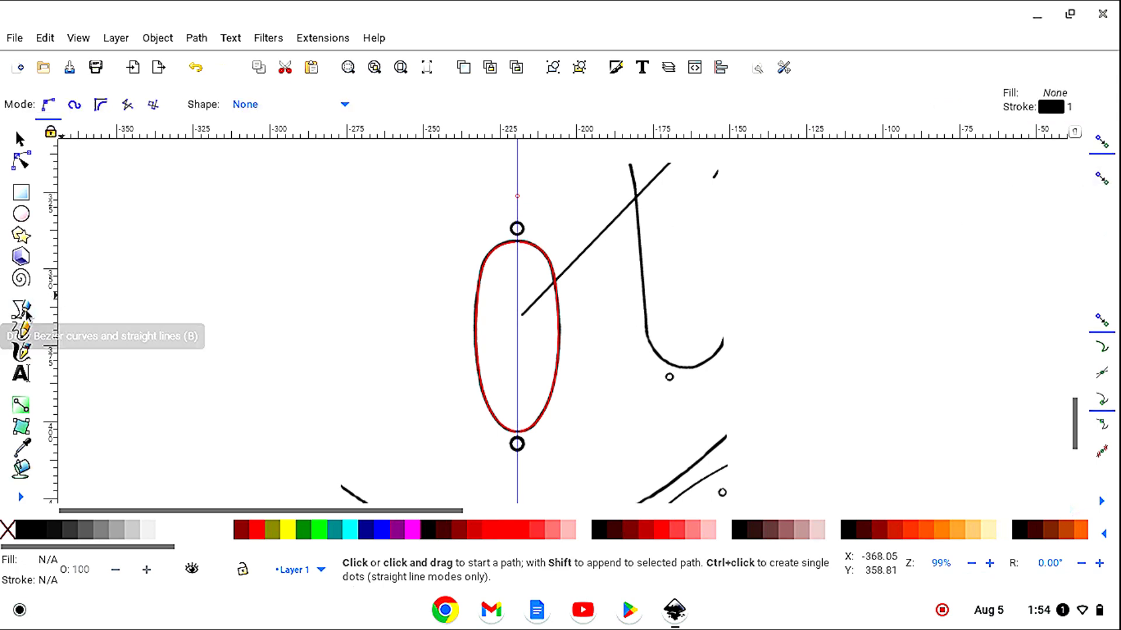
pyautogui.moveTo(516, 175)
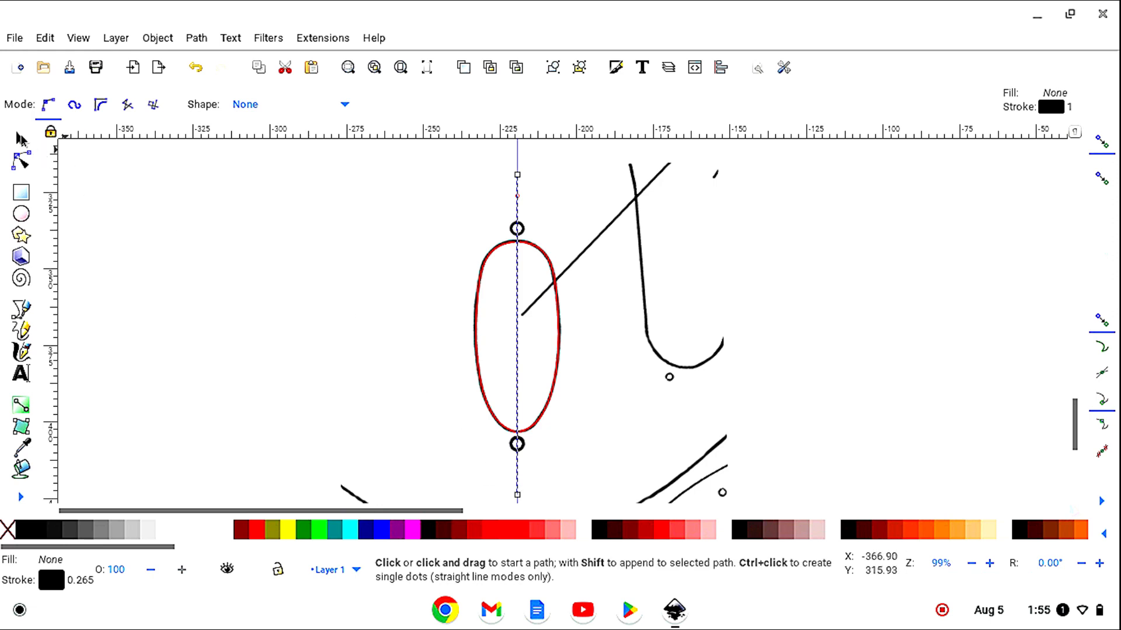
pyautogui.click(18, 138)
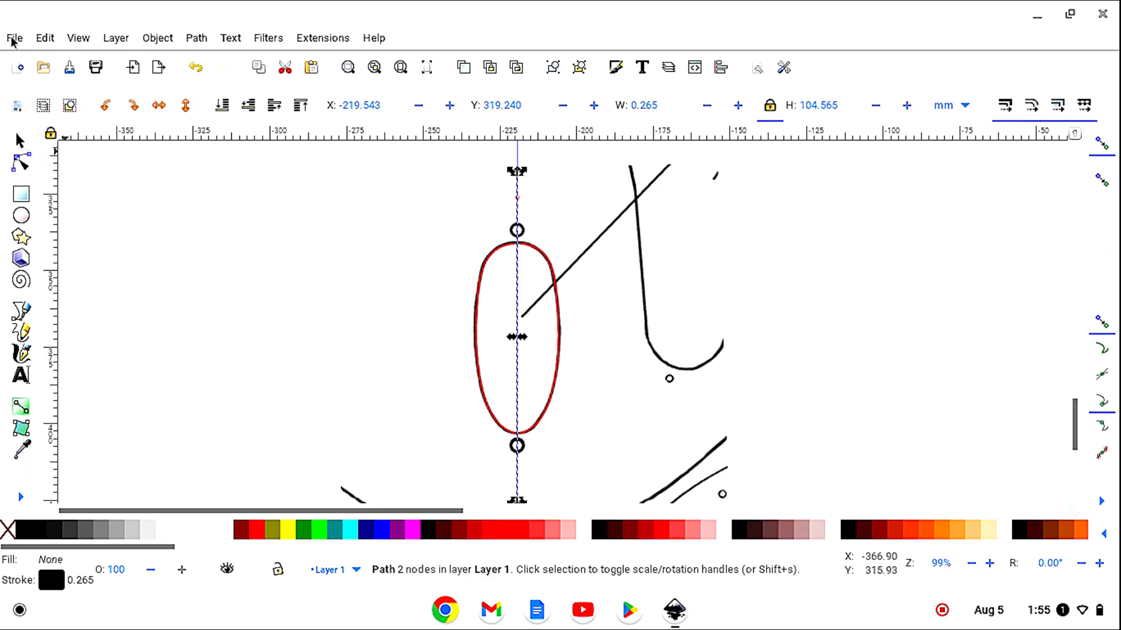
pyautogui.click(43, 37)
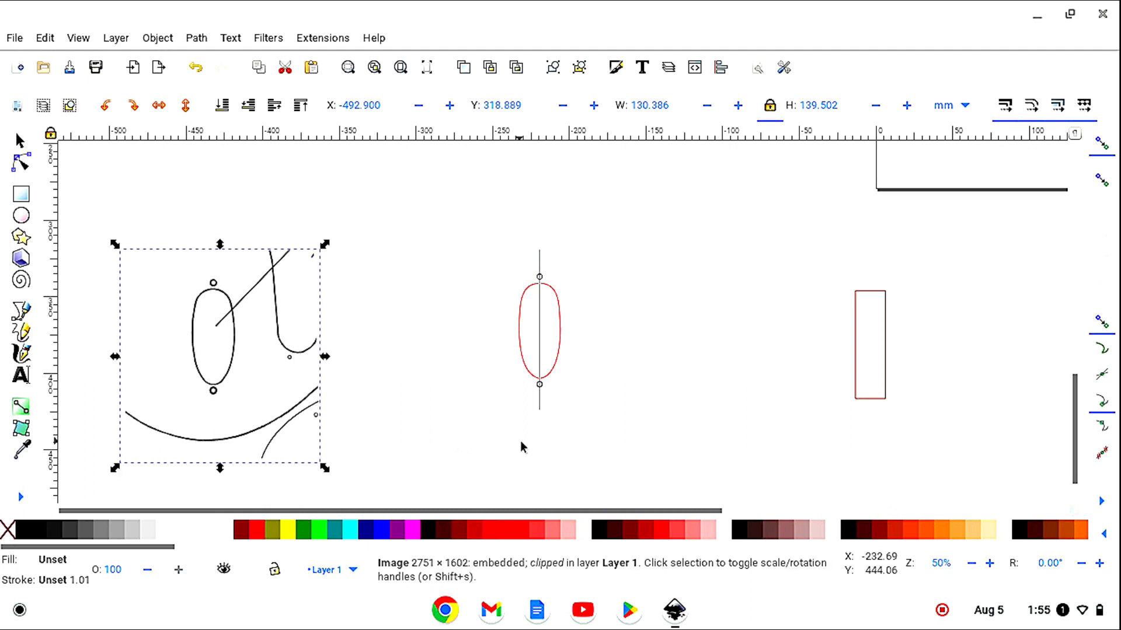
pyautogui.moveTo(540, 416)
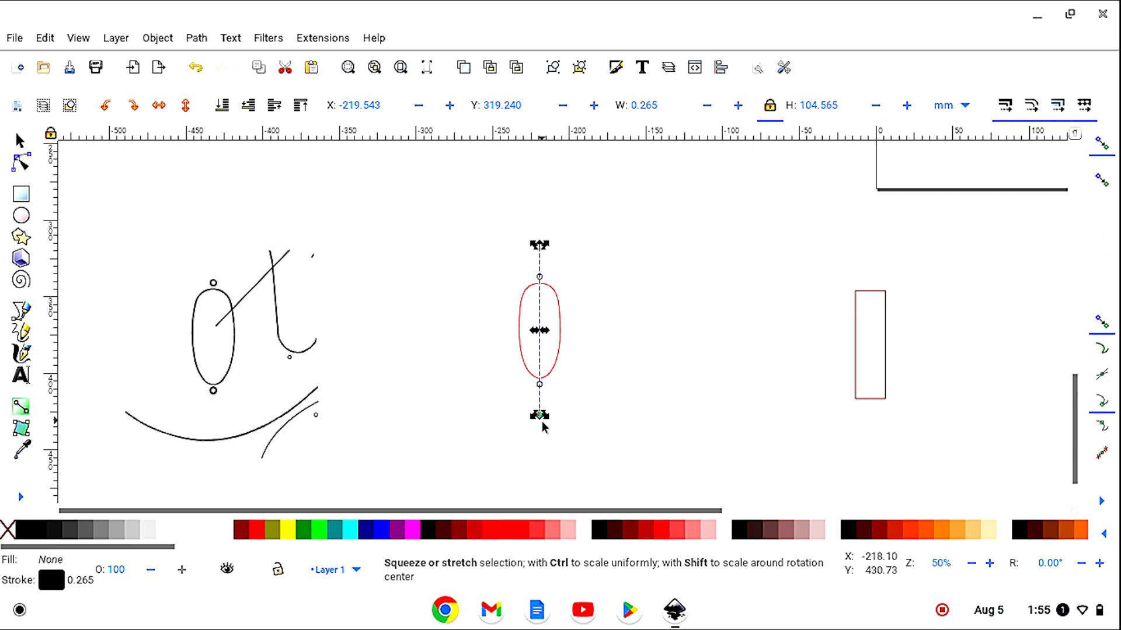
# Step: Drag the centerline's bottom end downward so it extends past the oval
pyautogui.moveTo(538, 415); pyautogui.dragTo(538, 427)
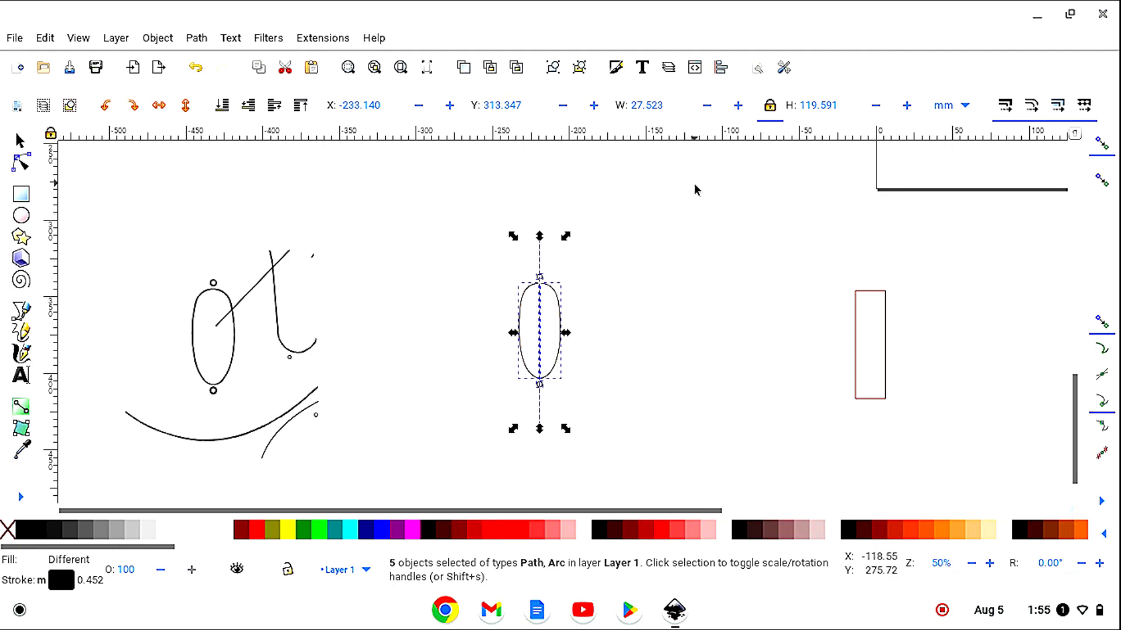
# Step: Set the stroke width of the selected template objects to 0.5 mm
pyautogui.click(617, 66)
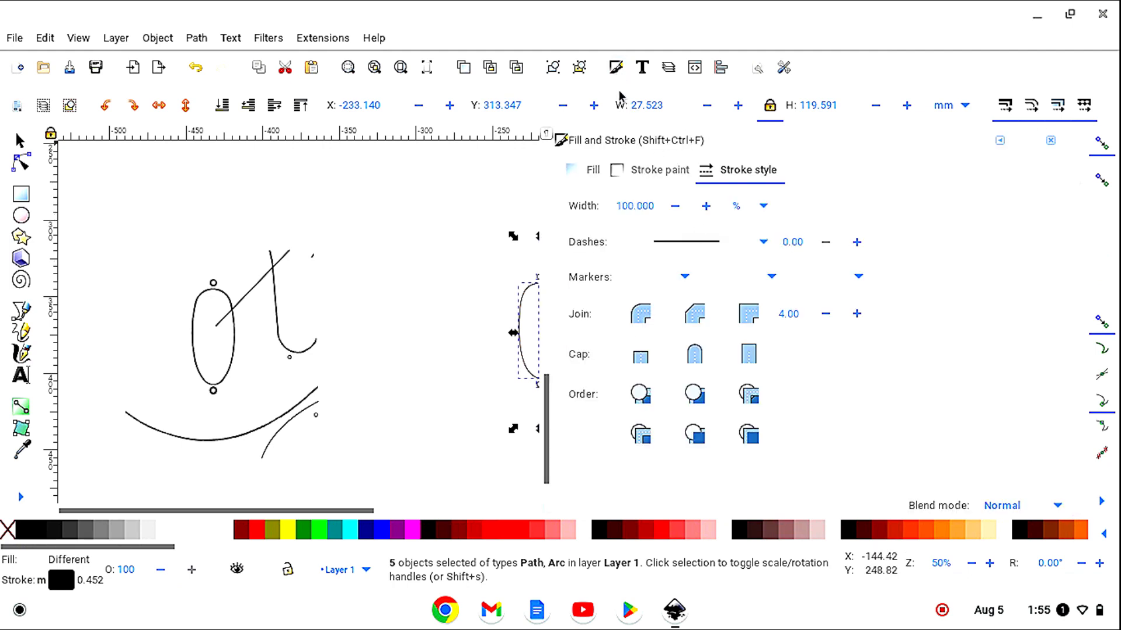
pyautogui.moveTo(660, 209)
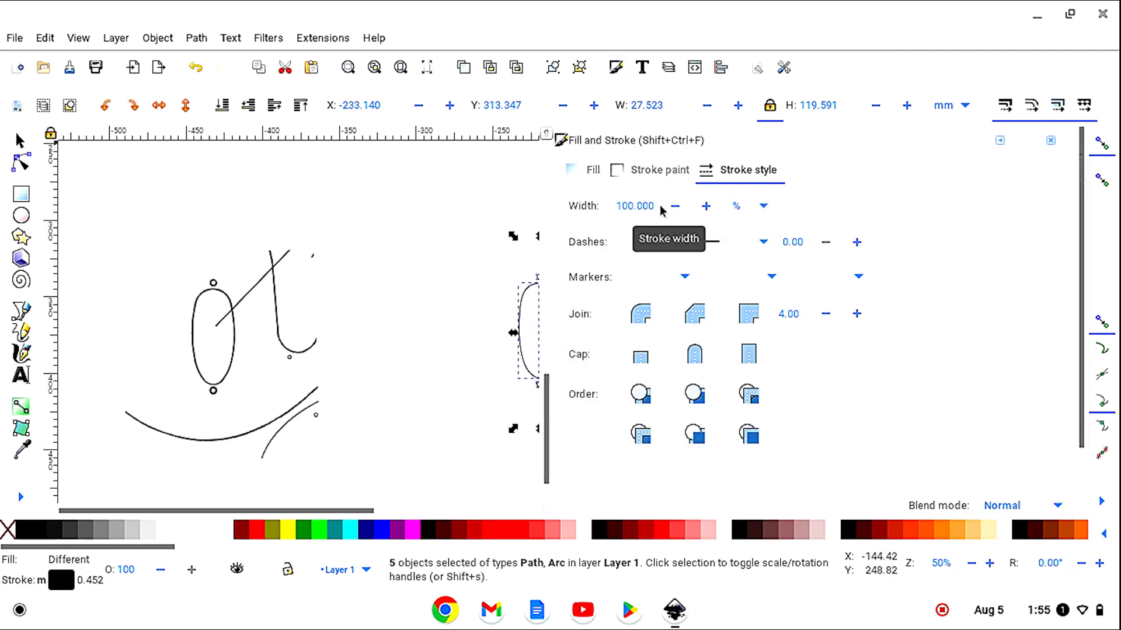
pyautogui.click(643, 206)
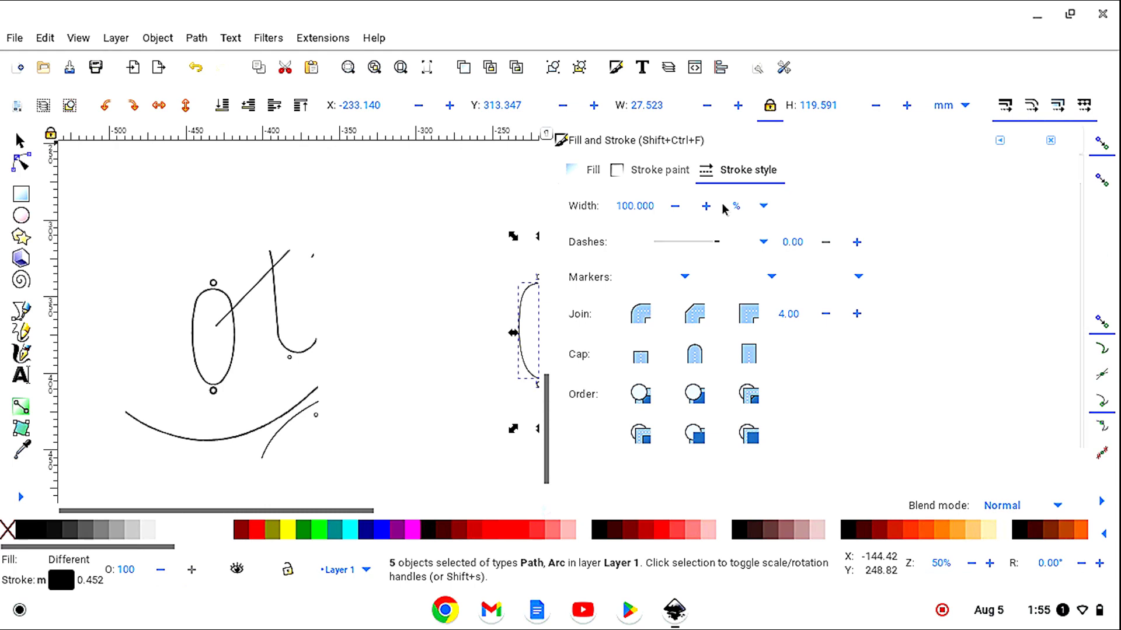
pyautogui.click(759, 206)
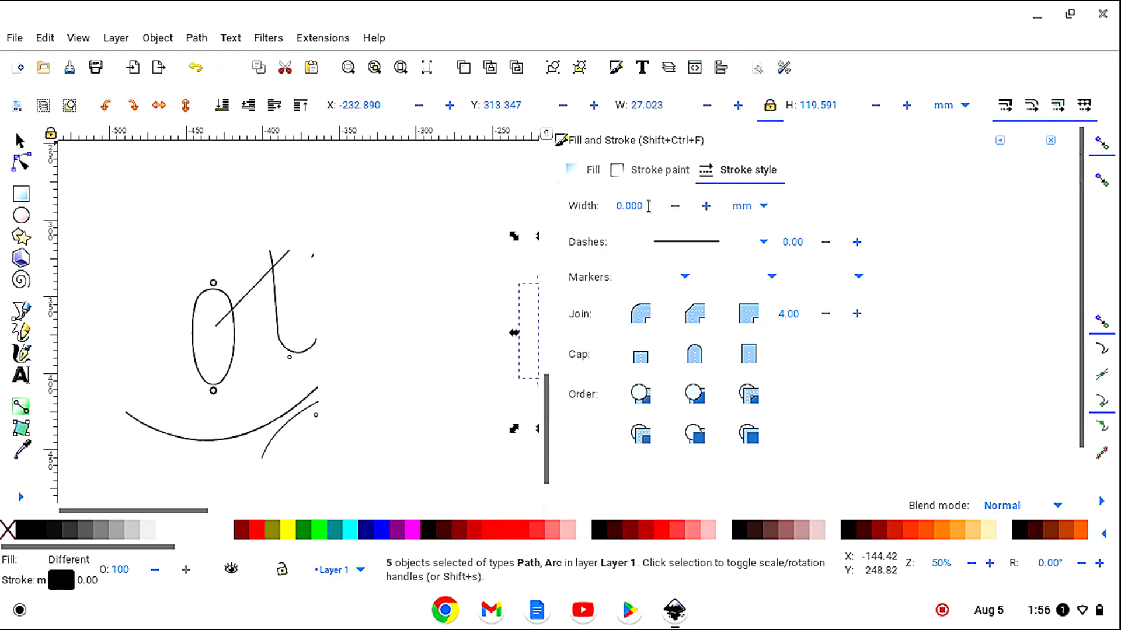
pyautogui.write('.5')
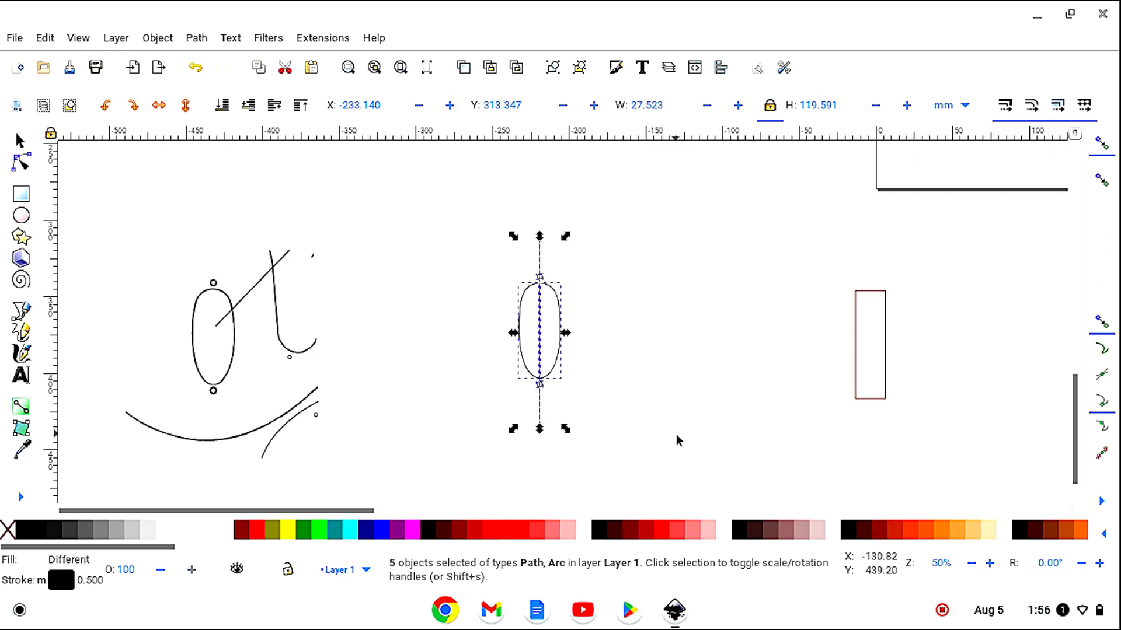
# Step: Move the oval template onto the page and zoom out to see the whole page
pyautogui.click(679, 441)
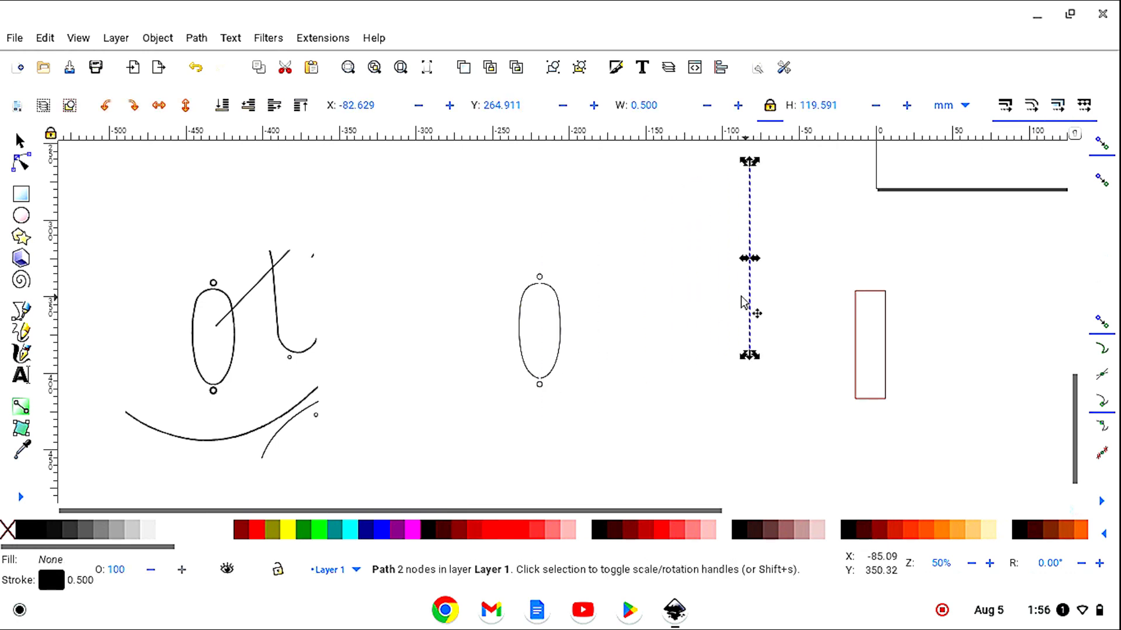
pyautogui.click(192, 66)
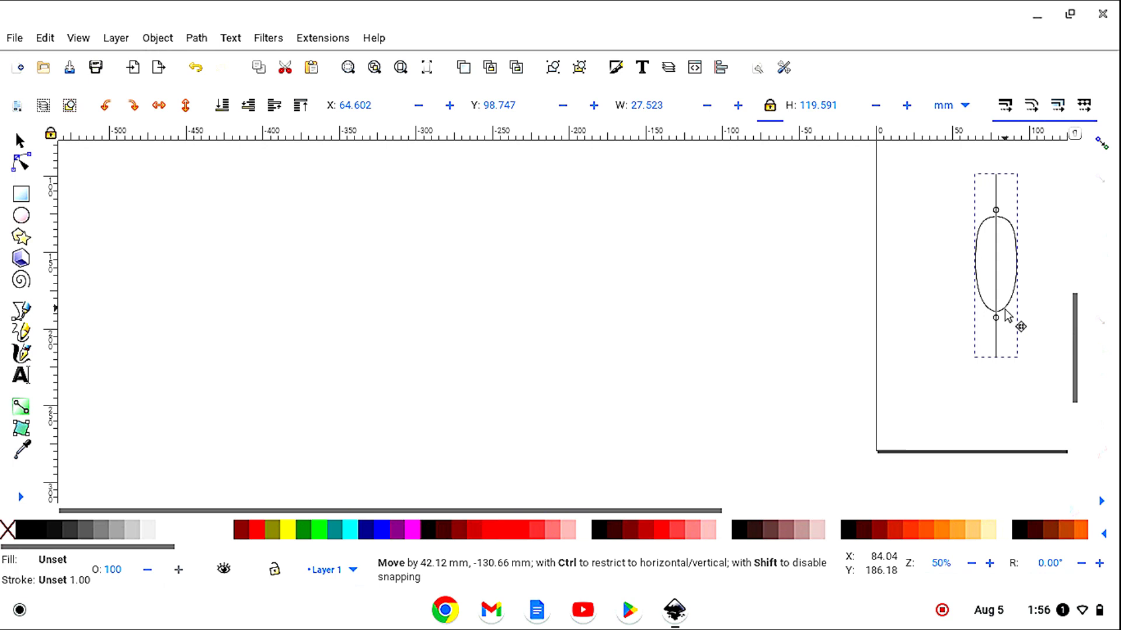
pyautogui.moveTo(995, 316); pyautogui.dragTo(997, 322)
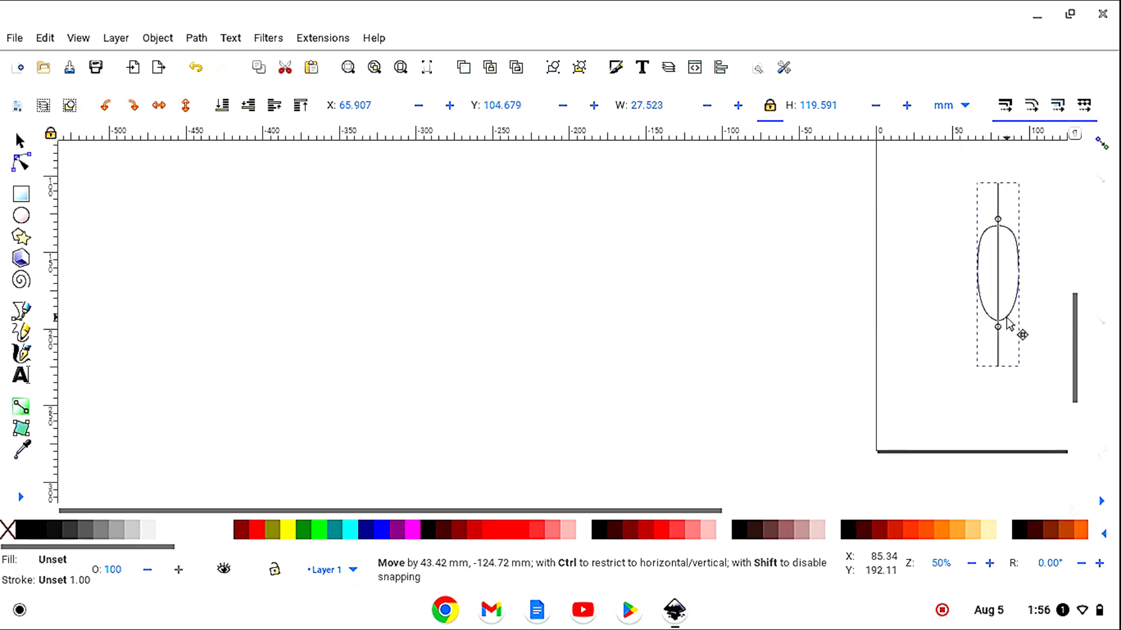
pyautogui.click(997, 277)
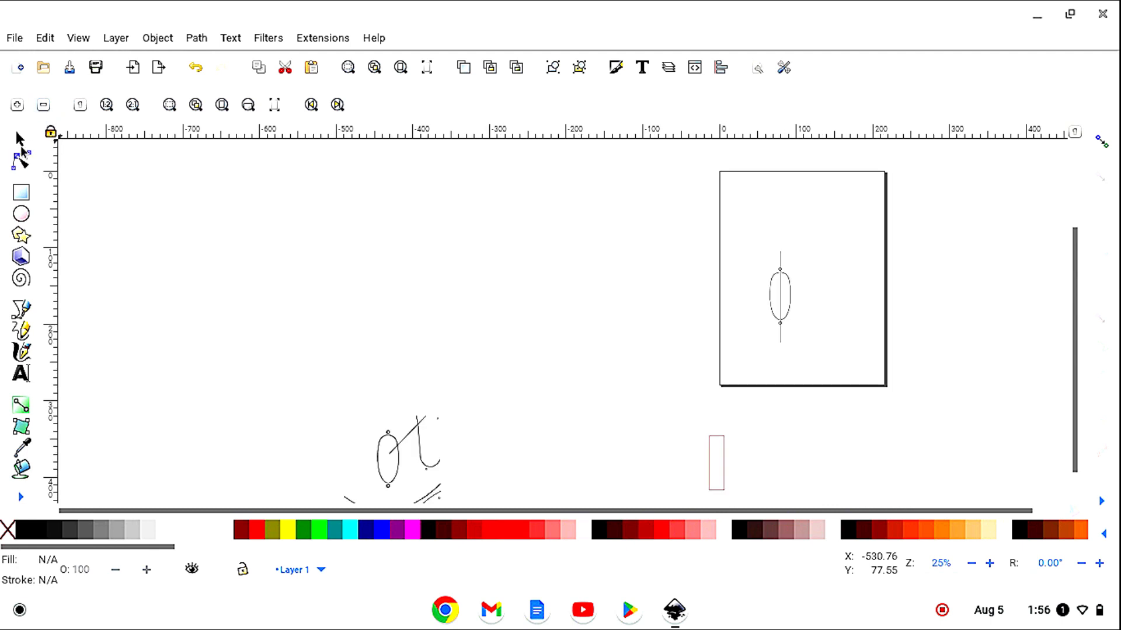
# Step: Move the reference image and red rectangle aside, then reposition the template within the page
pyautogui.moveTo(396, 457); pyautogui.dragTo(405, 328)
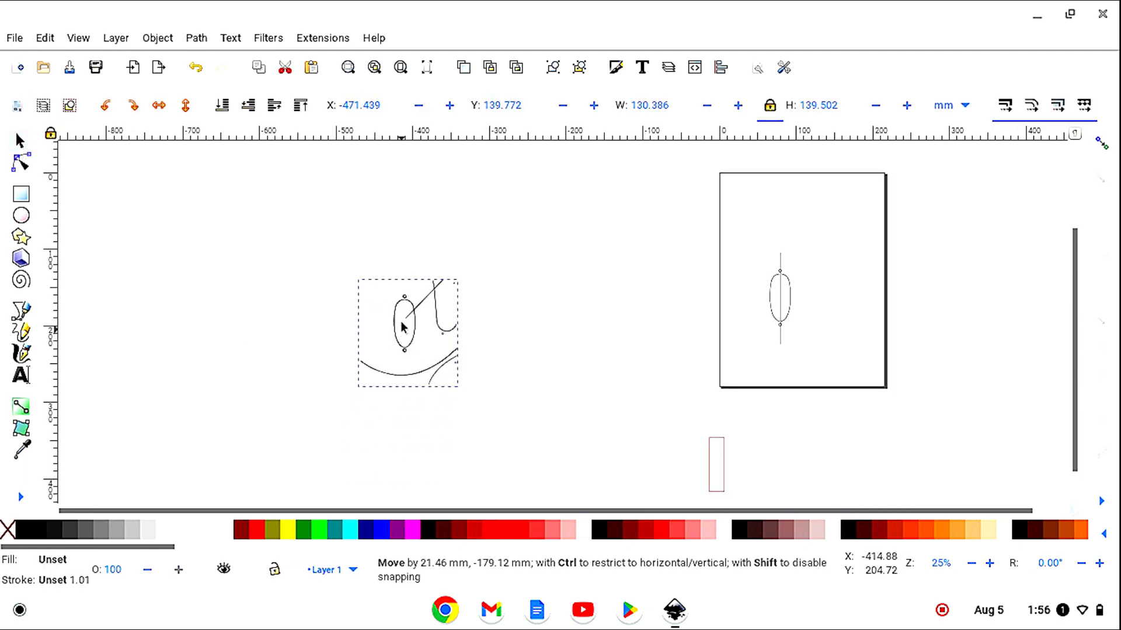
pyautogui.moveTo(715, 463); pyautogui.dragTo(537, 375)
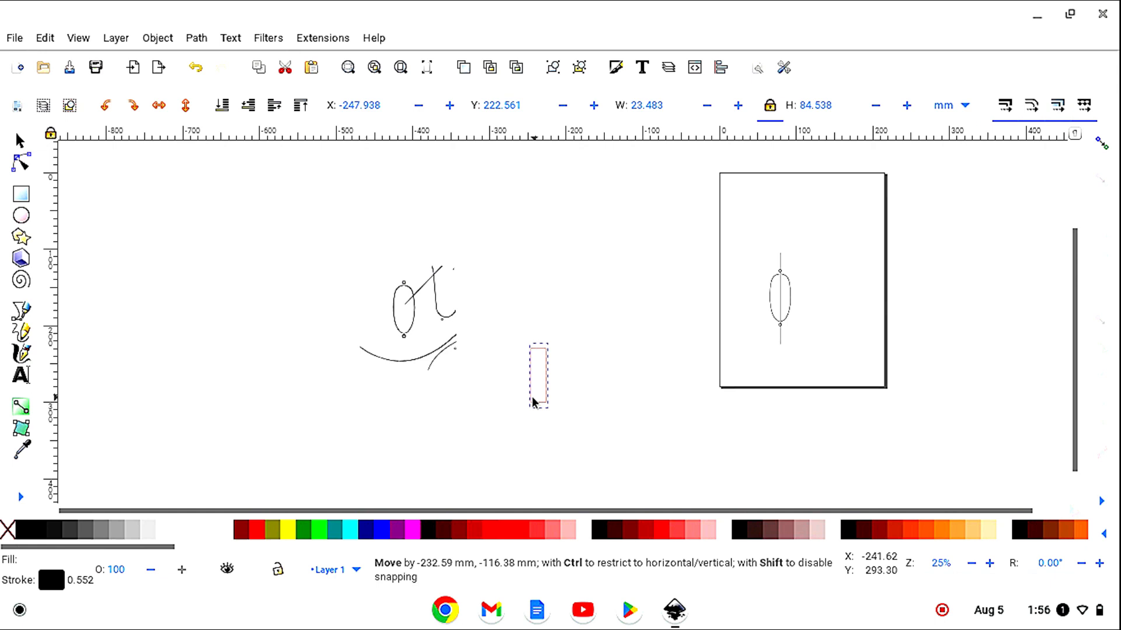
pyautogui.click(495, 467)
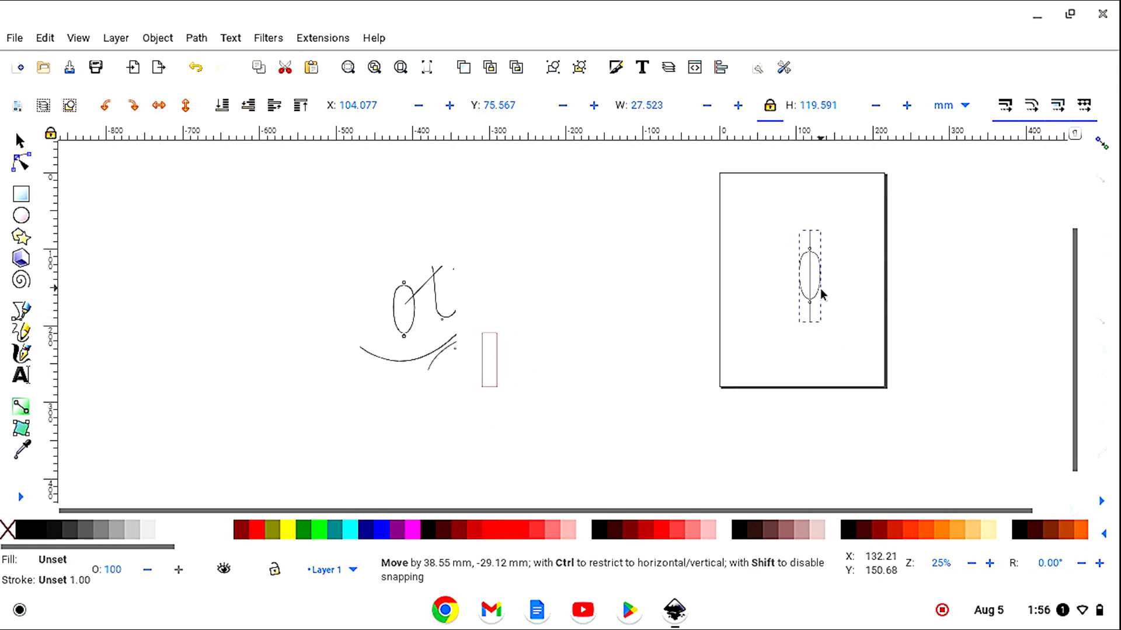
pyautogui.moveTo(814, 293); pyautogui.dragTo(804, 279)
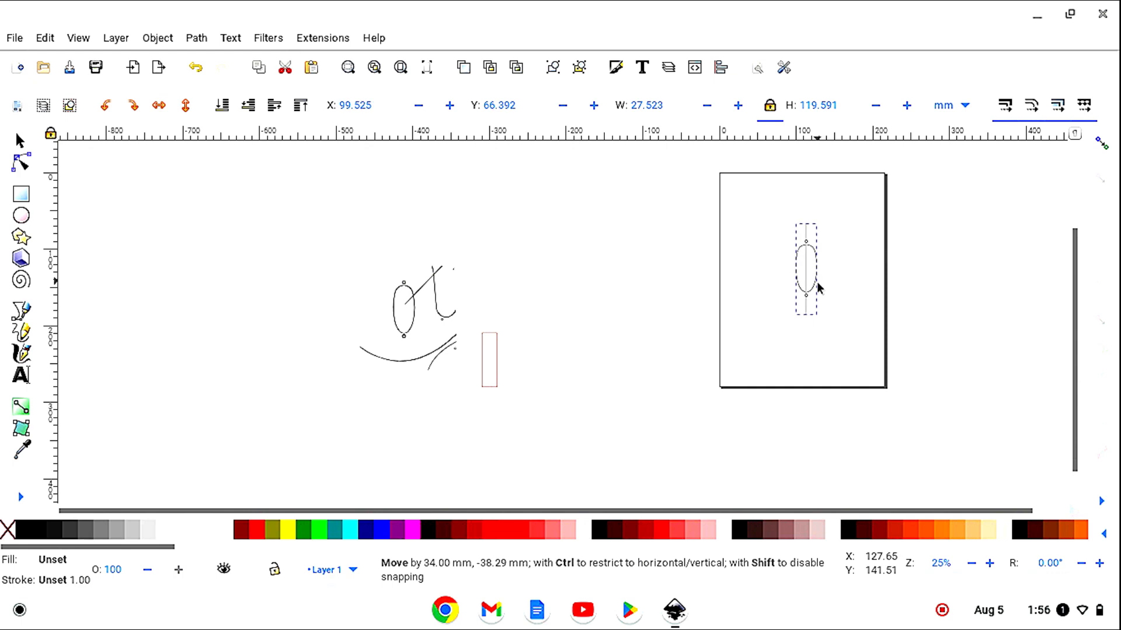
pyautogui.click(832, 455)
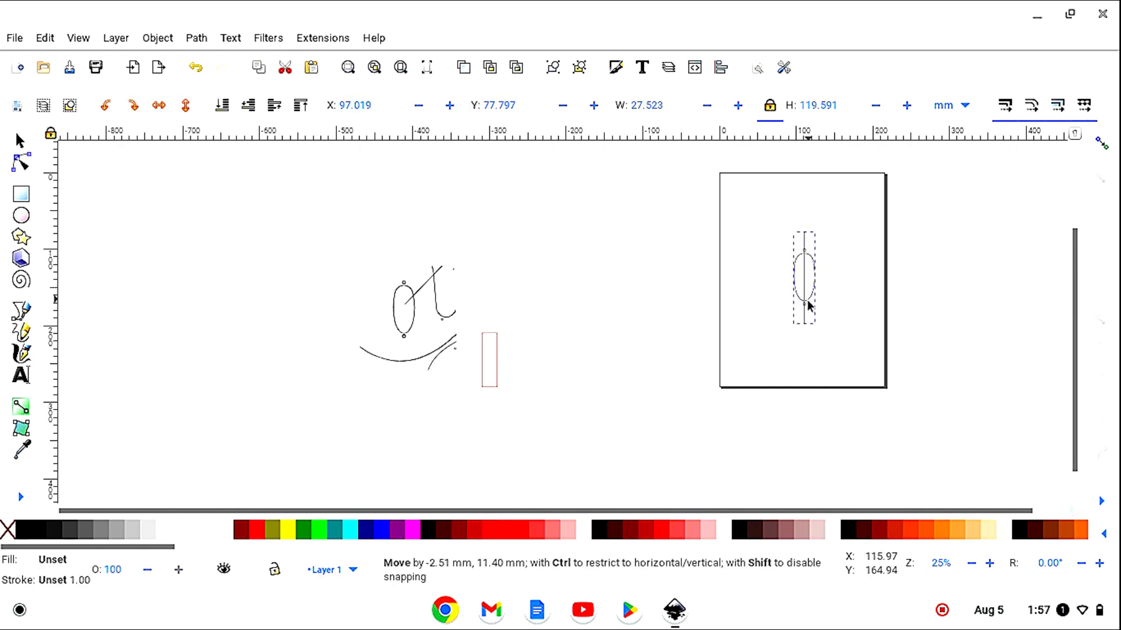
pyautogui.click(818, 442)
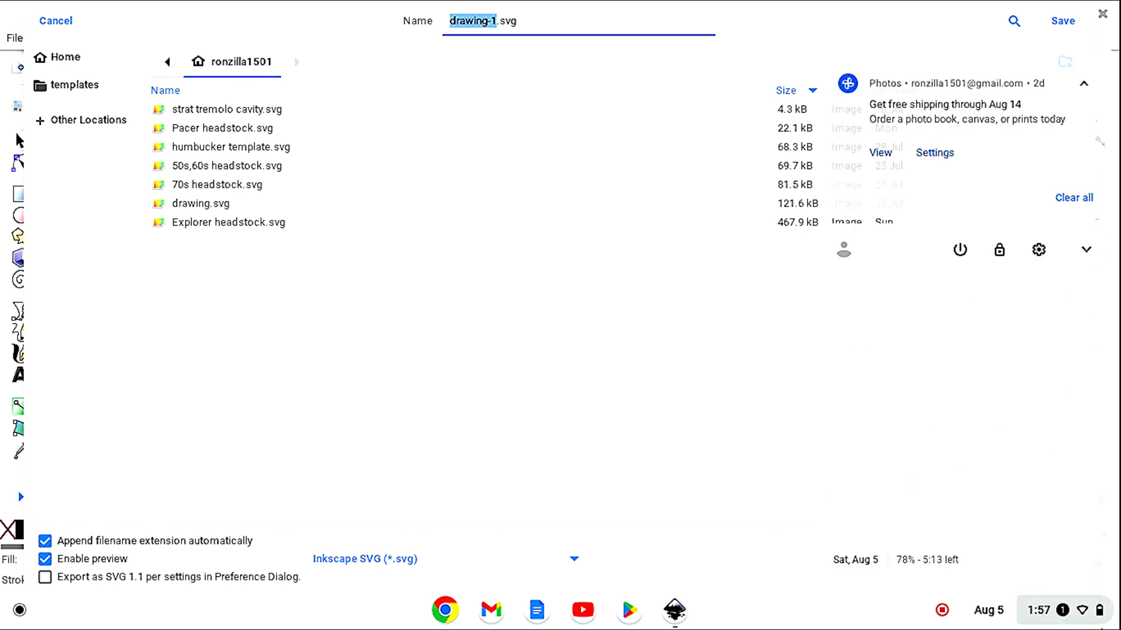
# Step: Save the drawing as 'output jack cavity.svg'
pyautogui.write('output.svg')
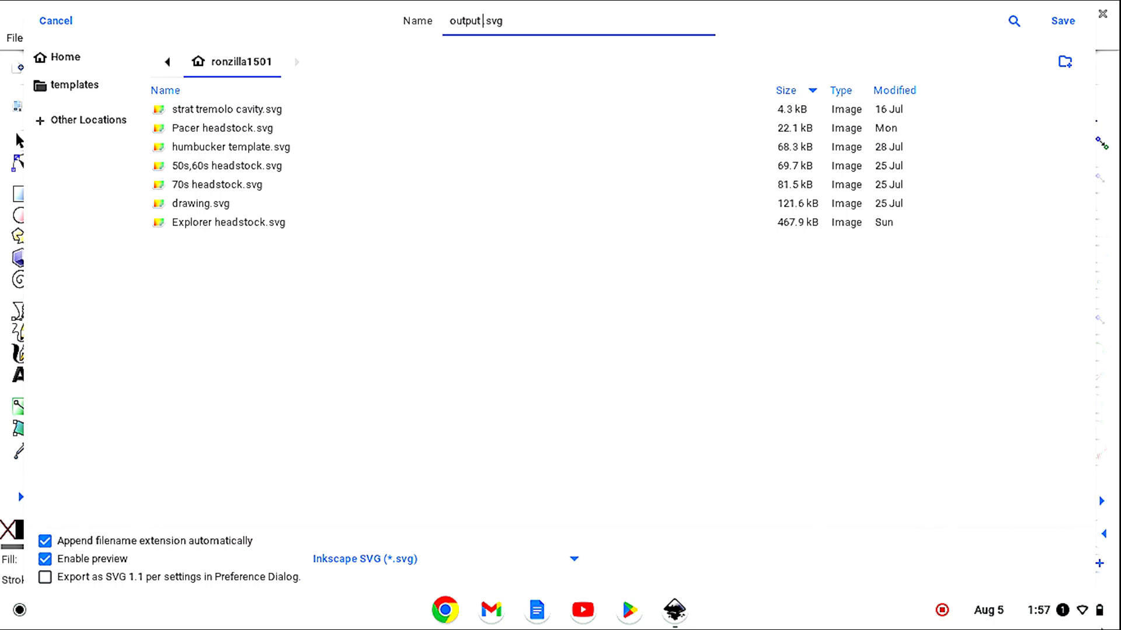
pyautogui.write('jack')
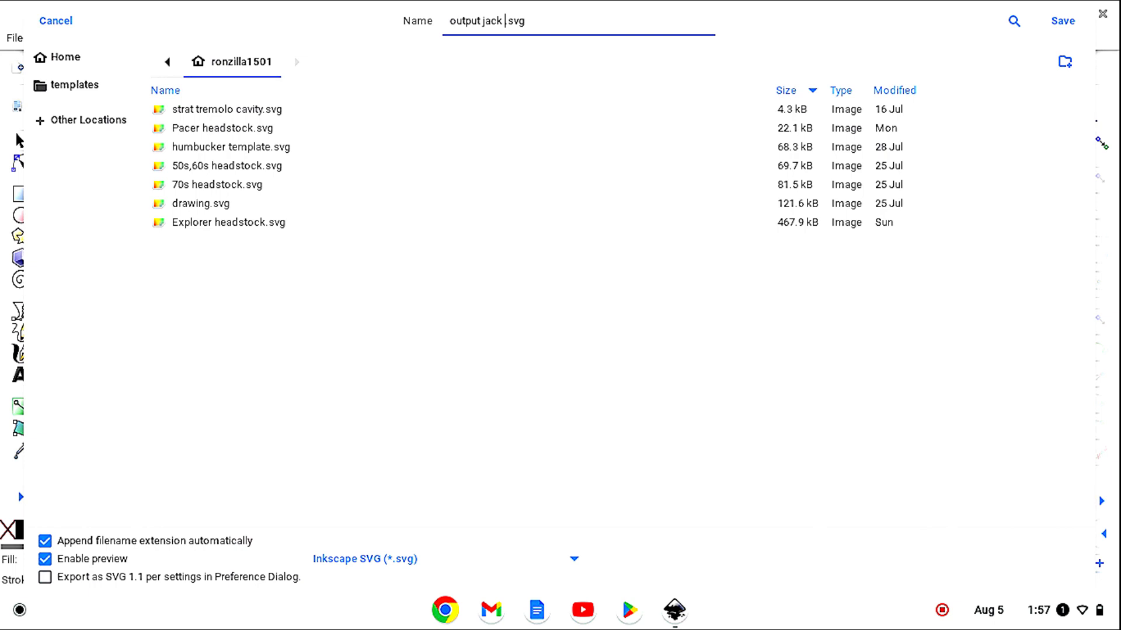
pyautogui.write('cavity')
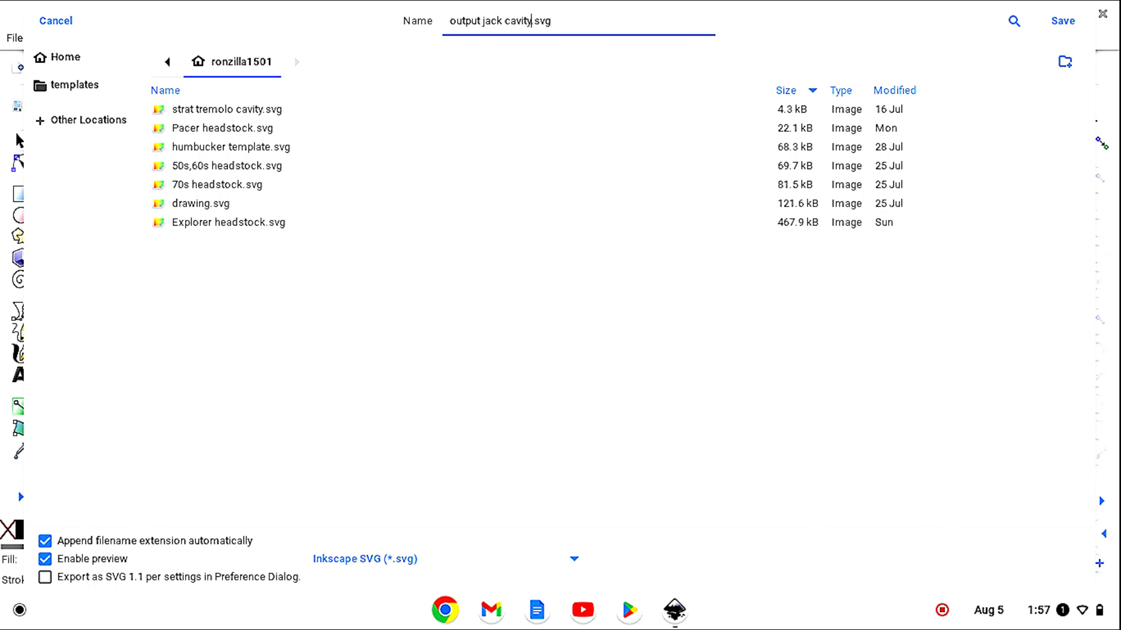
pyautogui.click(1059, 23)
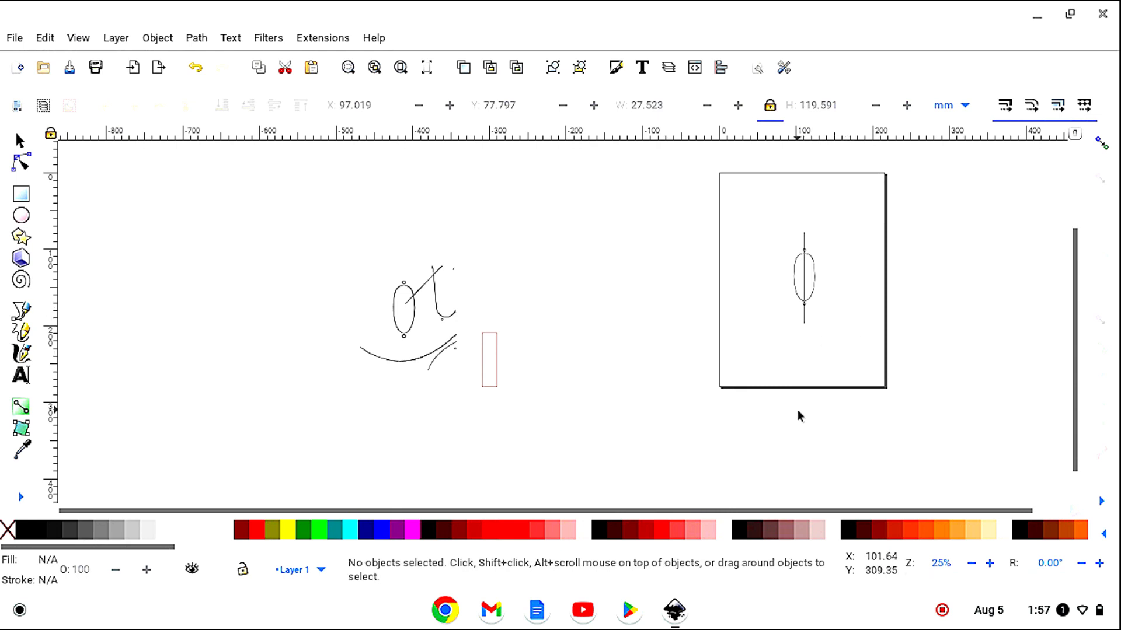
pyautogui.moveTo(798, 414)
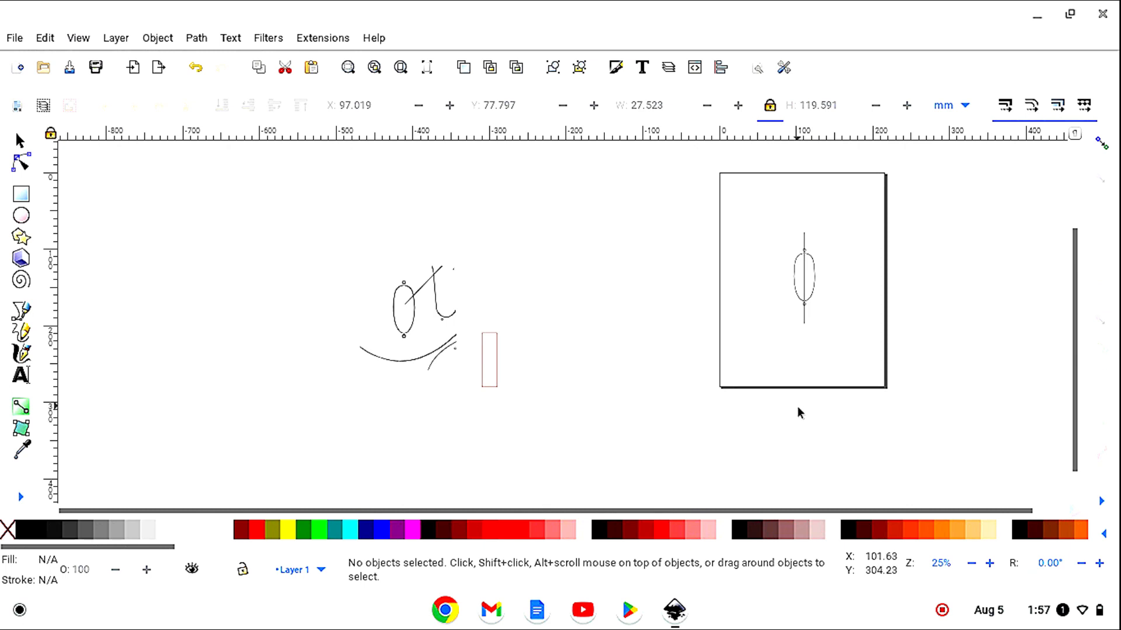
pyautogui.moveTo(822, 447)
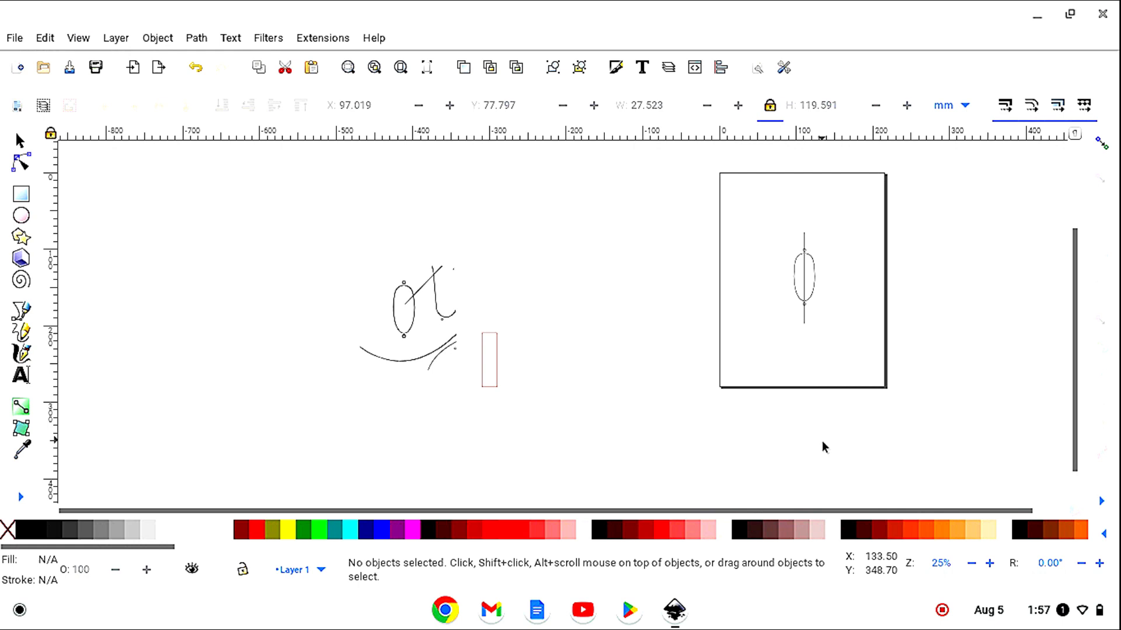